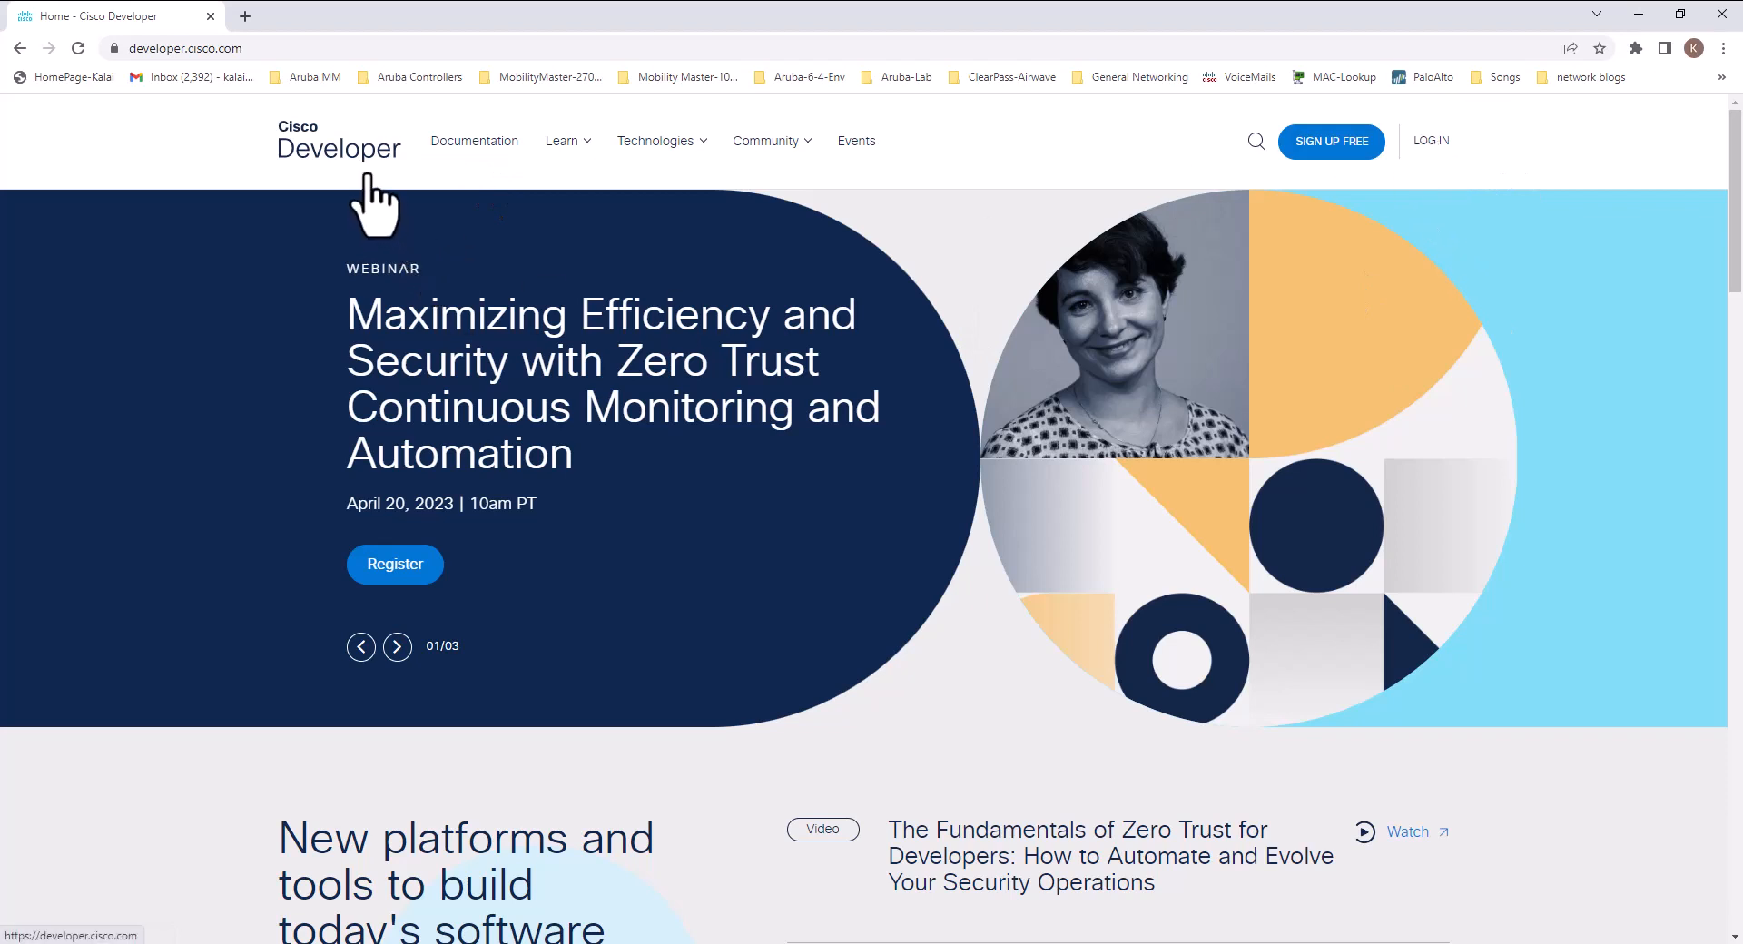
{"action": "mouse_move", "coordinate": [1453, 178]}
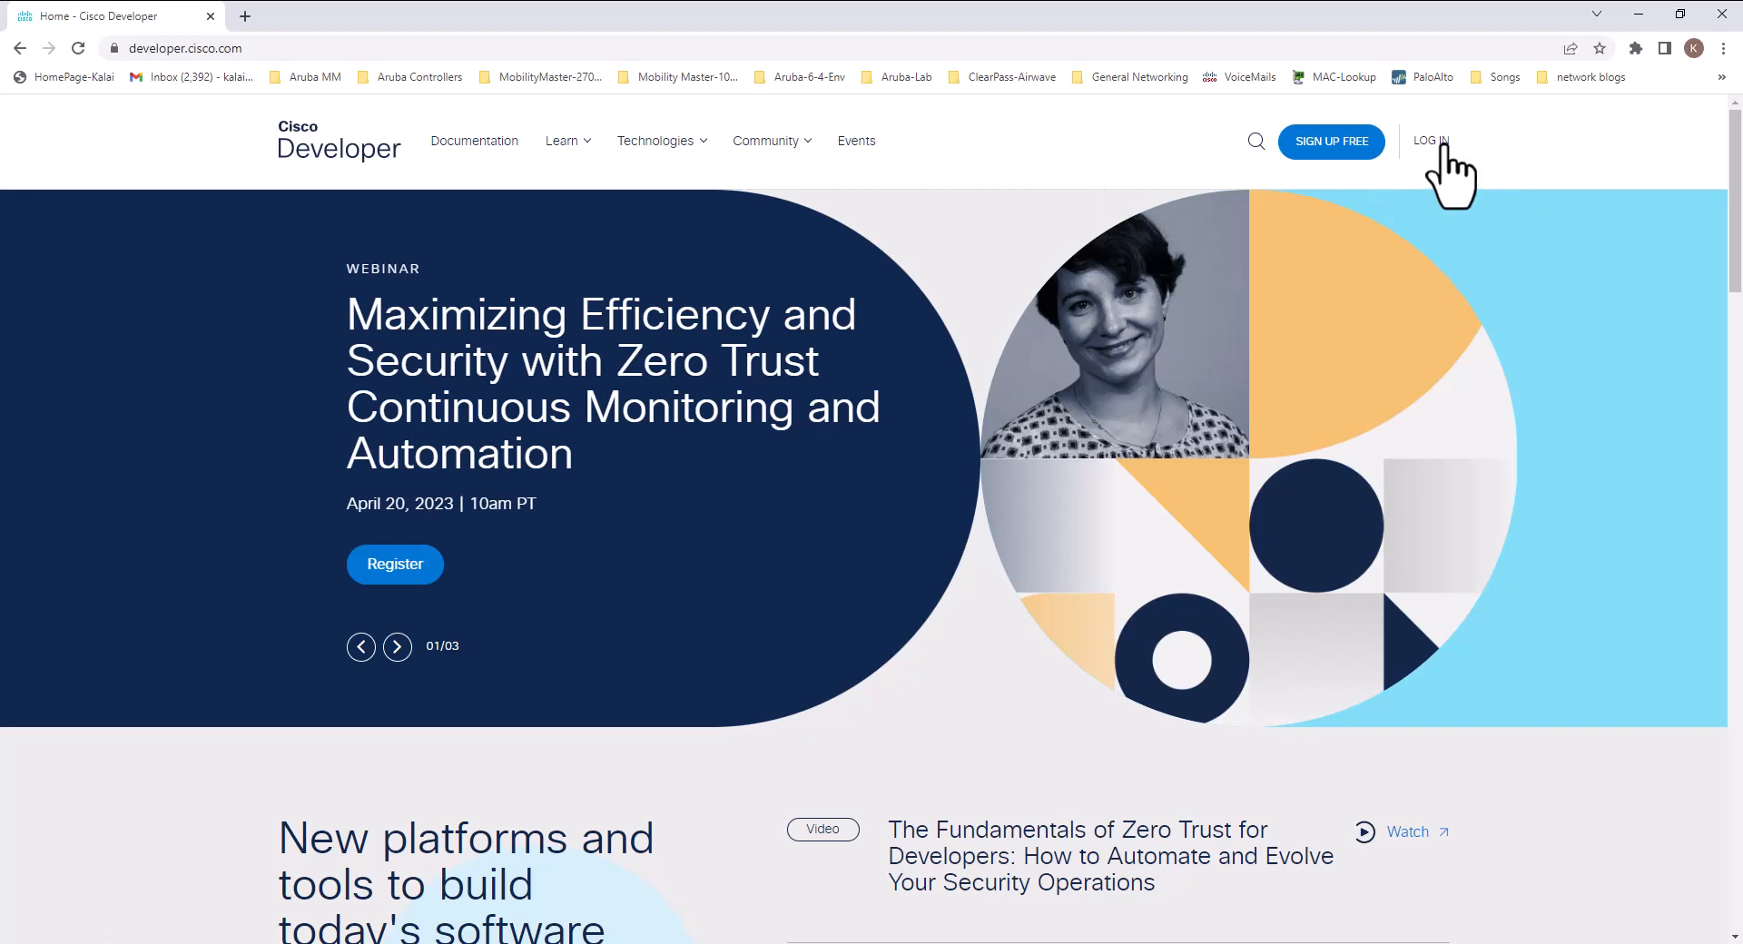
Bring up the DevNet sign-in options from the Cisco Developer home page
{"action": "left_click", "coordinate": [1429, 142]}
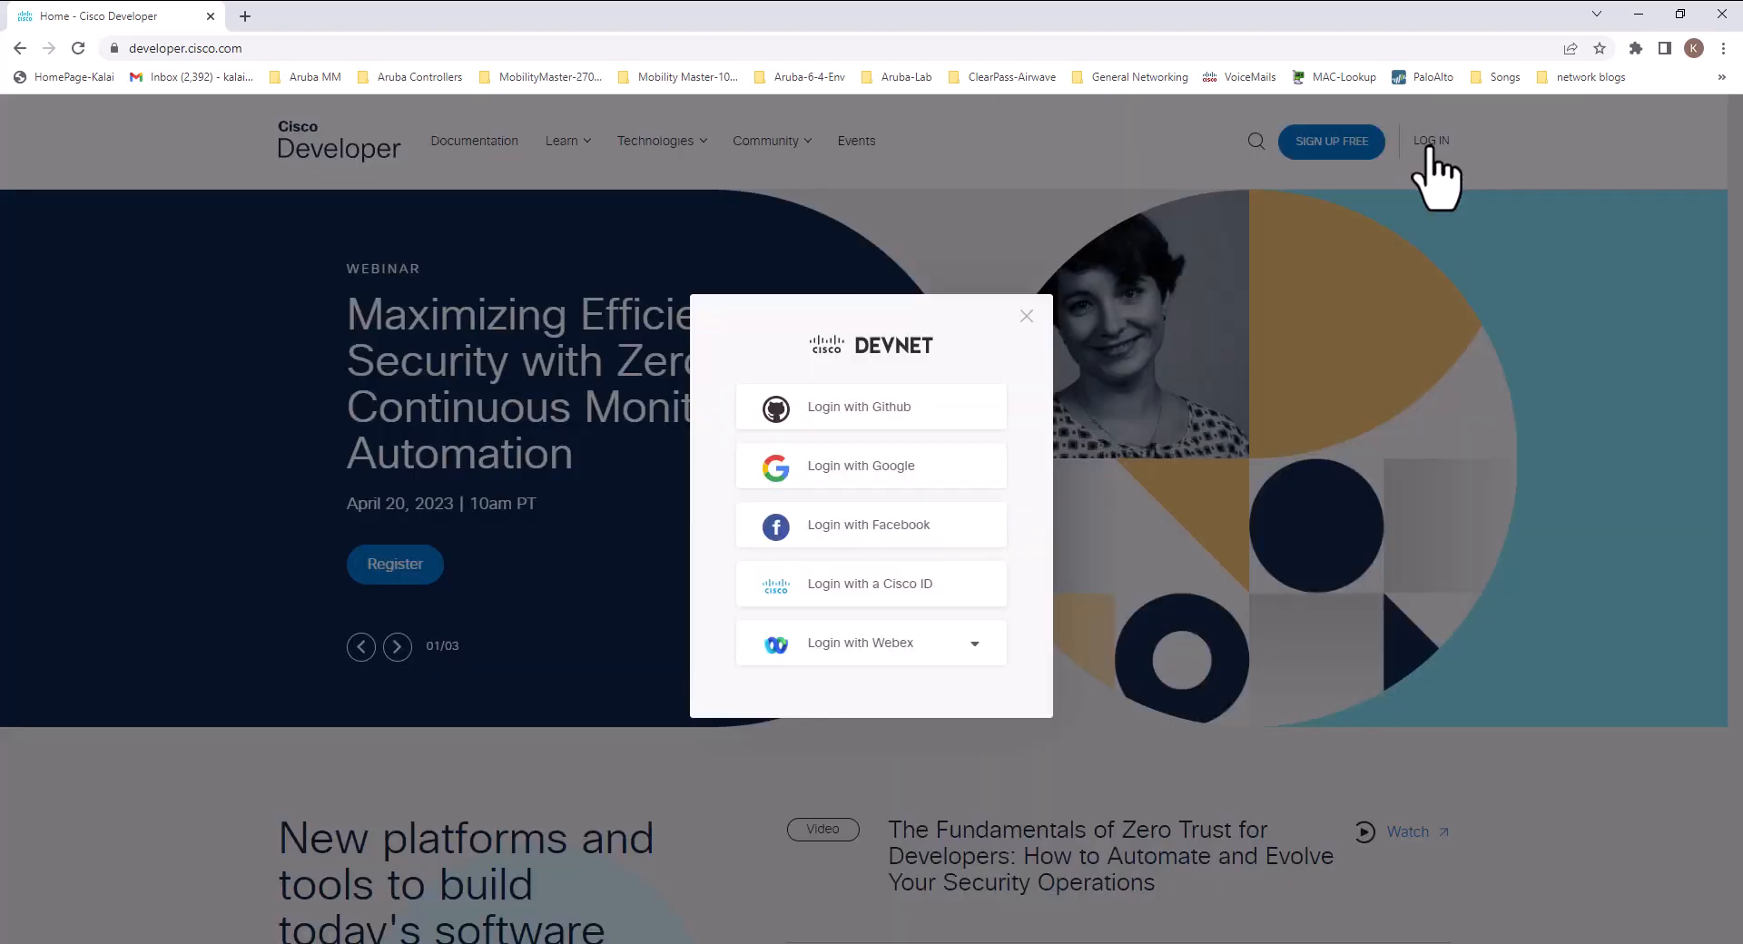
{"action": "mouse_move", "coordinate": [954, 699]}
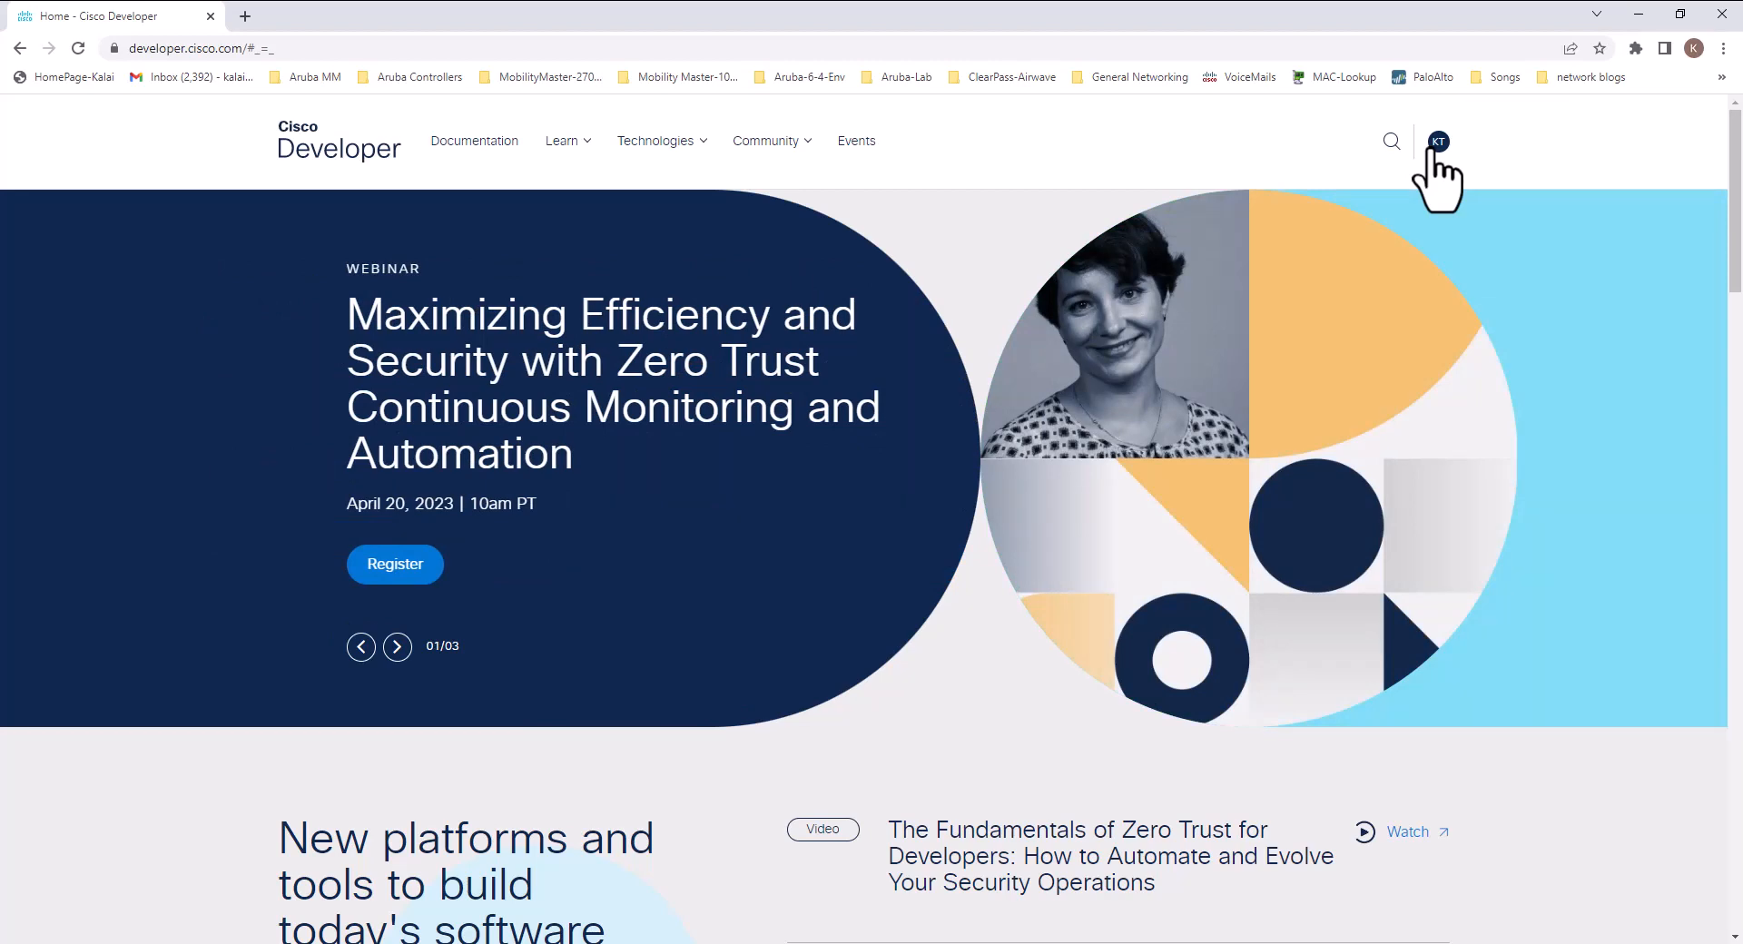
Browse the developer documentation page and show the Learn menu of labs, sandboxes and code resources
{"action": "left_click", "coordinate": [396, 647]}
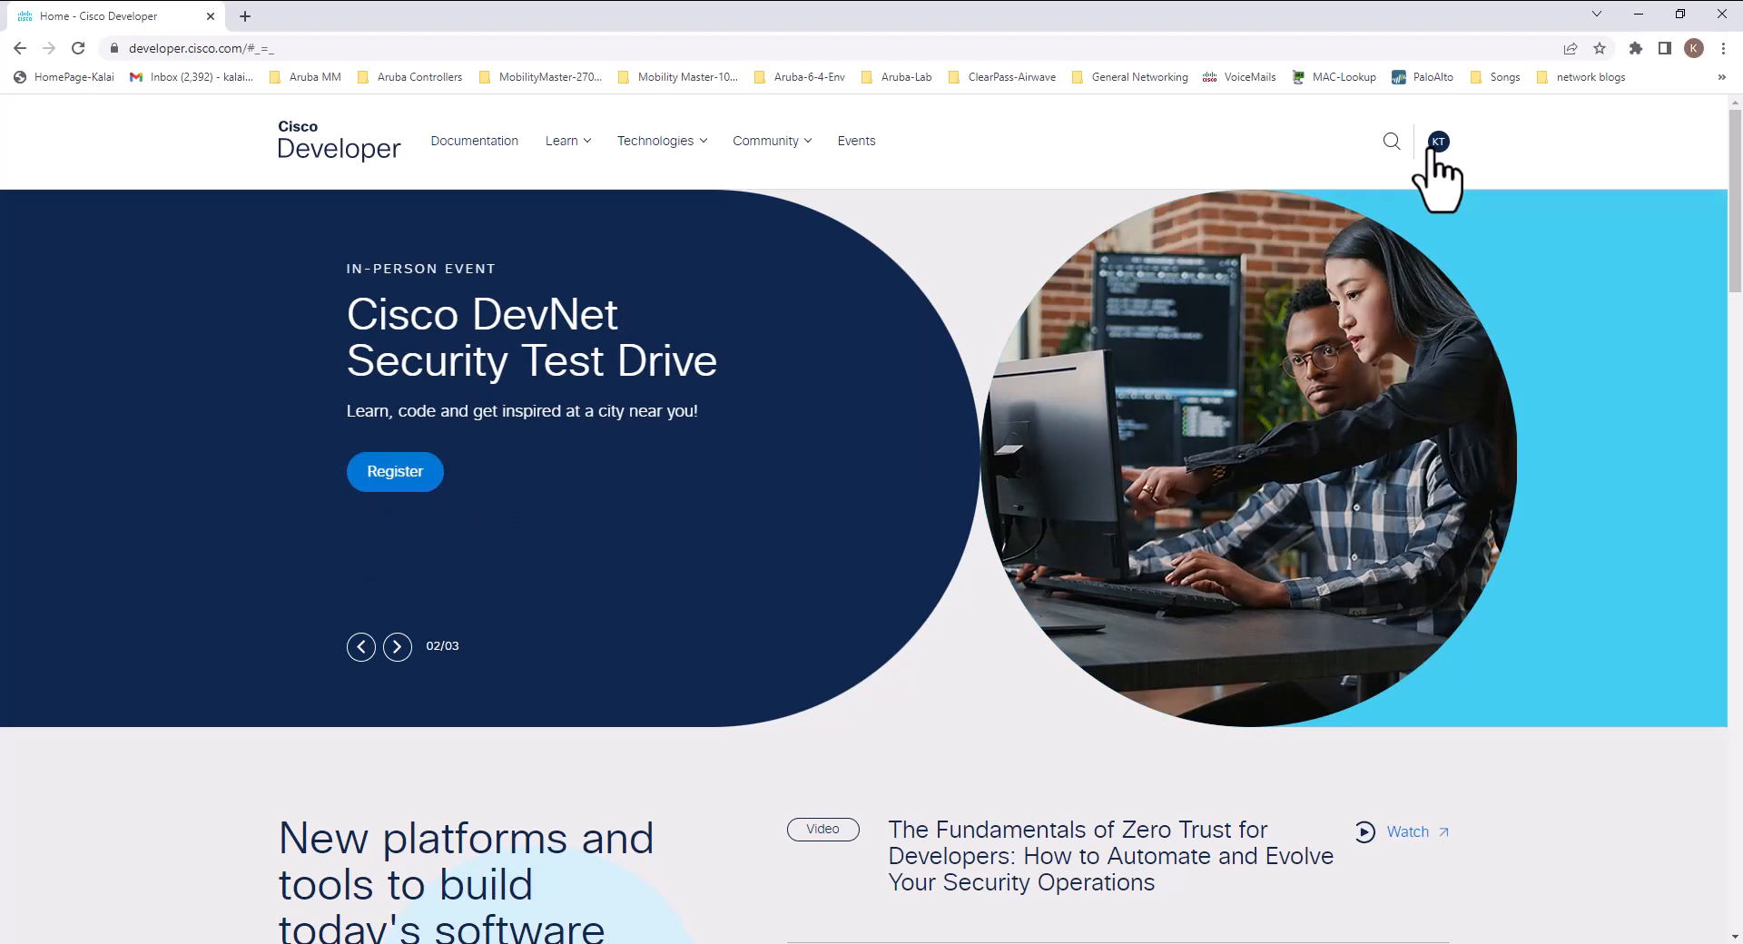
{"action": "left_click", "coordinate": [396, 647]}
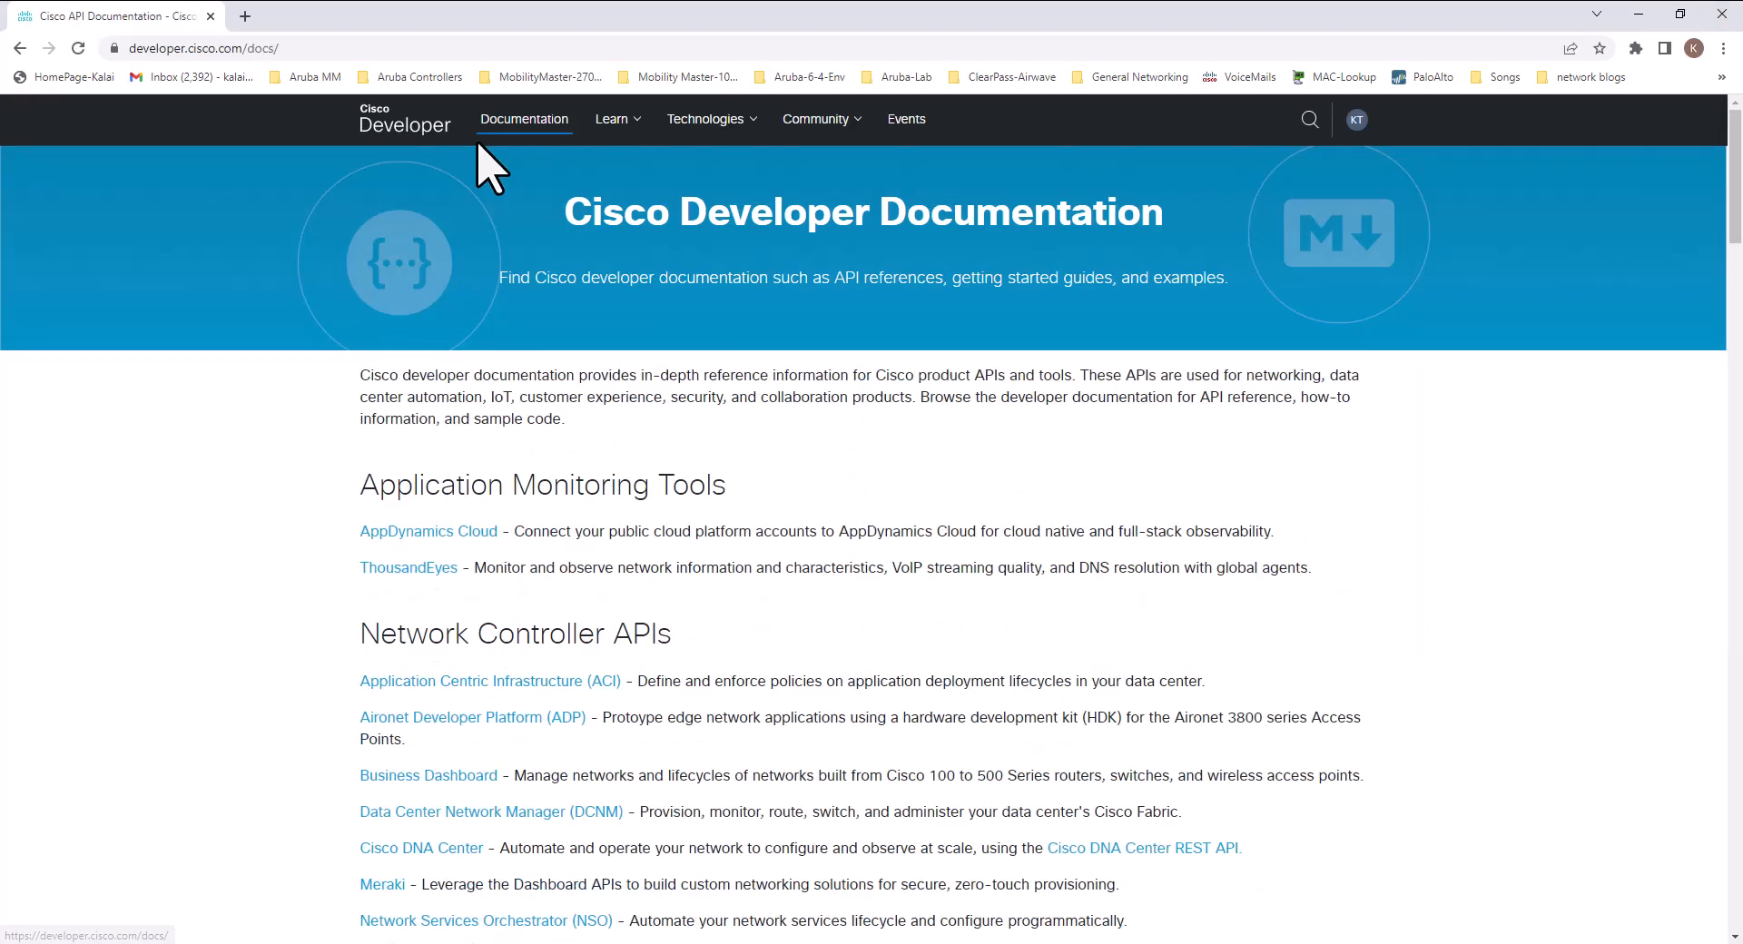
{"action": "scroll", "scroll_direction": "down", "scroll_amount": 3}
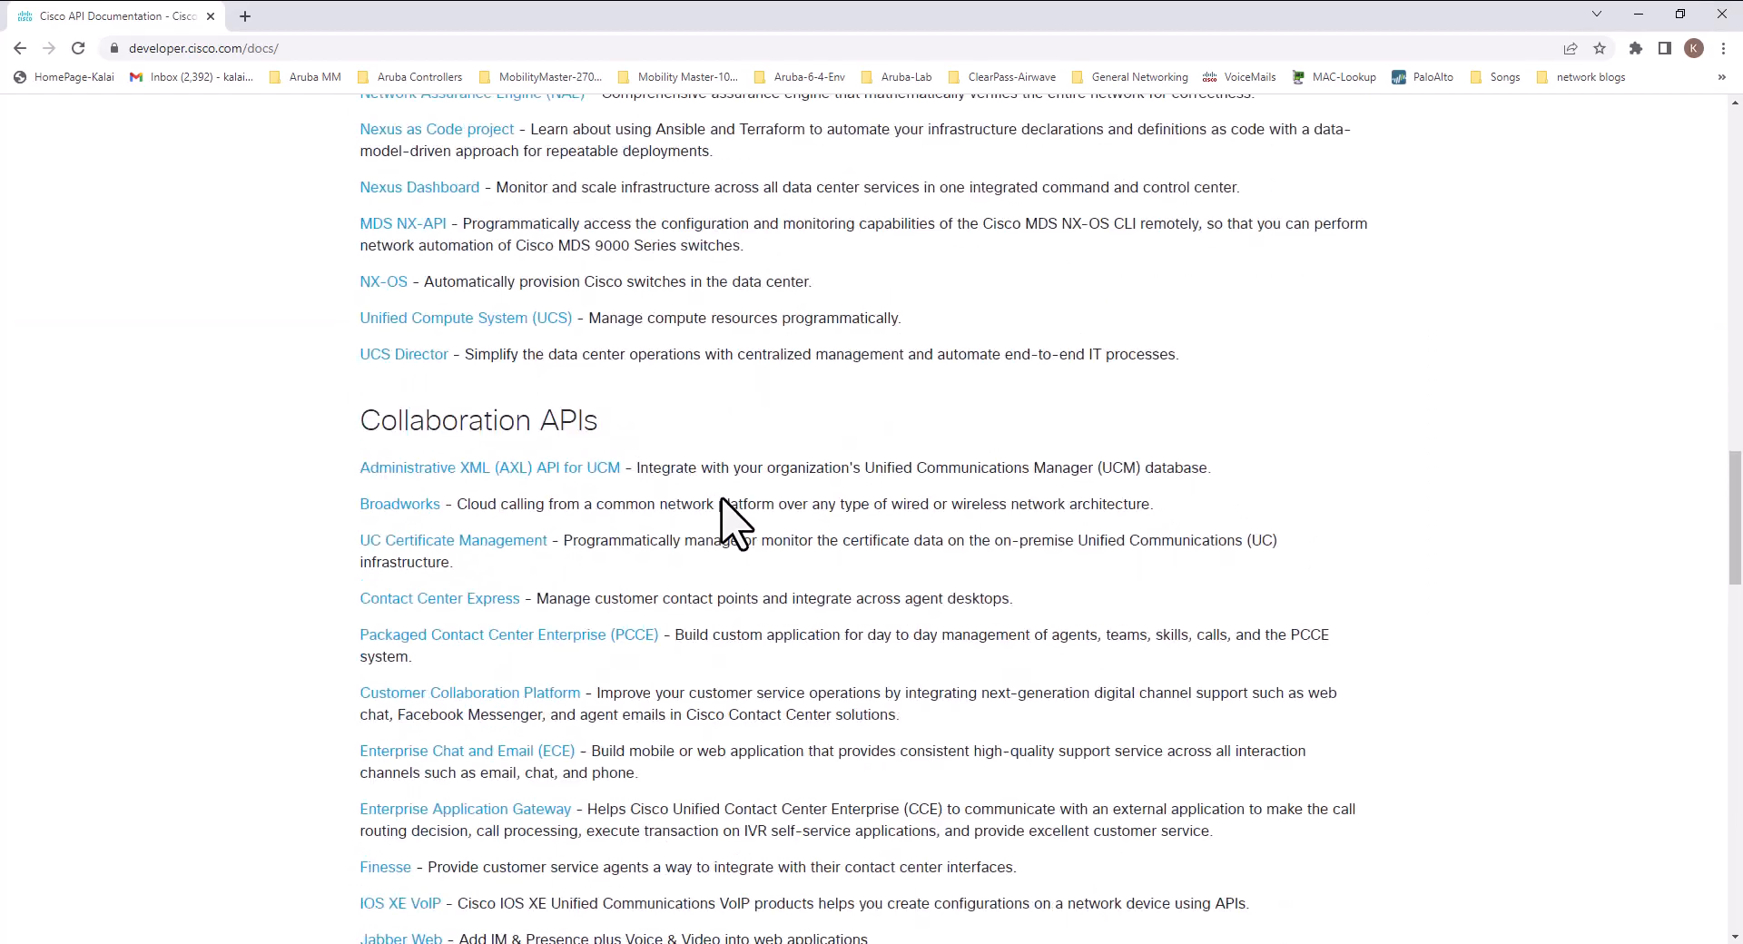
{"action": "scroll", "scroll_direction": "down", "scroll_amount": 3}
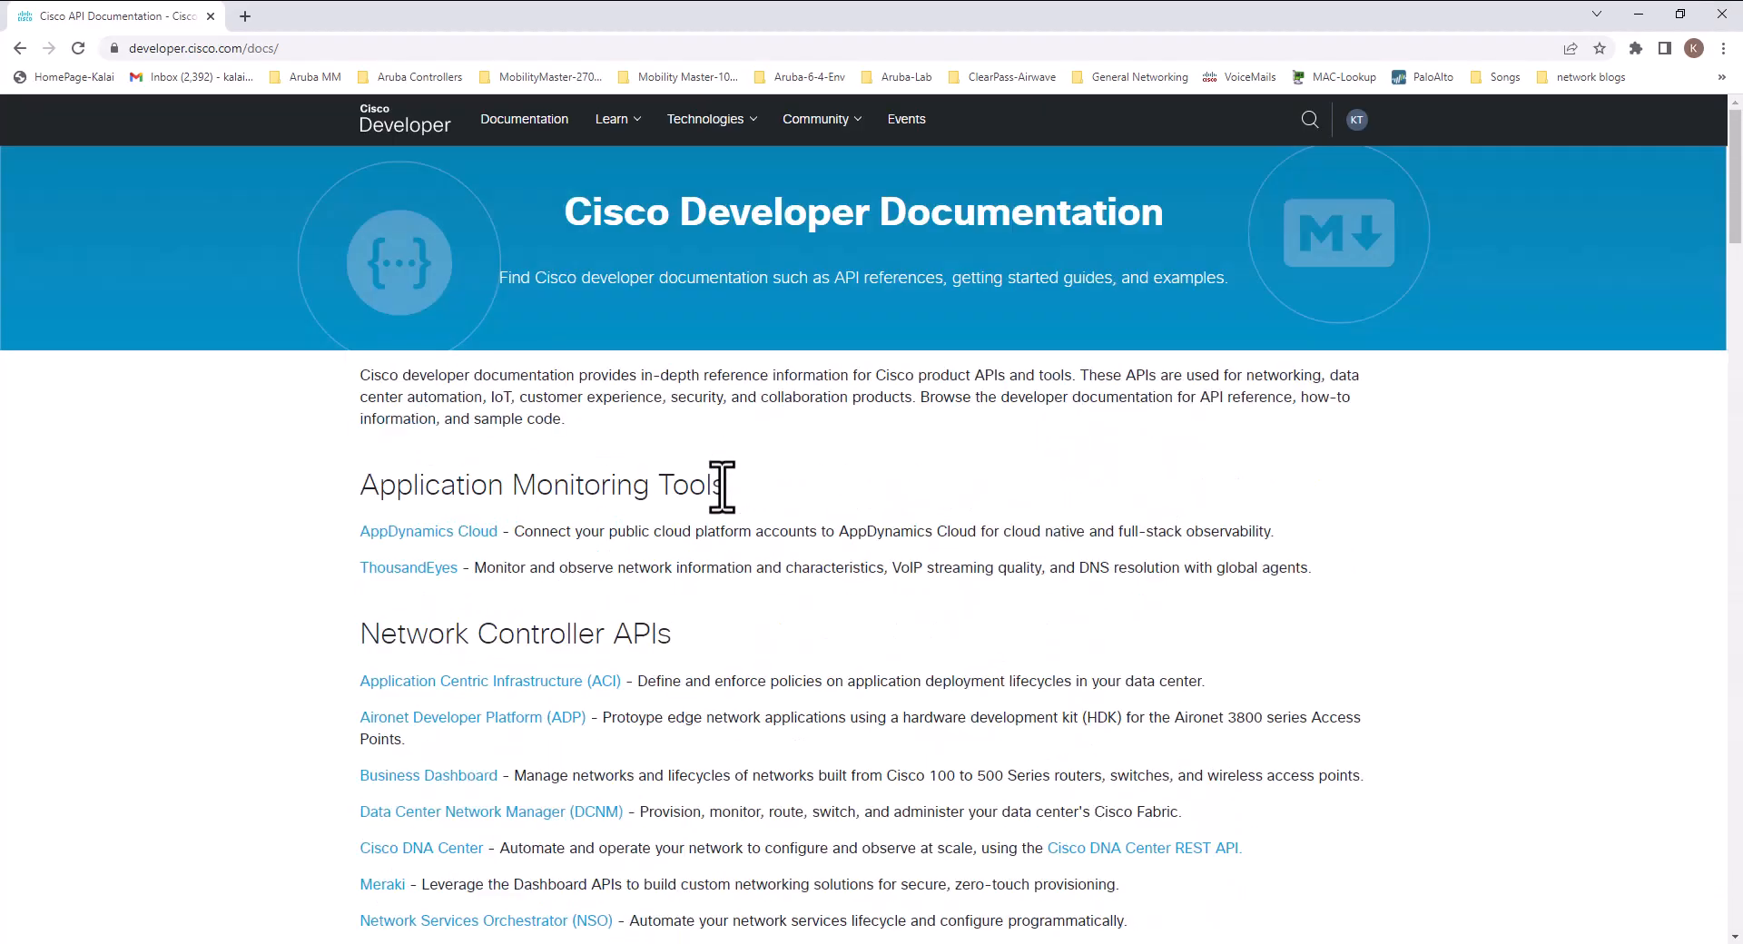
{"action": "left_click", "coordinate": [610, 120]}
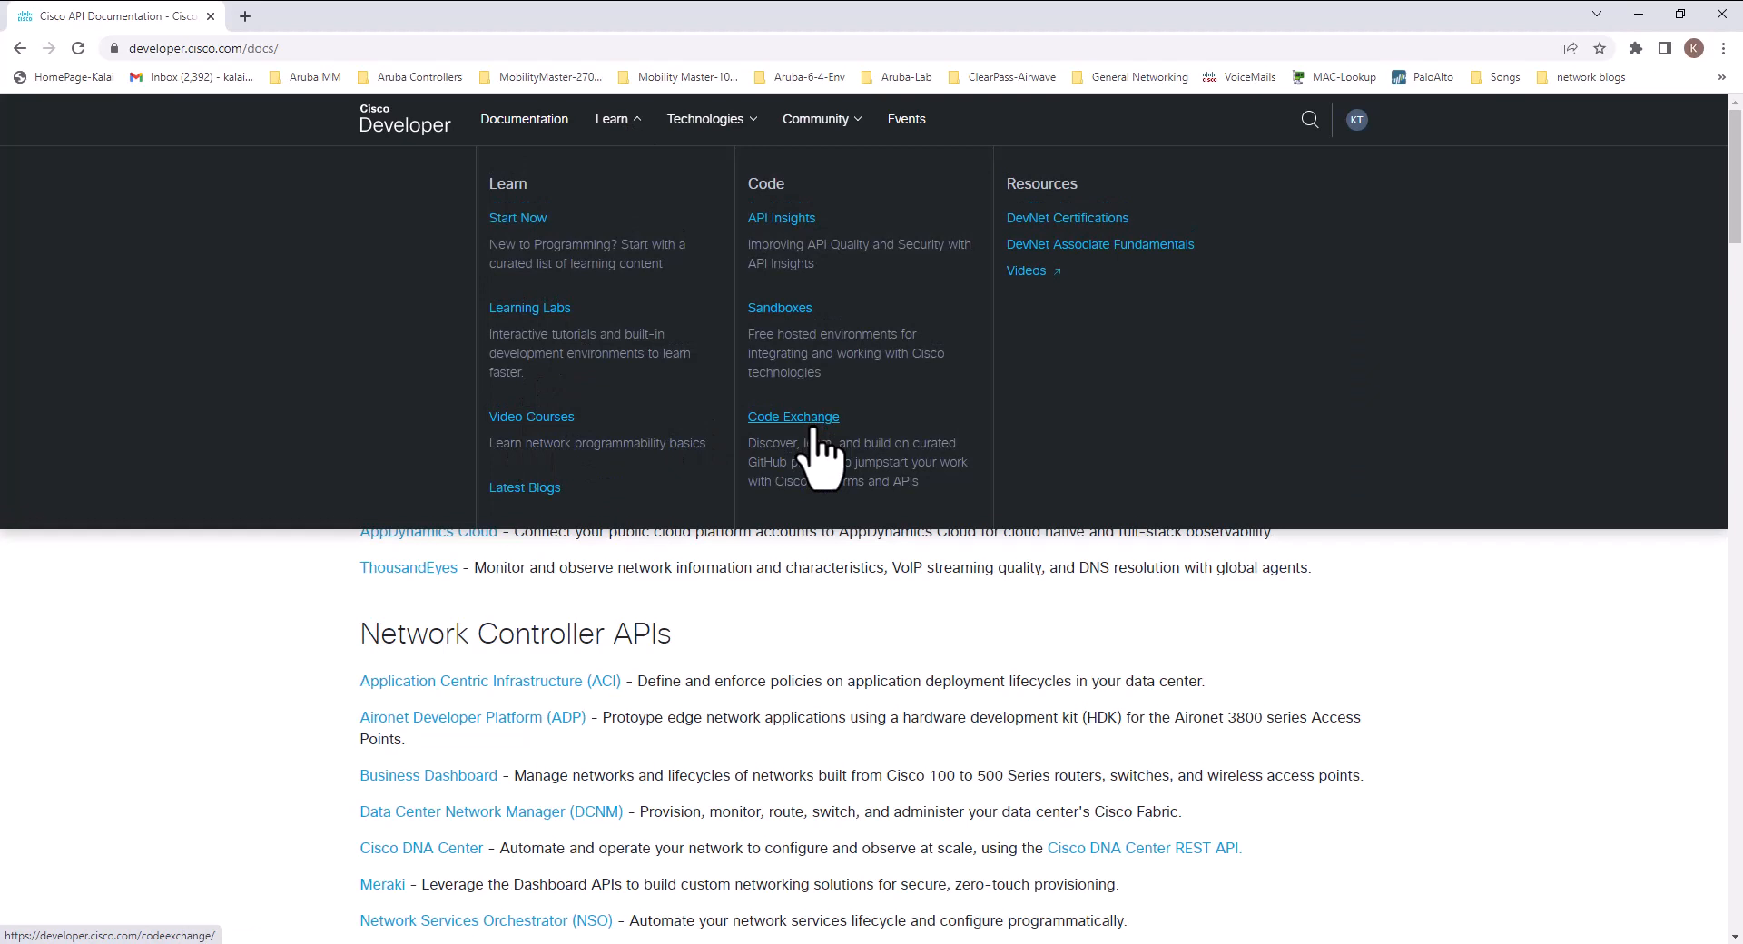
Go to the Code Exchange page of featured code repositories
{"action": "left_click", "coordinate": [793, 416]}
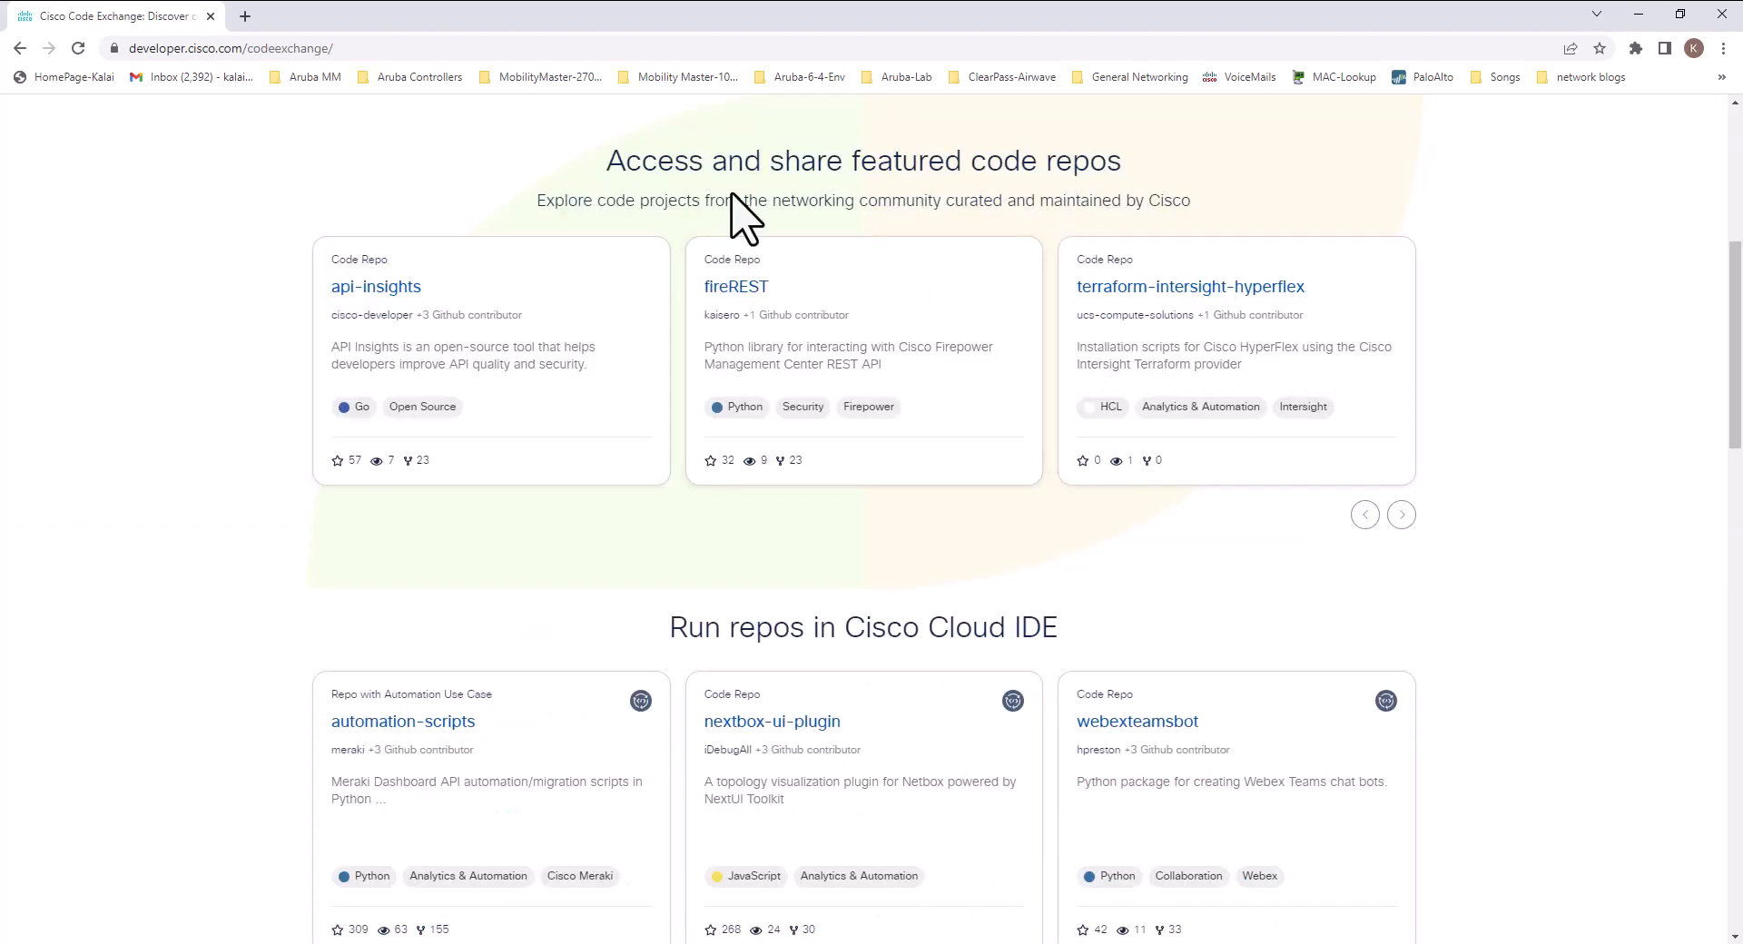
{"action": "mouse_move", "coordinate": [963, 184]}
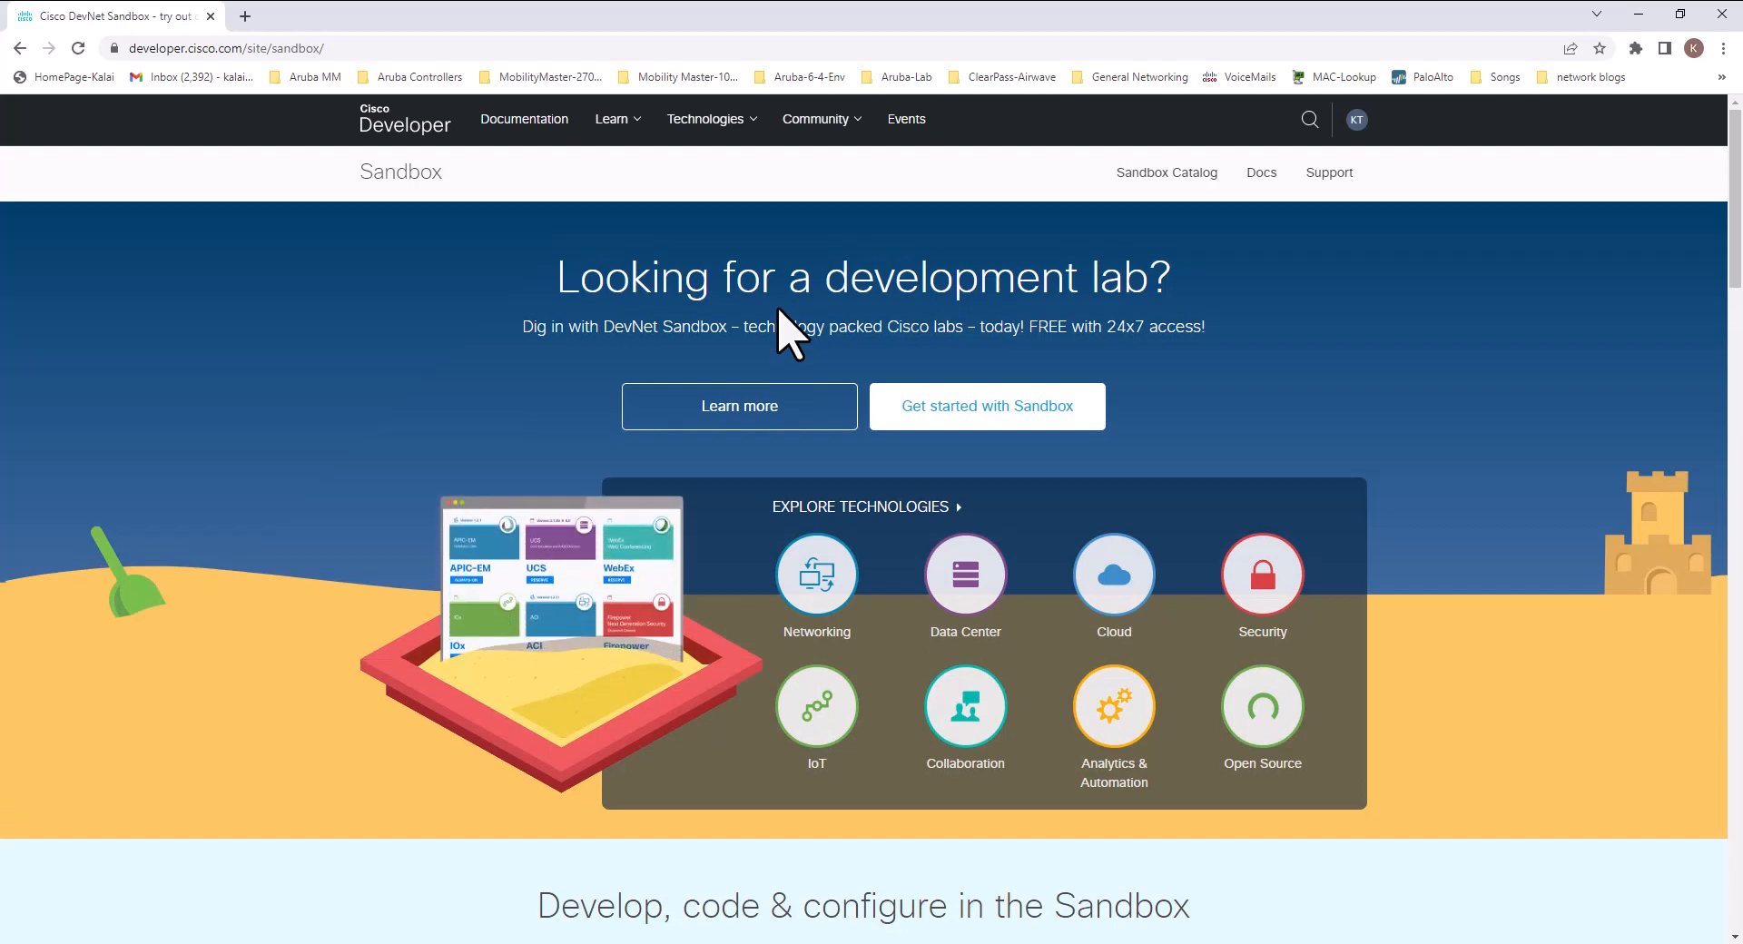
{"action": "mouse_move", "coordinate": [1114, 576]}
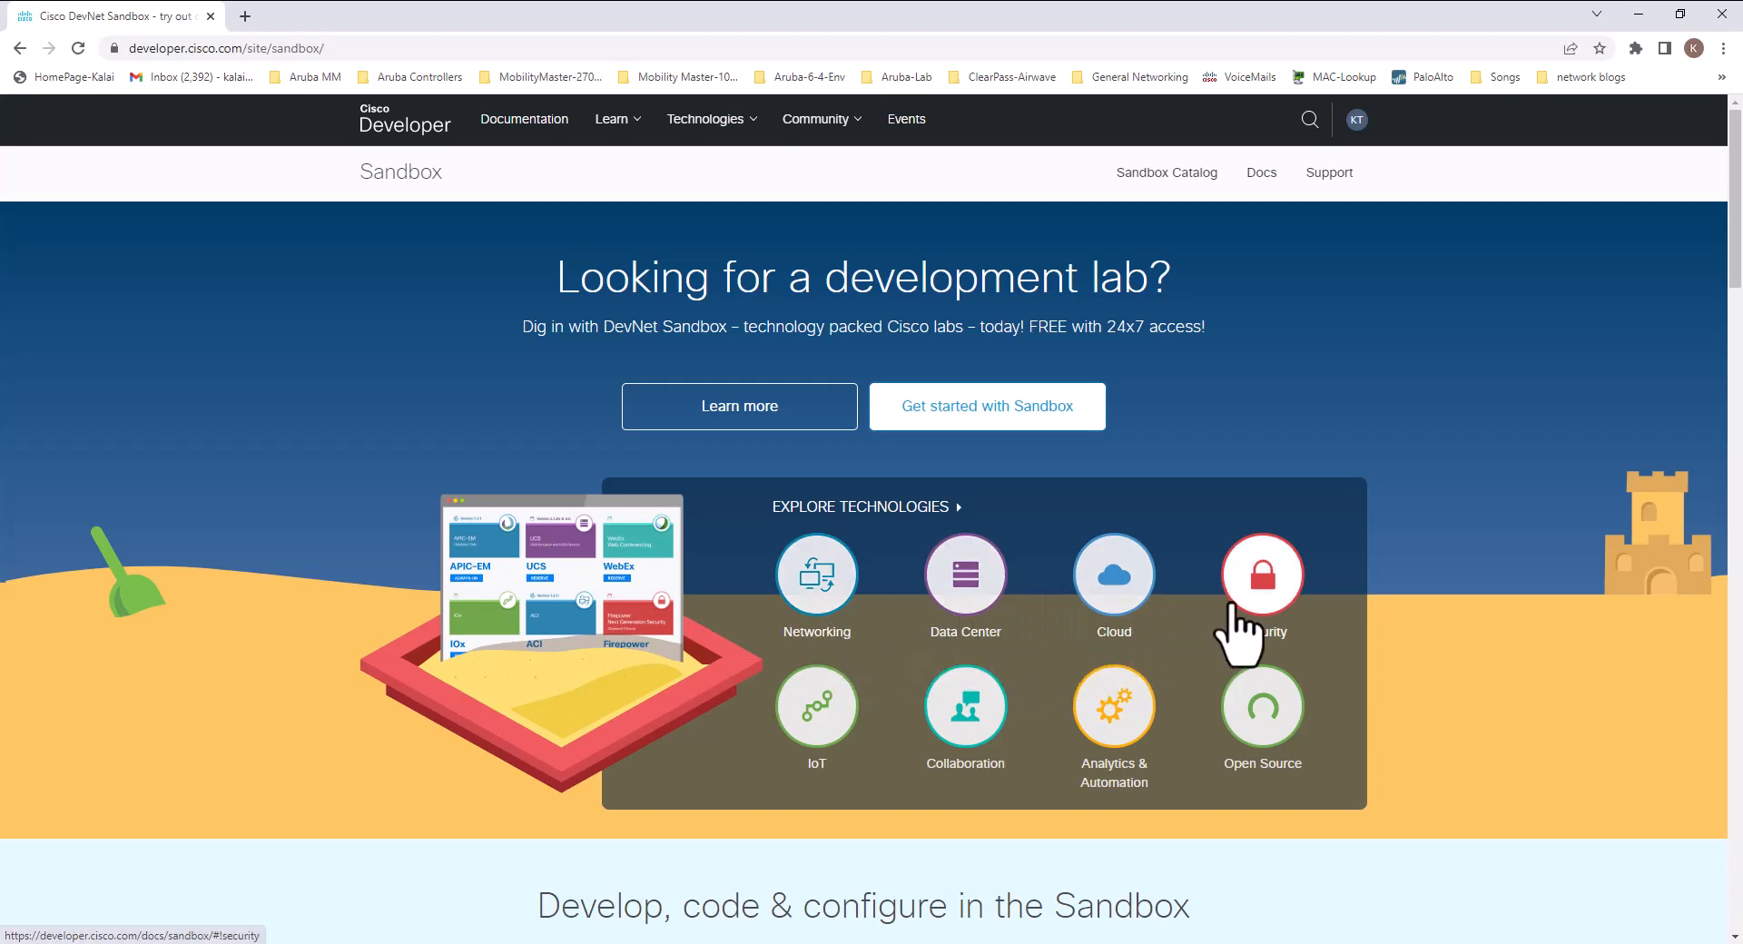
{"action": "mouse_move", "coordinate": [964, 706]}
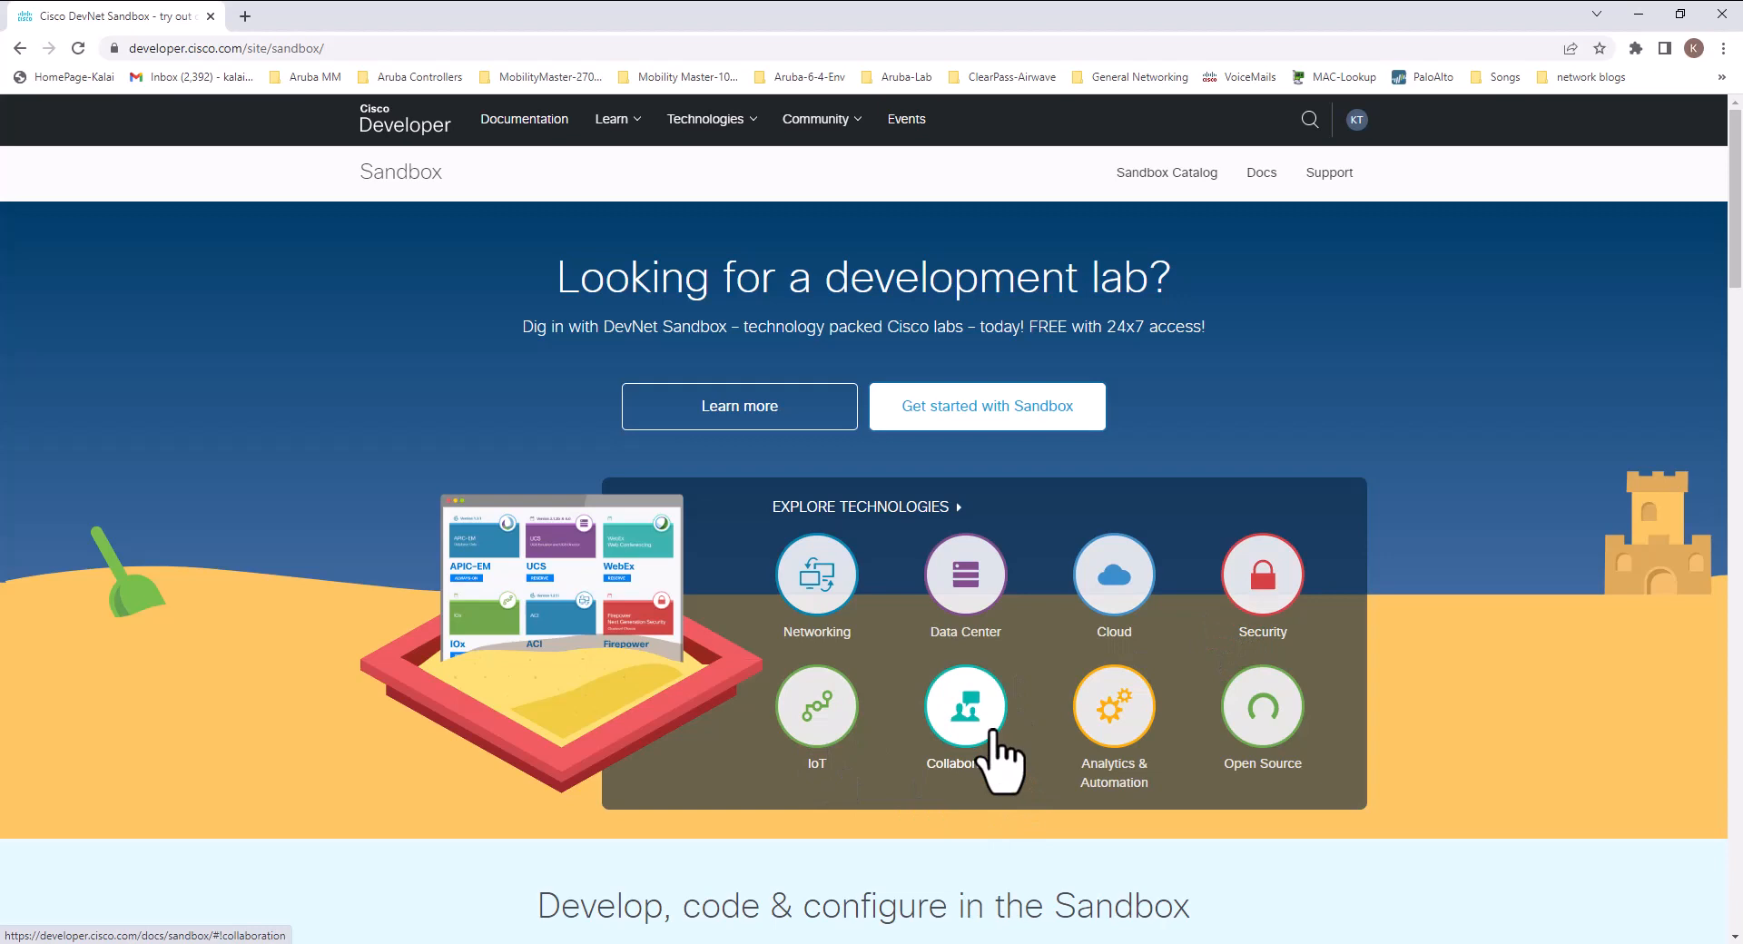
{"action": "mouse_move", "coordinate": [1113, 701]}
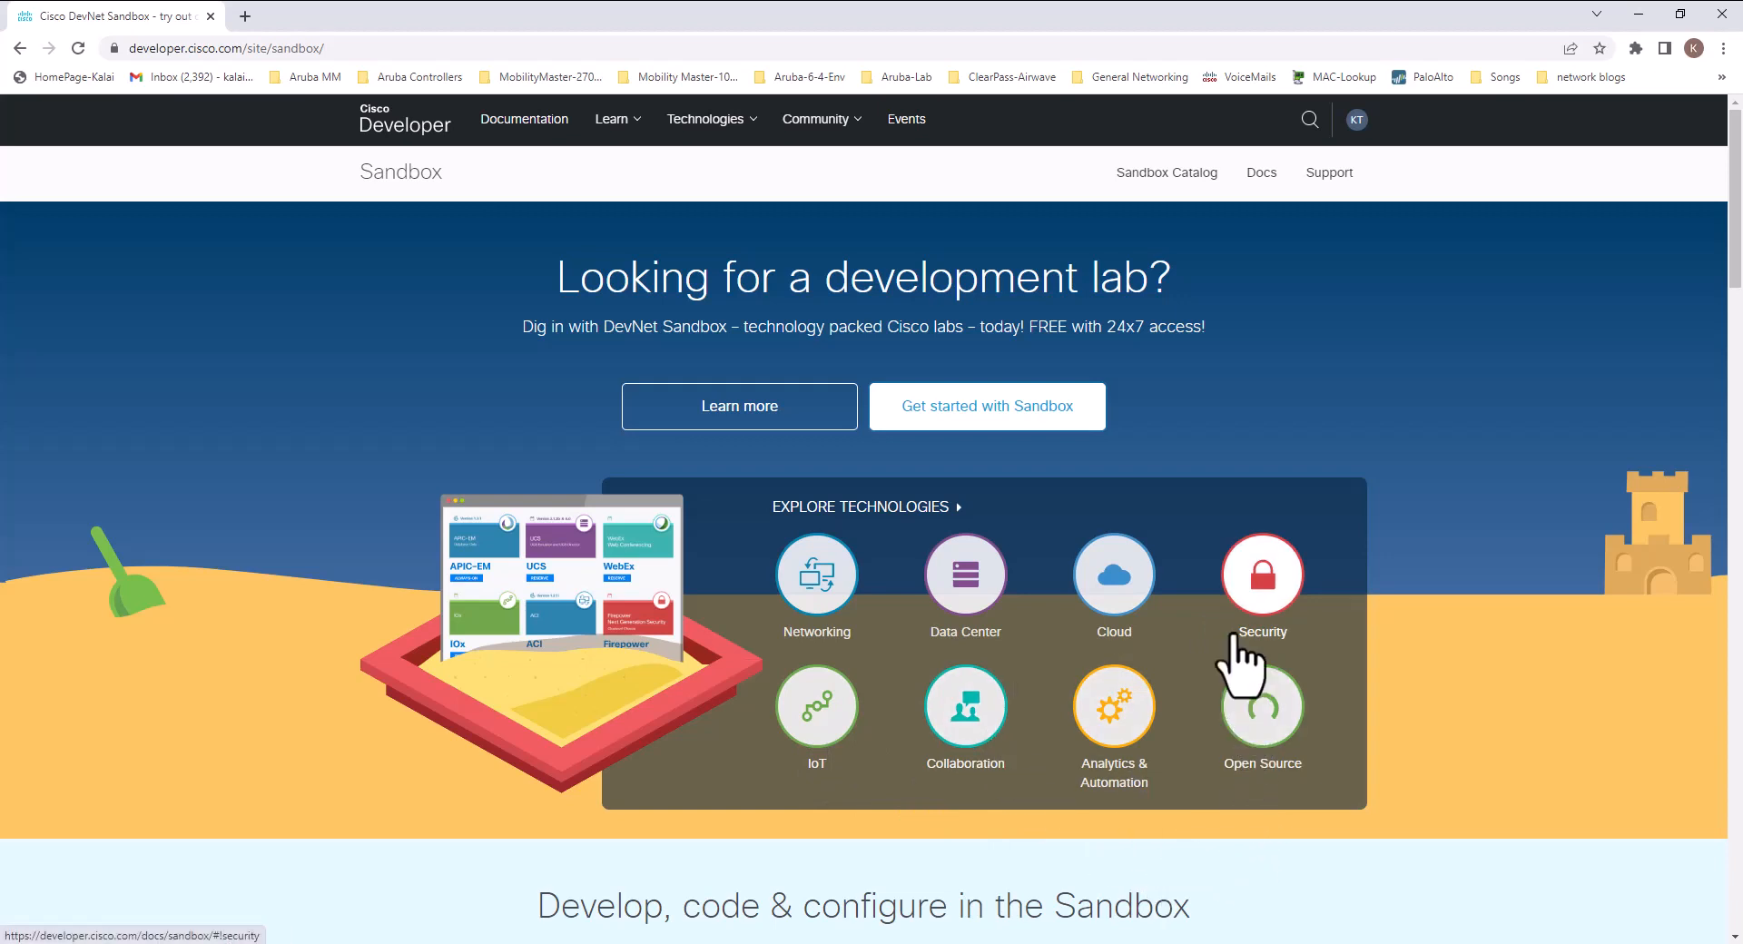
{"action": "mouse_move", "coordinate": [992, 465]}
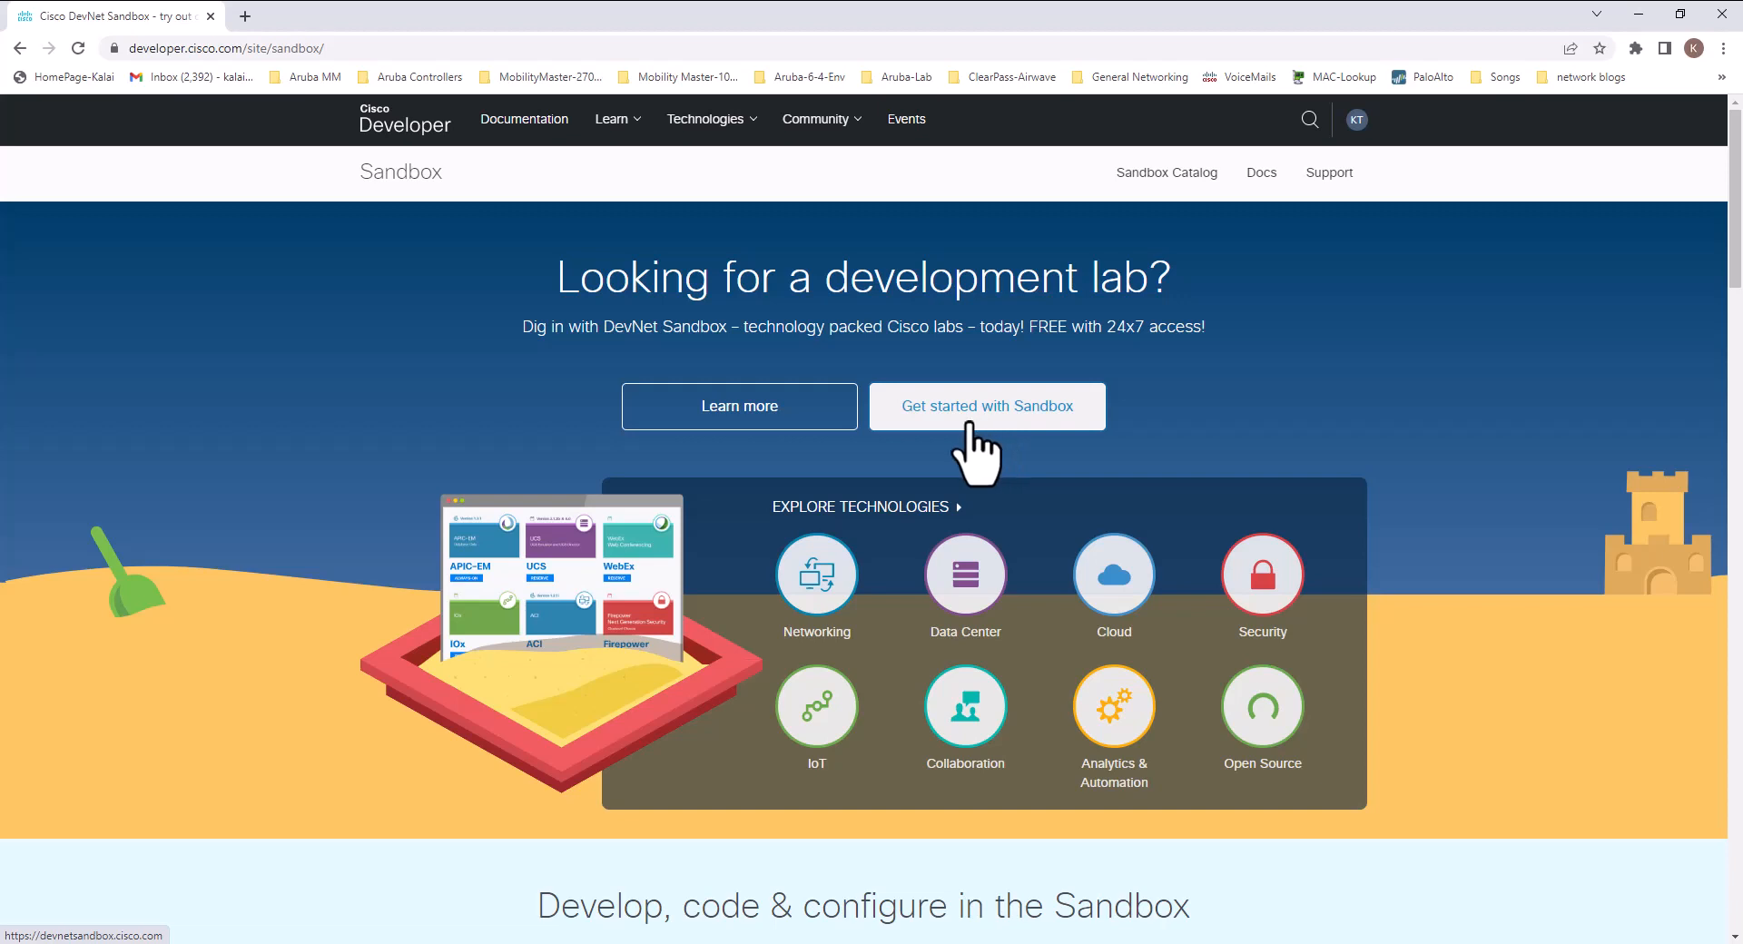
Filter the sandbox lab catalog to the Security category's 7 labs
{"action": "left_click", "coordinate": [986, 407]}
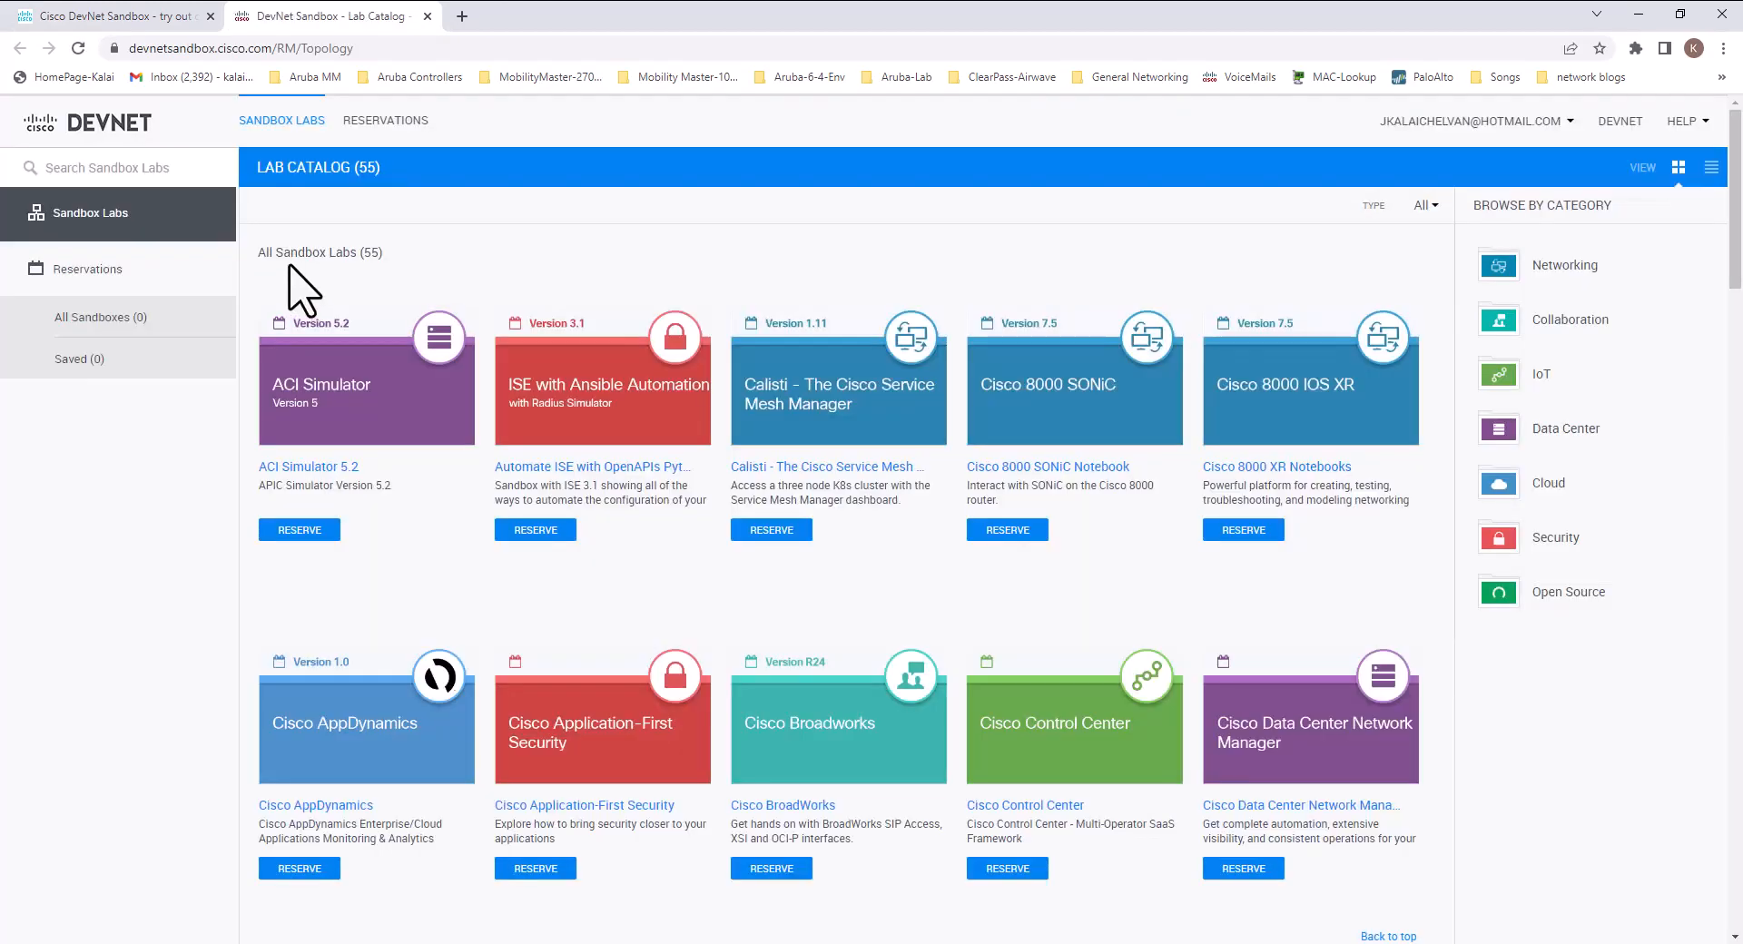
{"action": "mouse_move", "coordinate": [356, 294]}
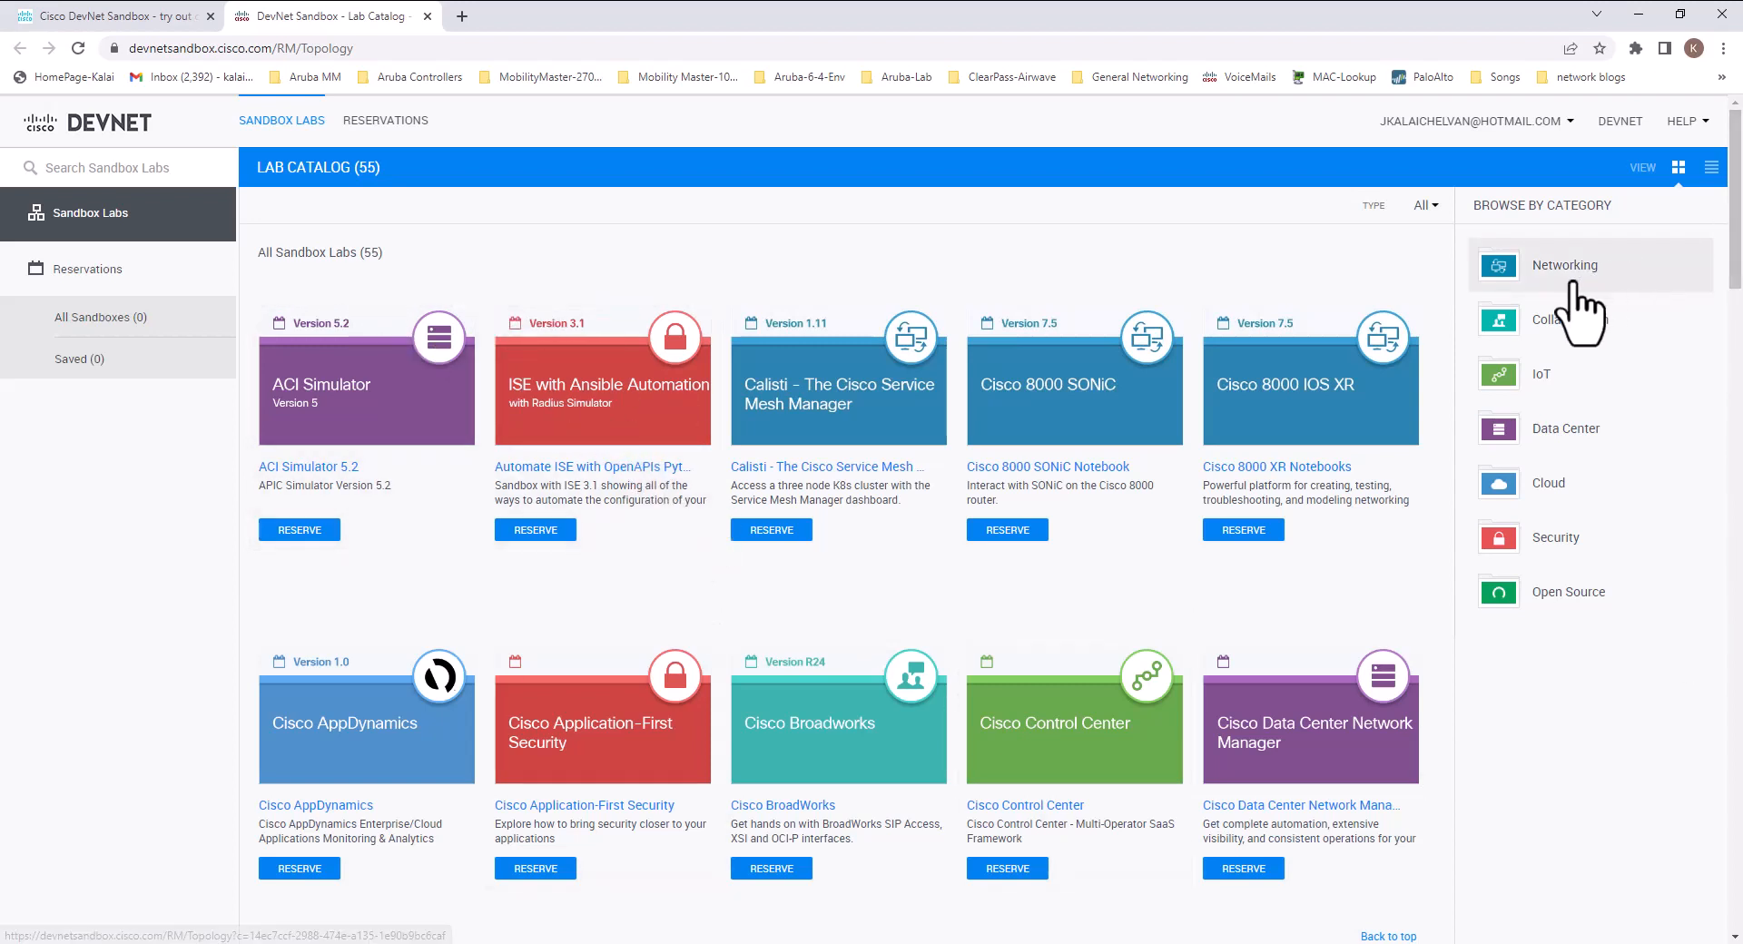
{"action": "left_click", "coordinate": [1563, 265]}
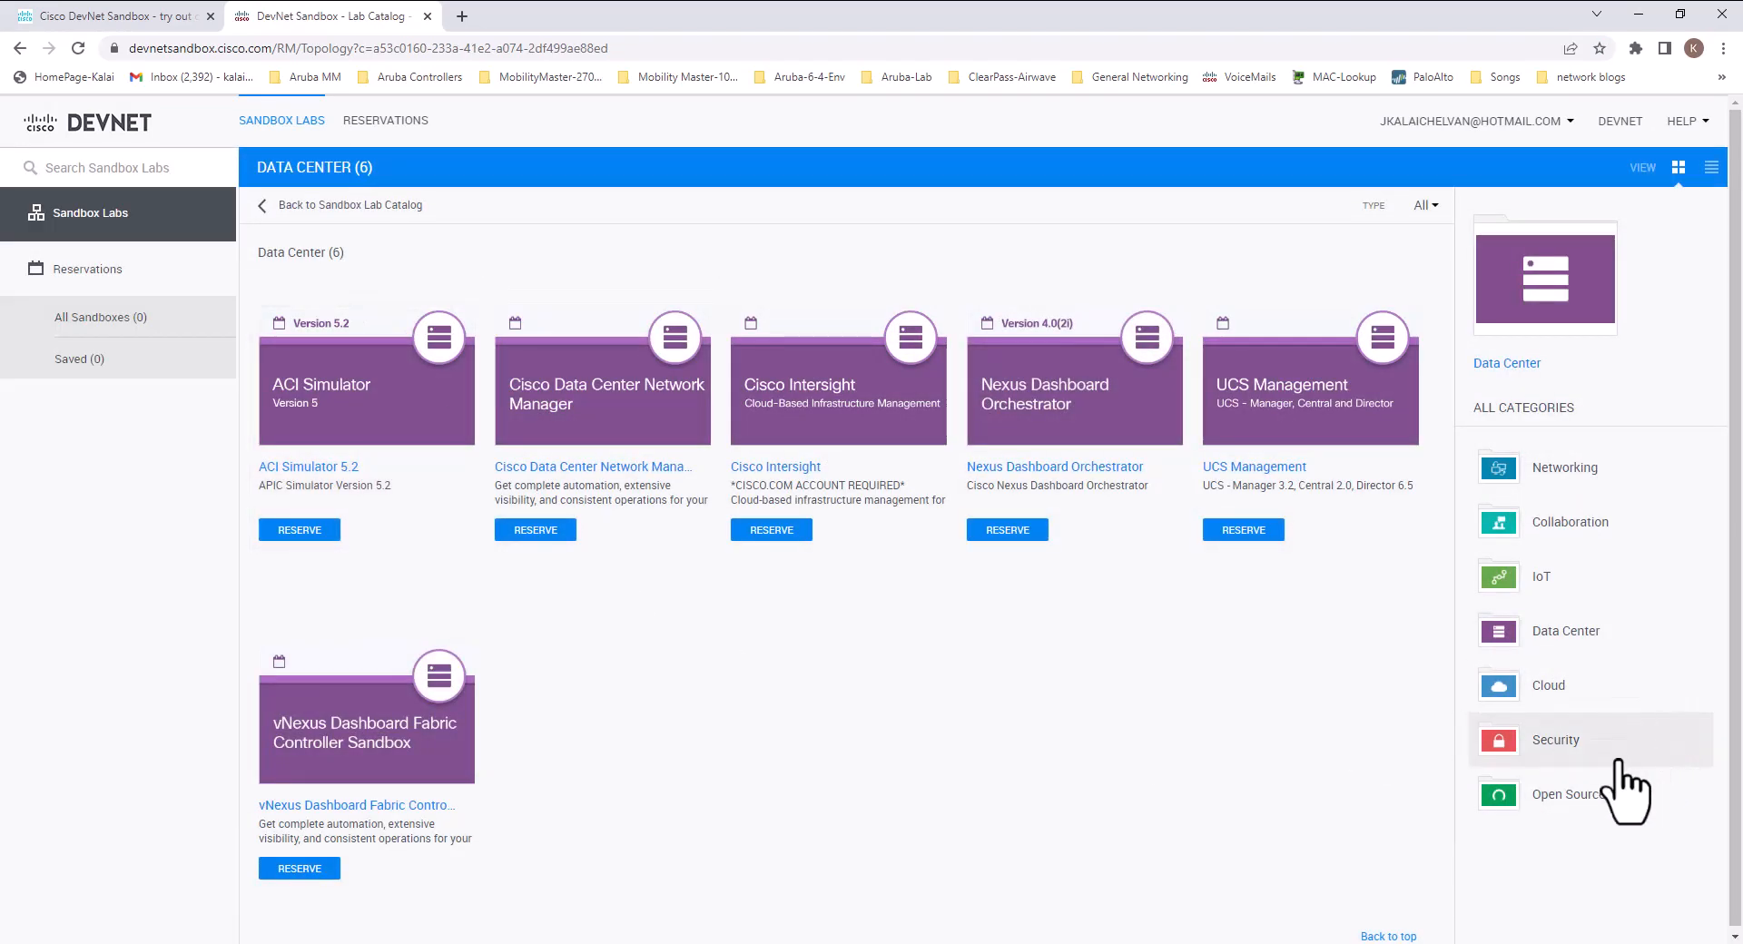
{"action": "left_click", "coordinate": [1556, 739]}
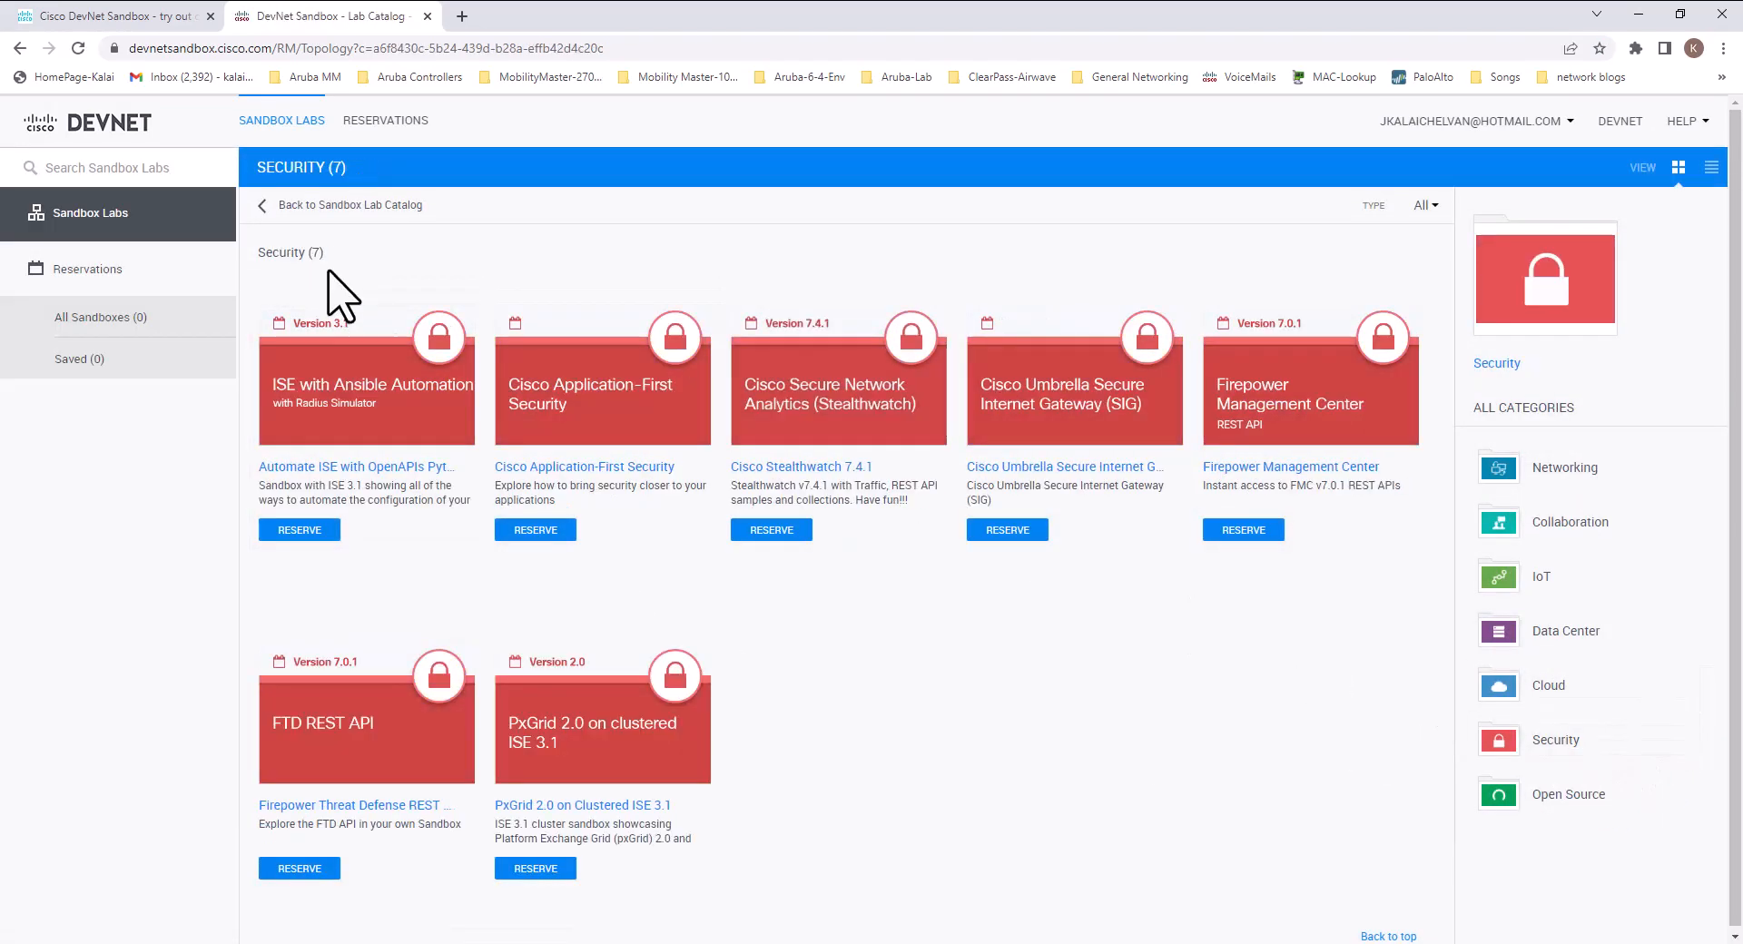
{"action": "mouse_move", "coordinate": [1564, 467]}
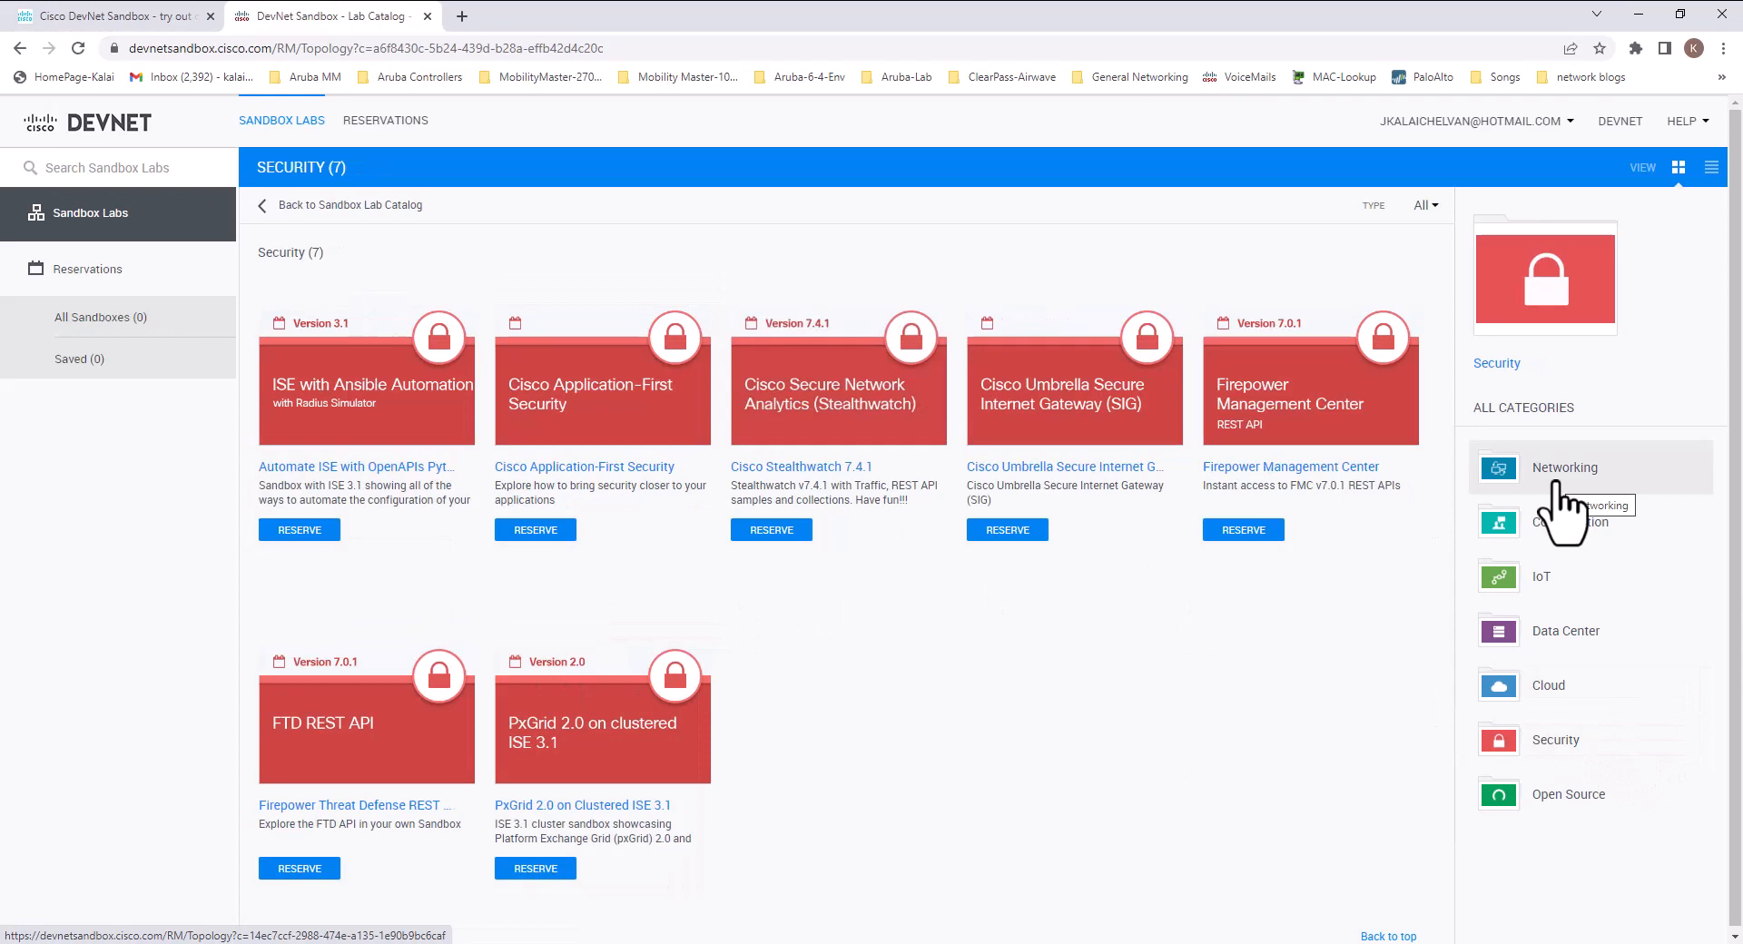
Show the Networking labs and begin reserving the IOS XE on CSR Latest Code lab
{"action": "left_click", "coordinate": [1565, 466]}
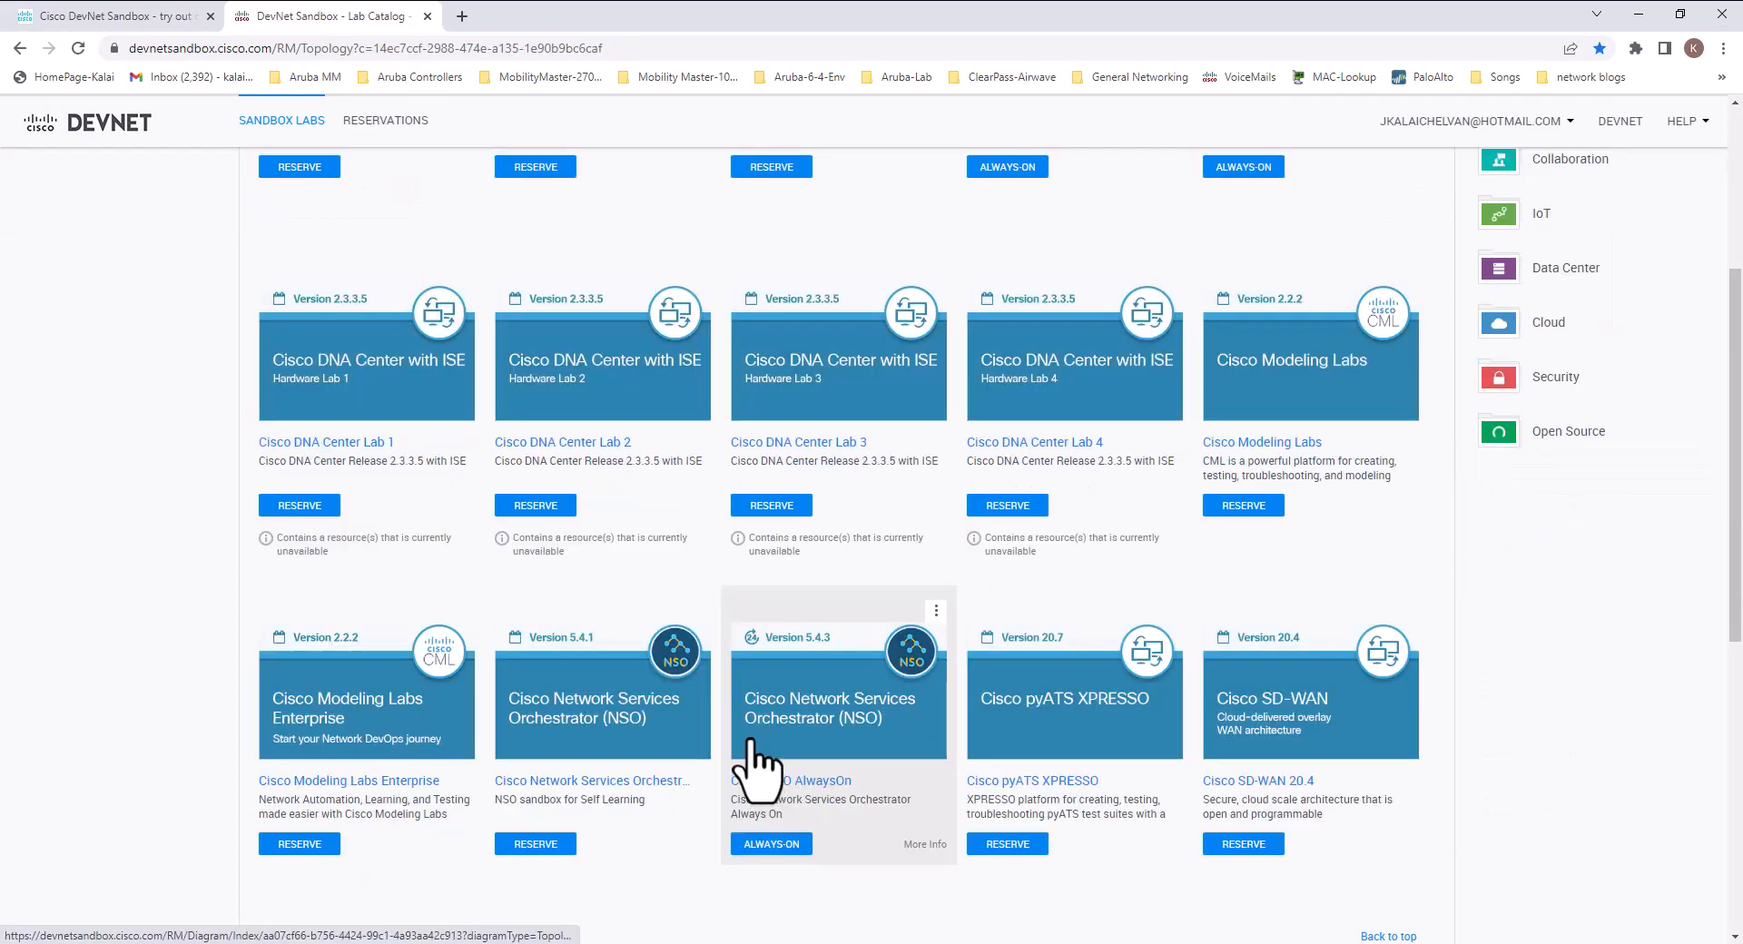
{"action": "scroll", "scroll_direction": "down", "scroll_amount": 3}
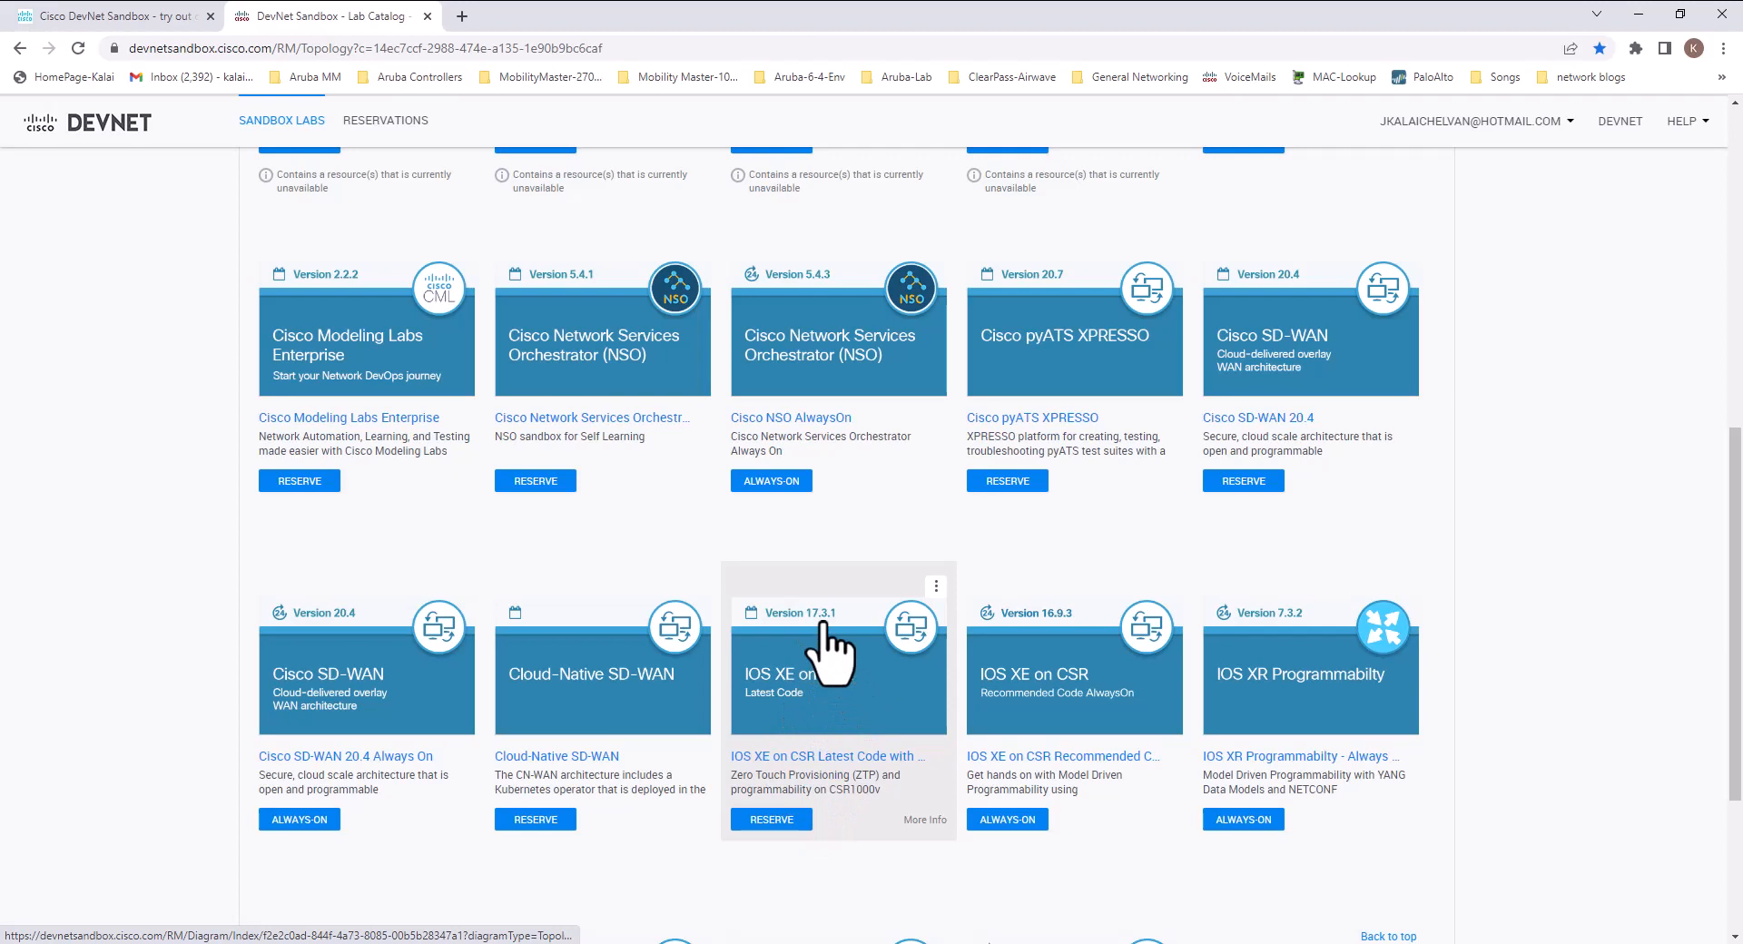
{"action": "mouse_move", "coordinate": [817, 723]}
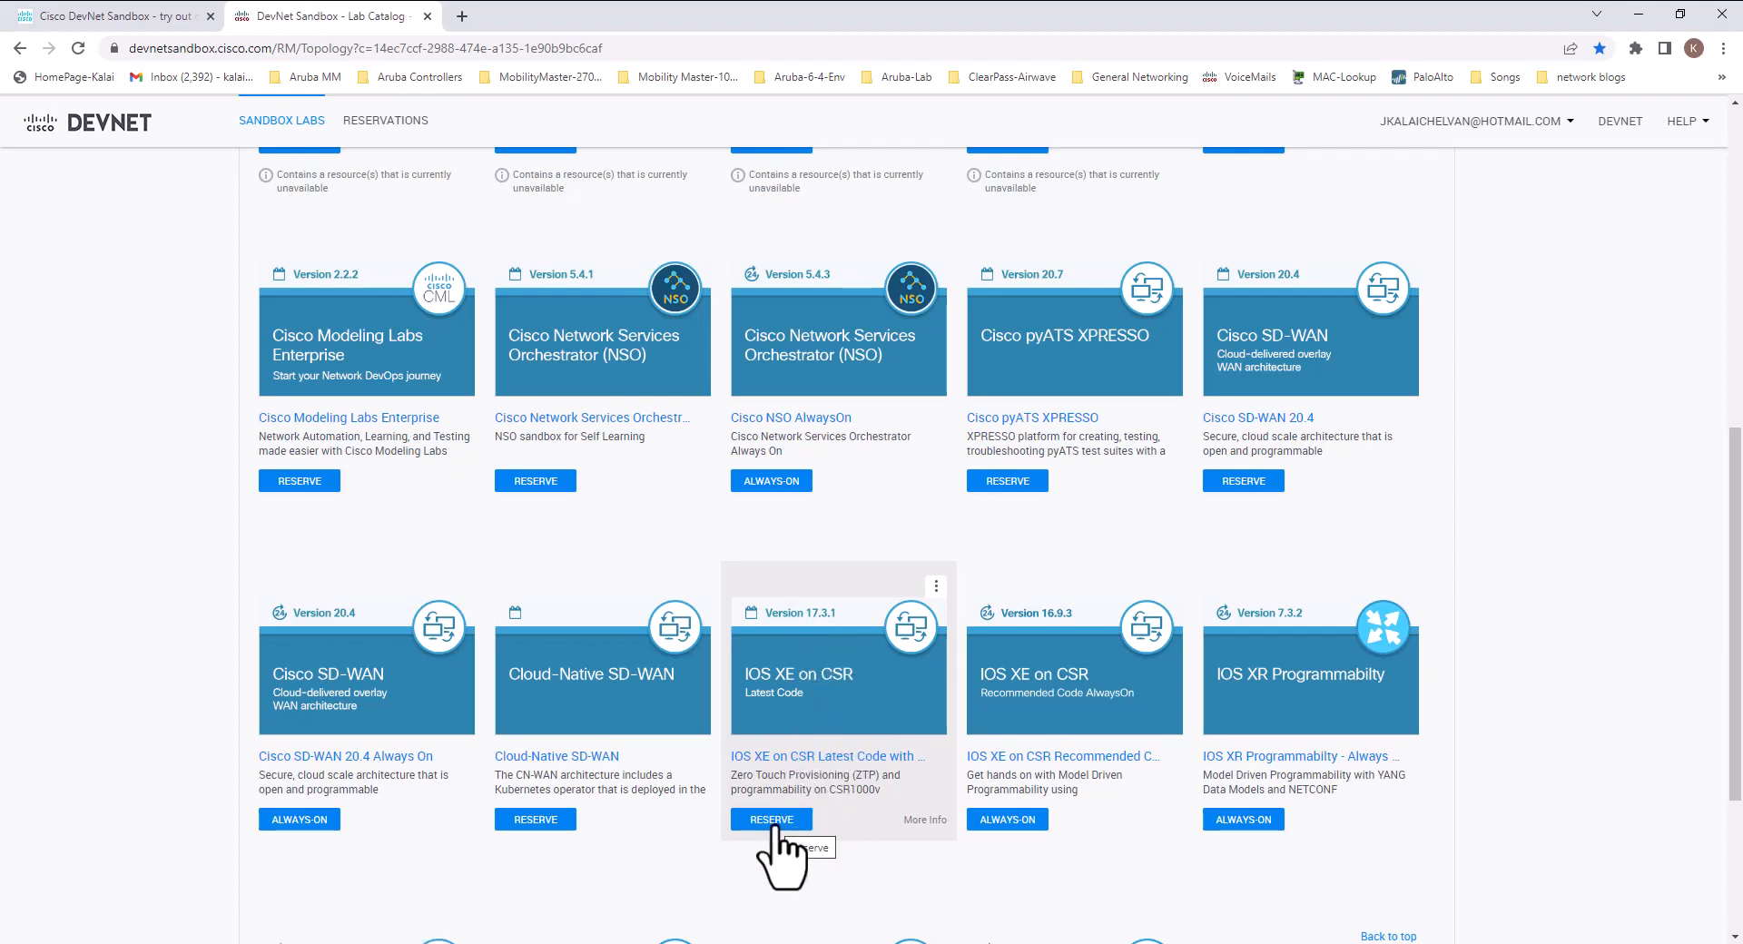
{"action": "left_click", "coordinate": [770, 819]}
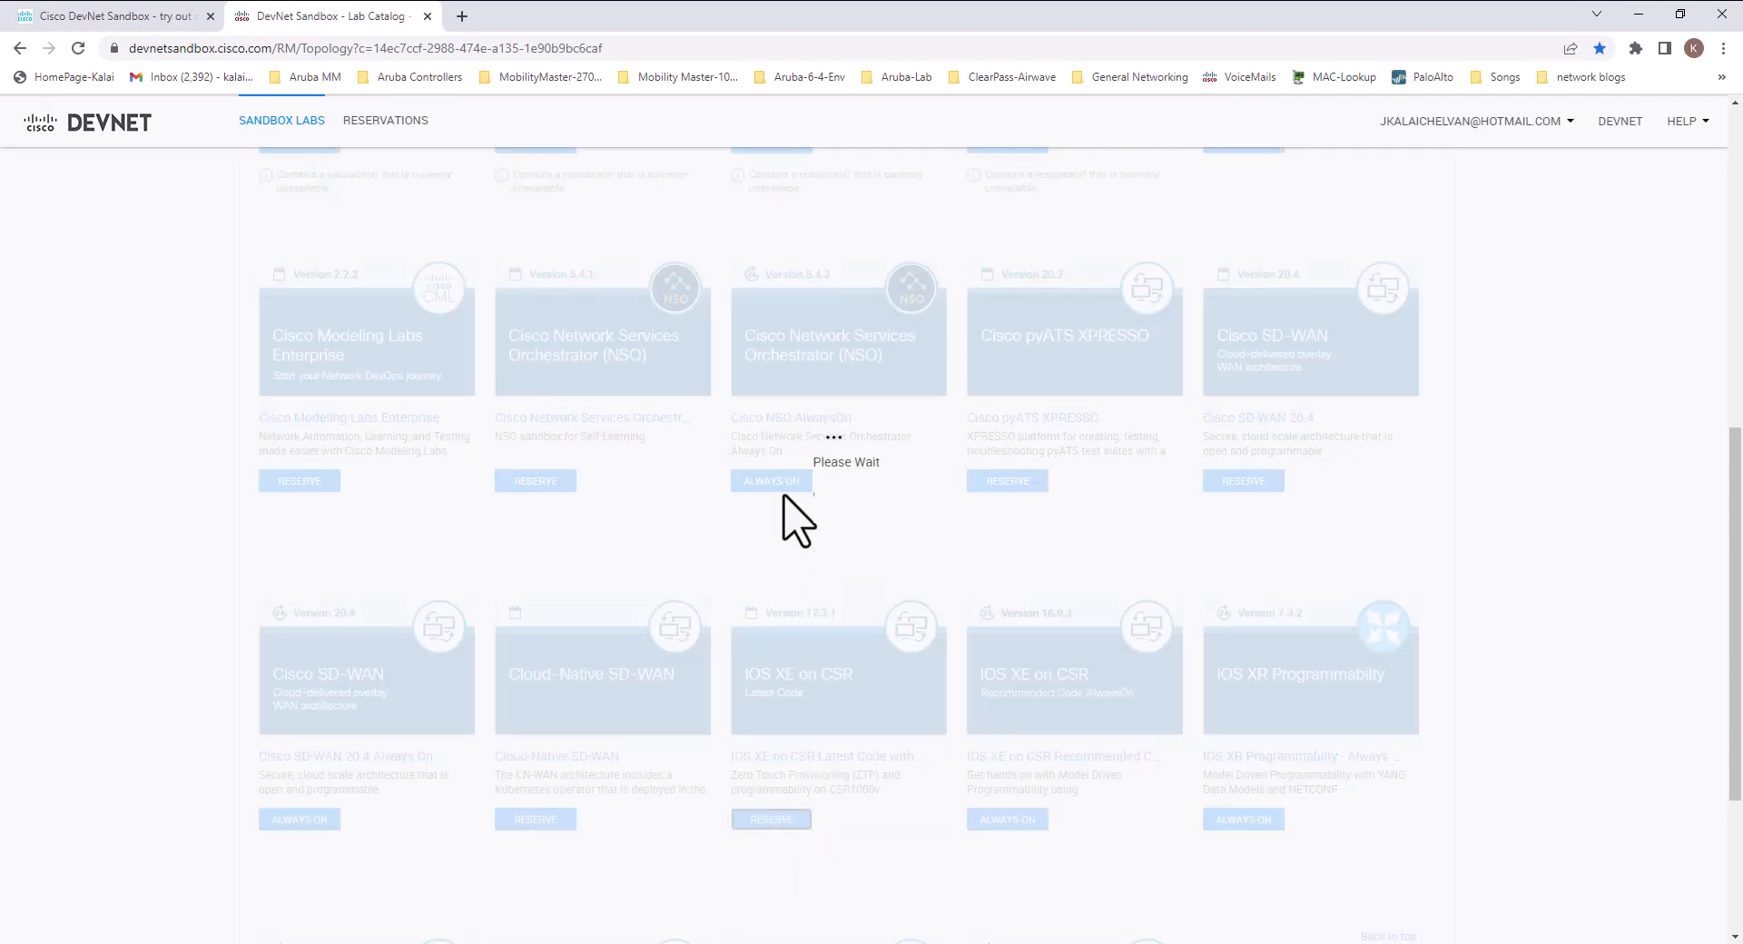
Adjust the reservation start and duration hours, then let setup assign 10.10.20.48 and 10.10.20.50
{"action": "left_click", "coordinate": [770, 819]}
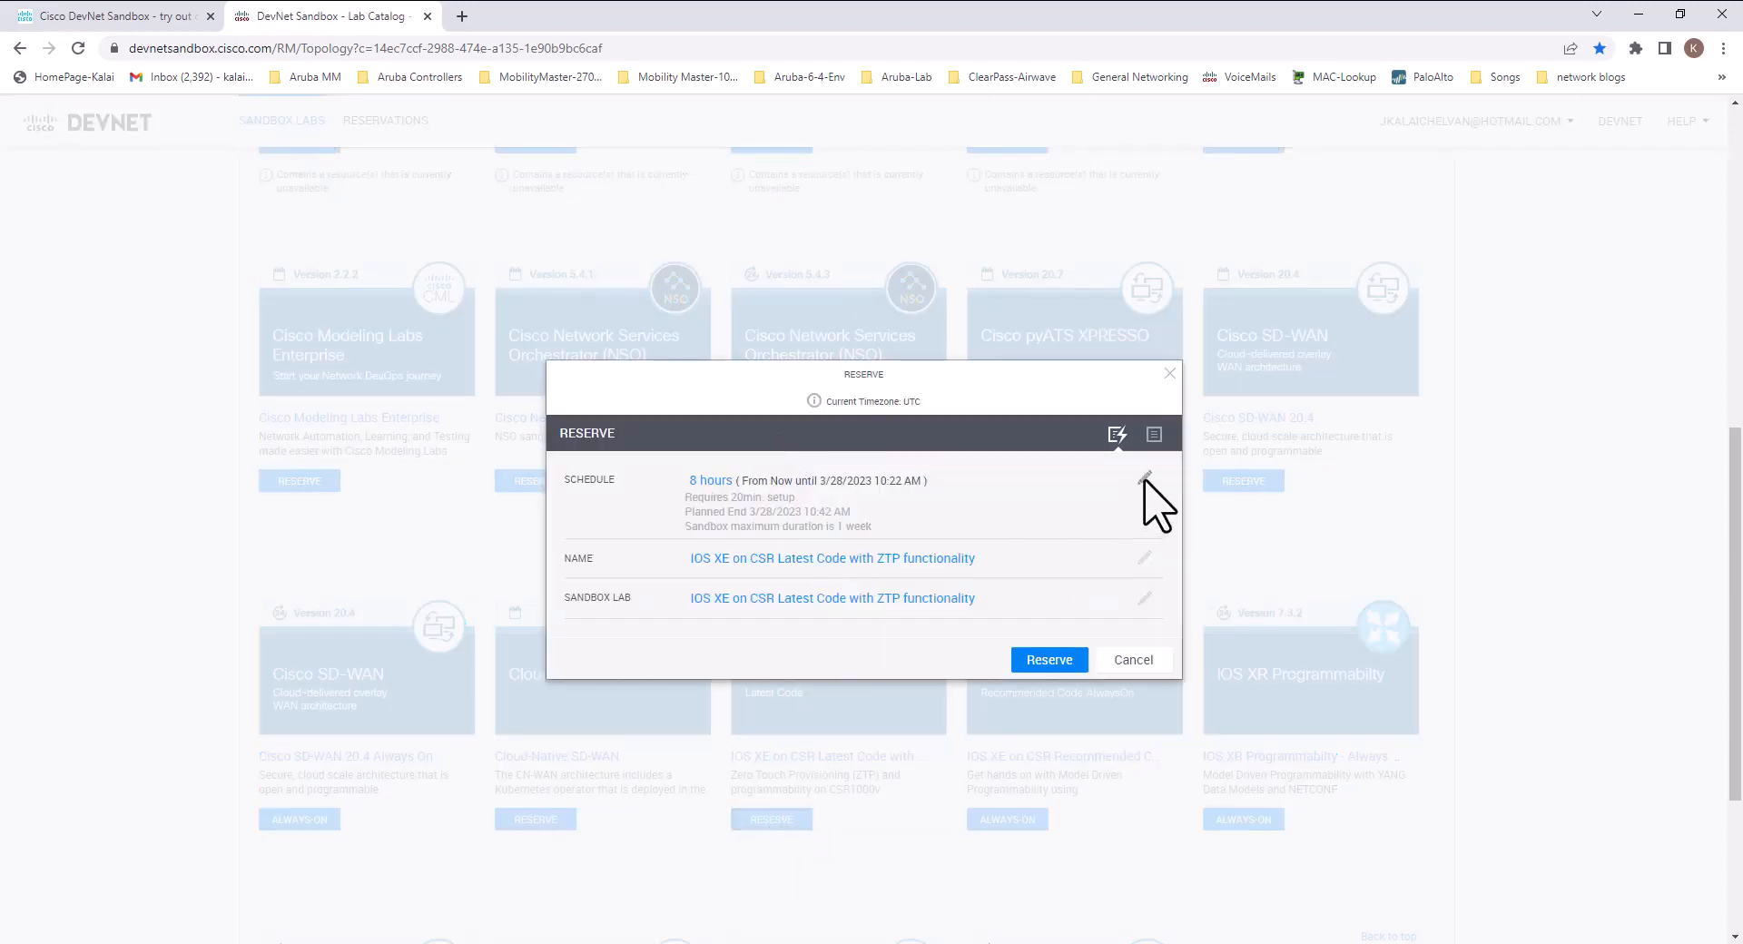
{"action": "left_click", "coordinate": [1146, 480]}
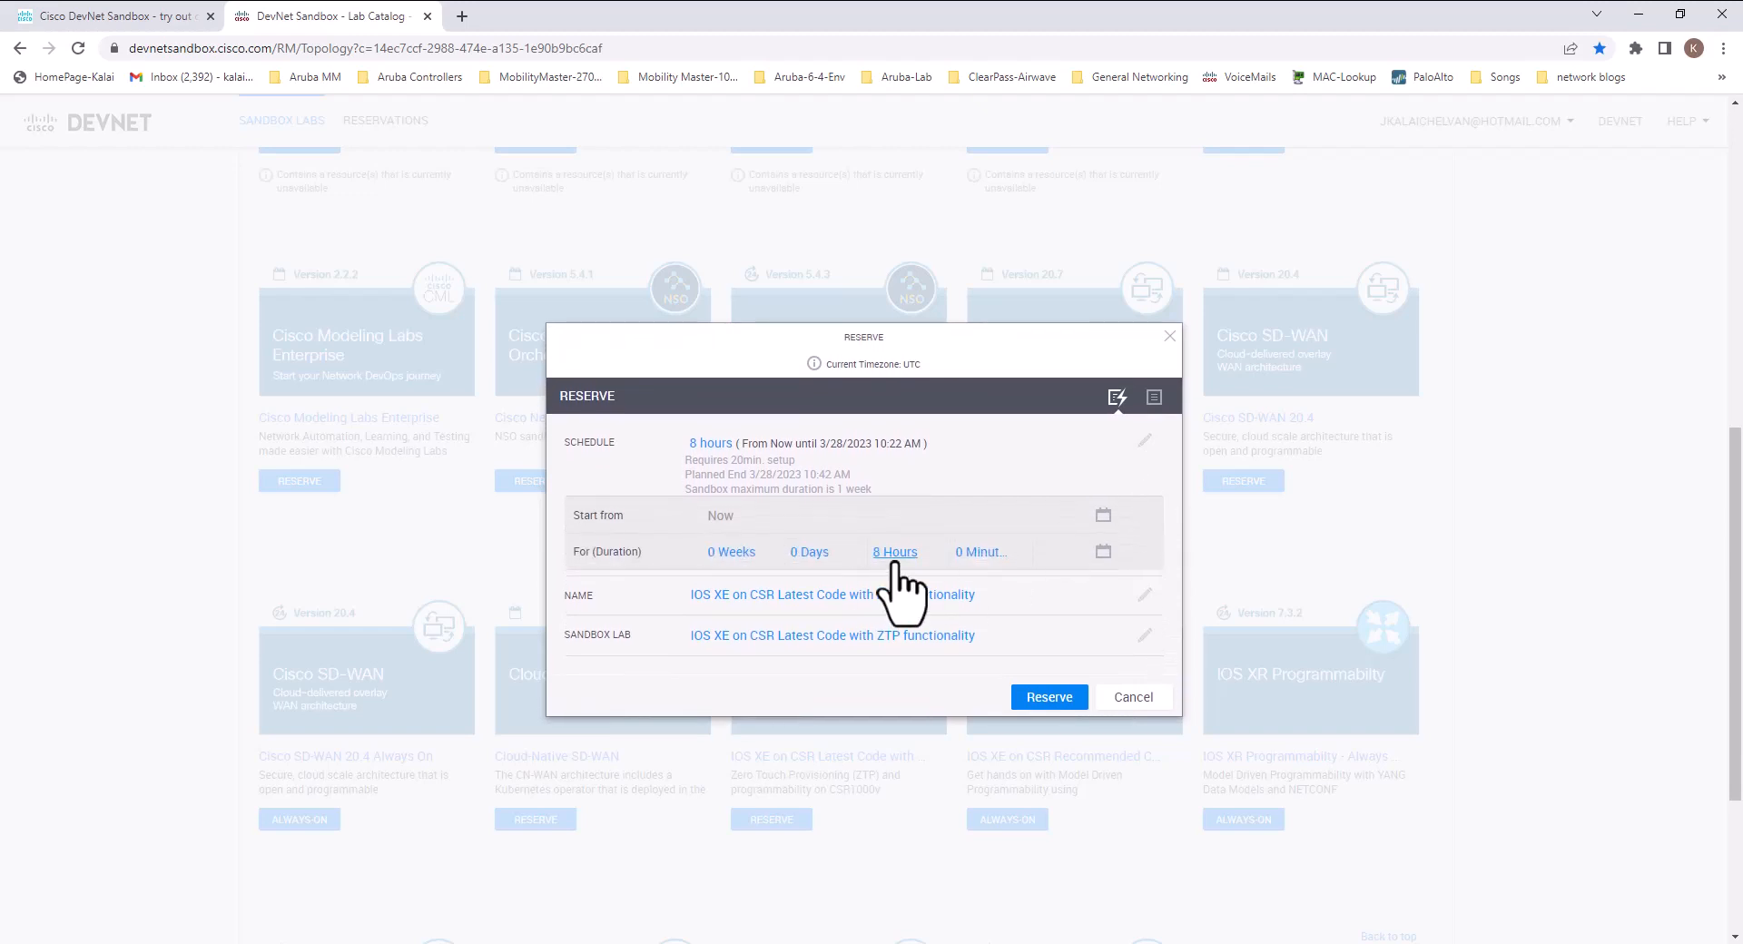
{"action": "left_click", "coordinate": [896, 552]}
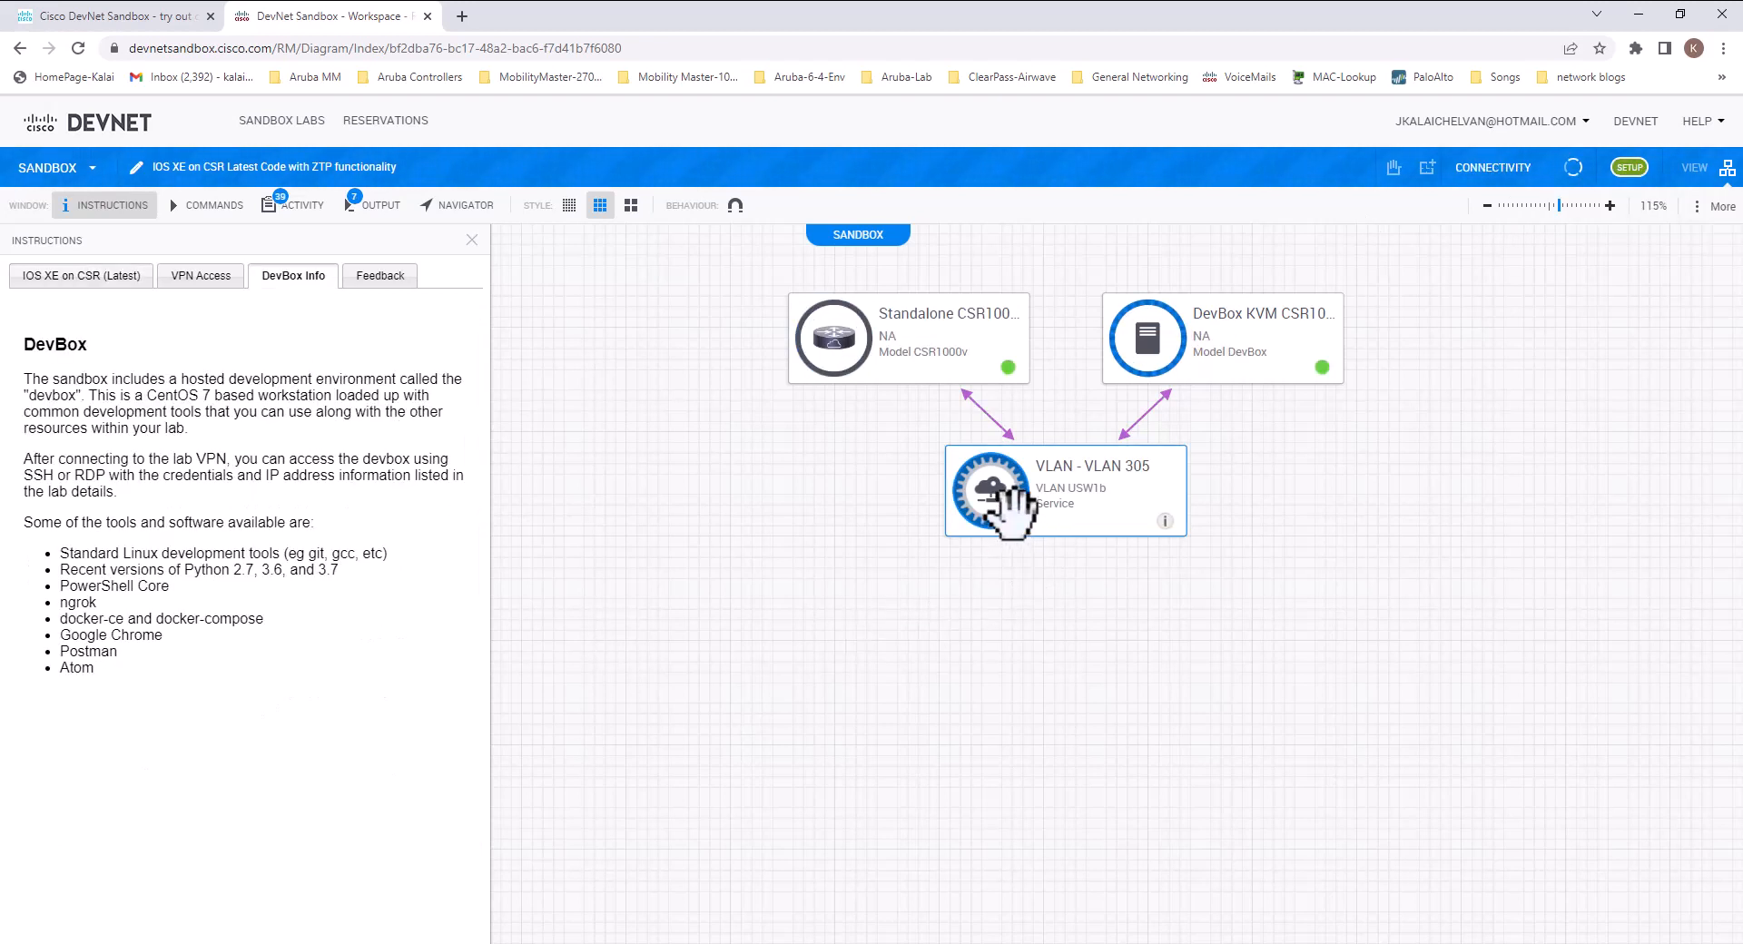
{"action": "mouse_move", "coordinate": [1067, 741]}
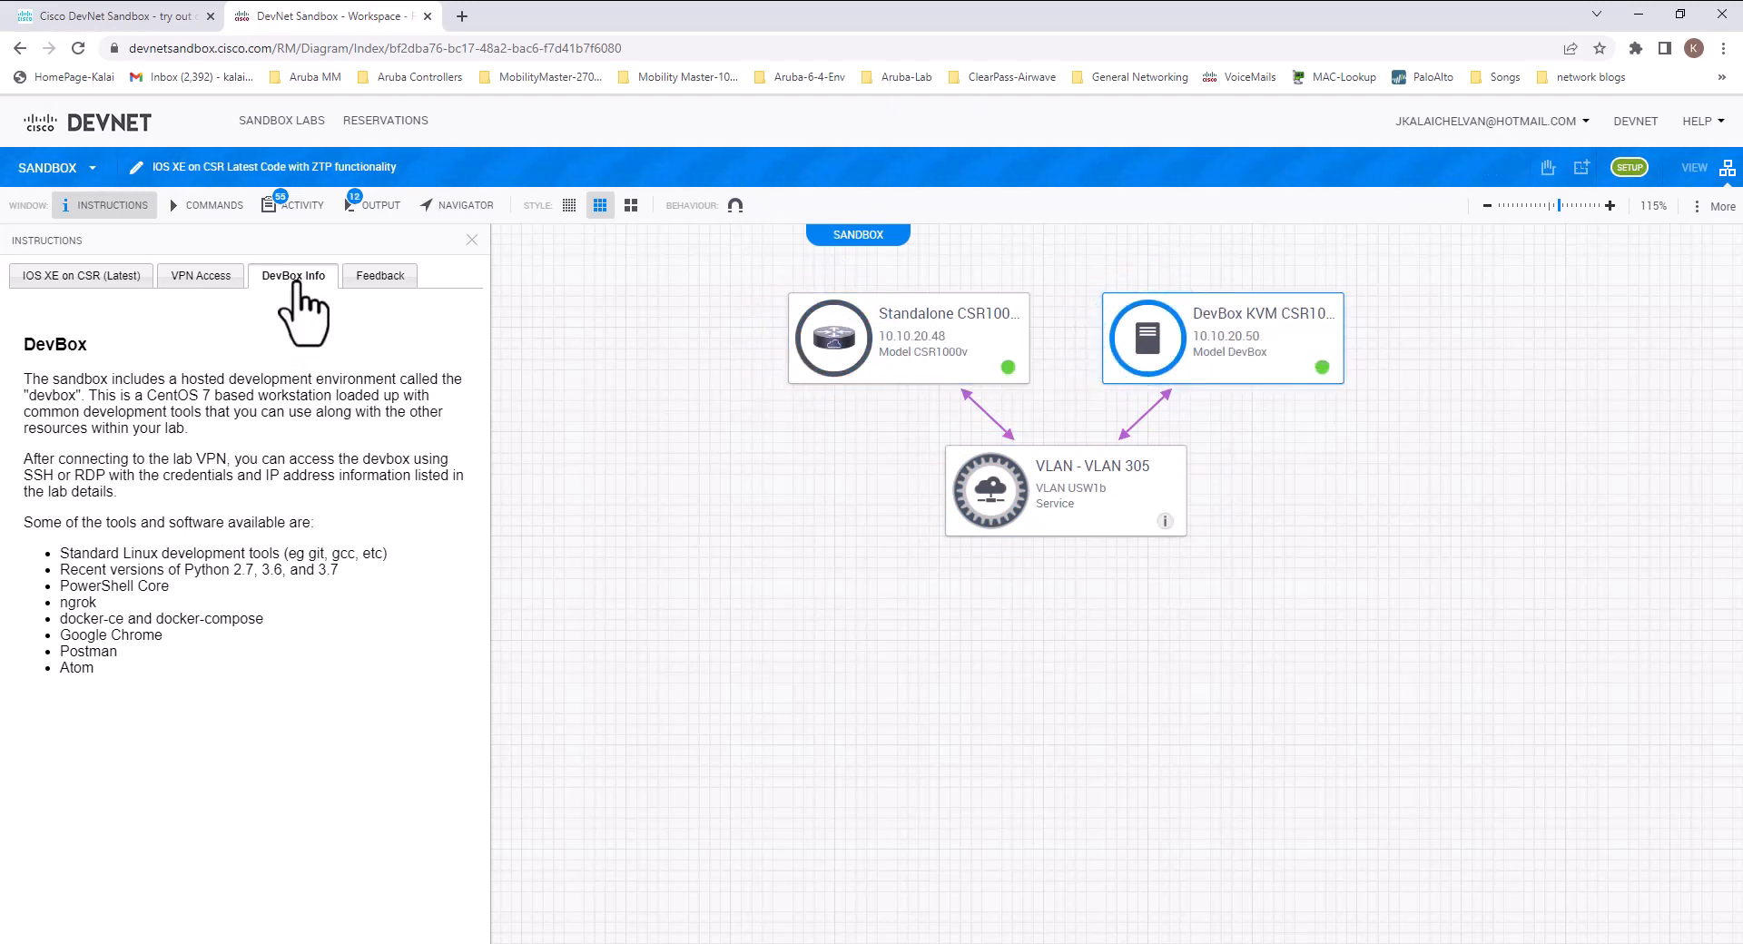
{"action": "mouse_move", "coordinate": [293, 276]}
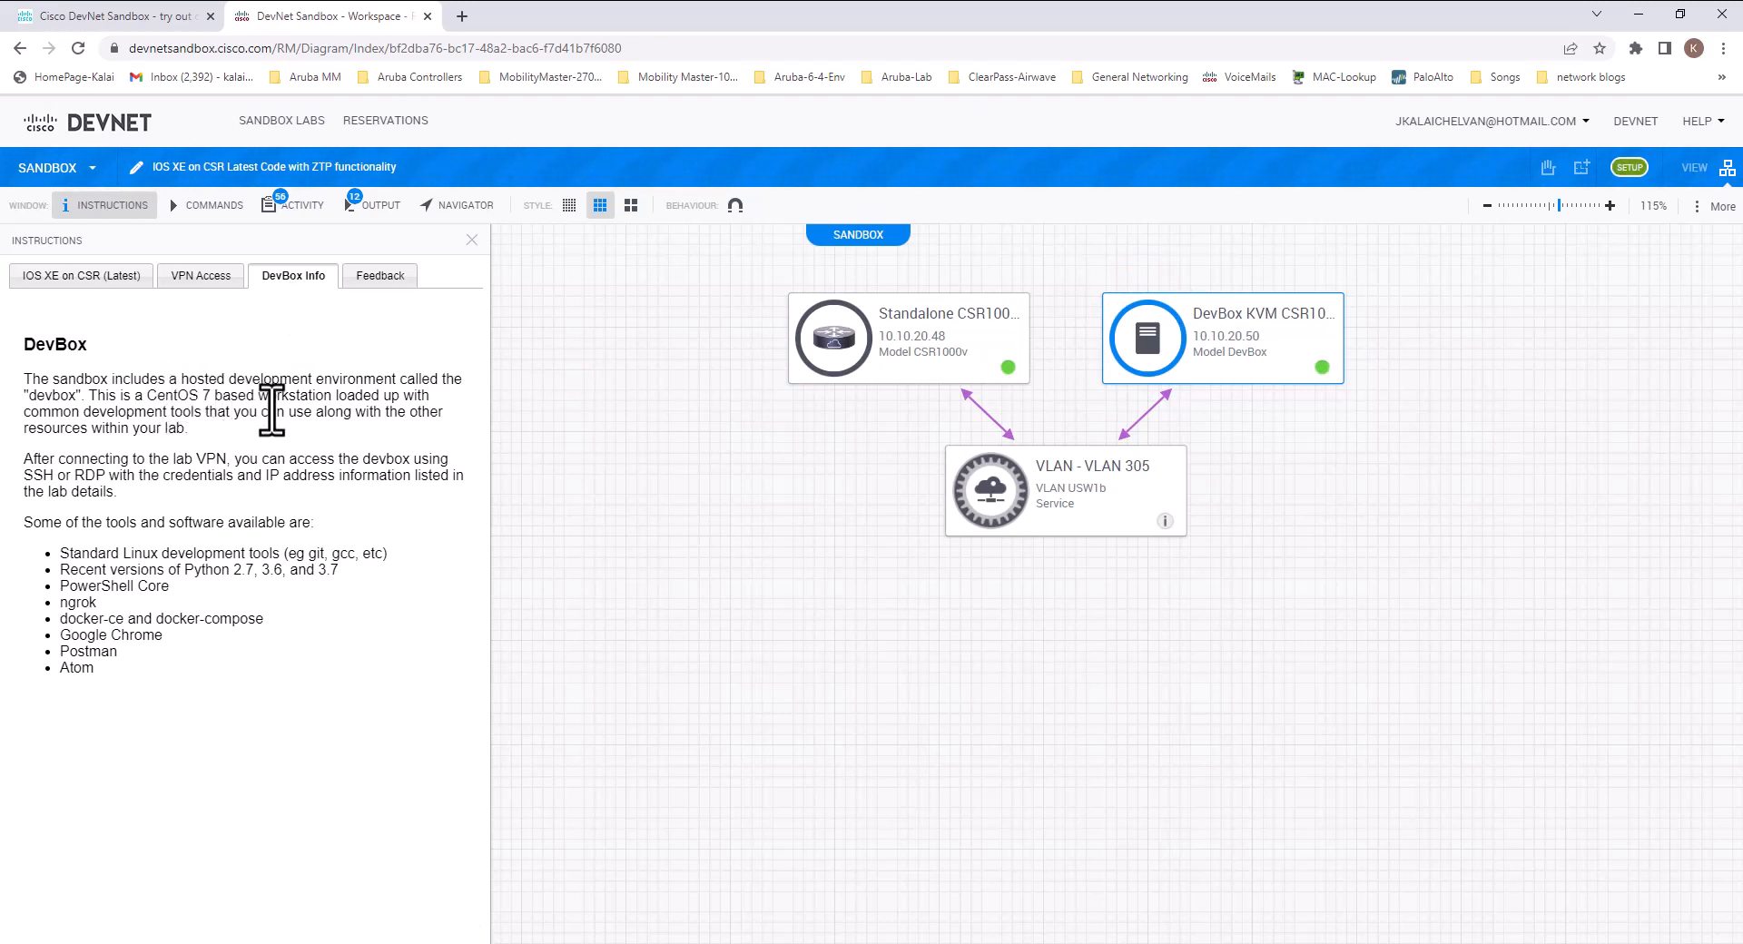
{"action": "mouse_move", "coordinate": [450, 434]}
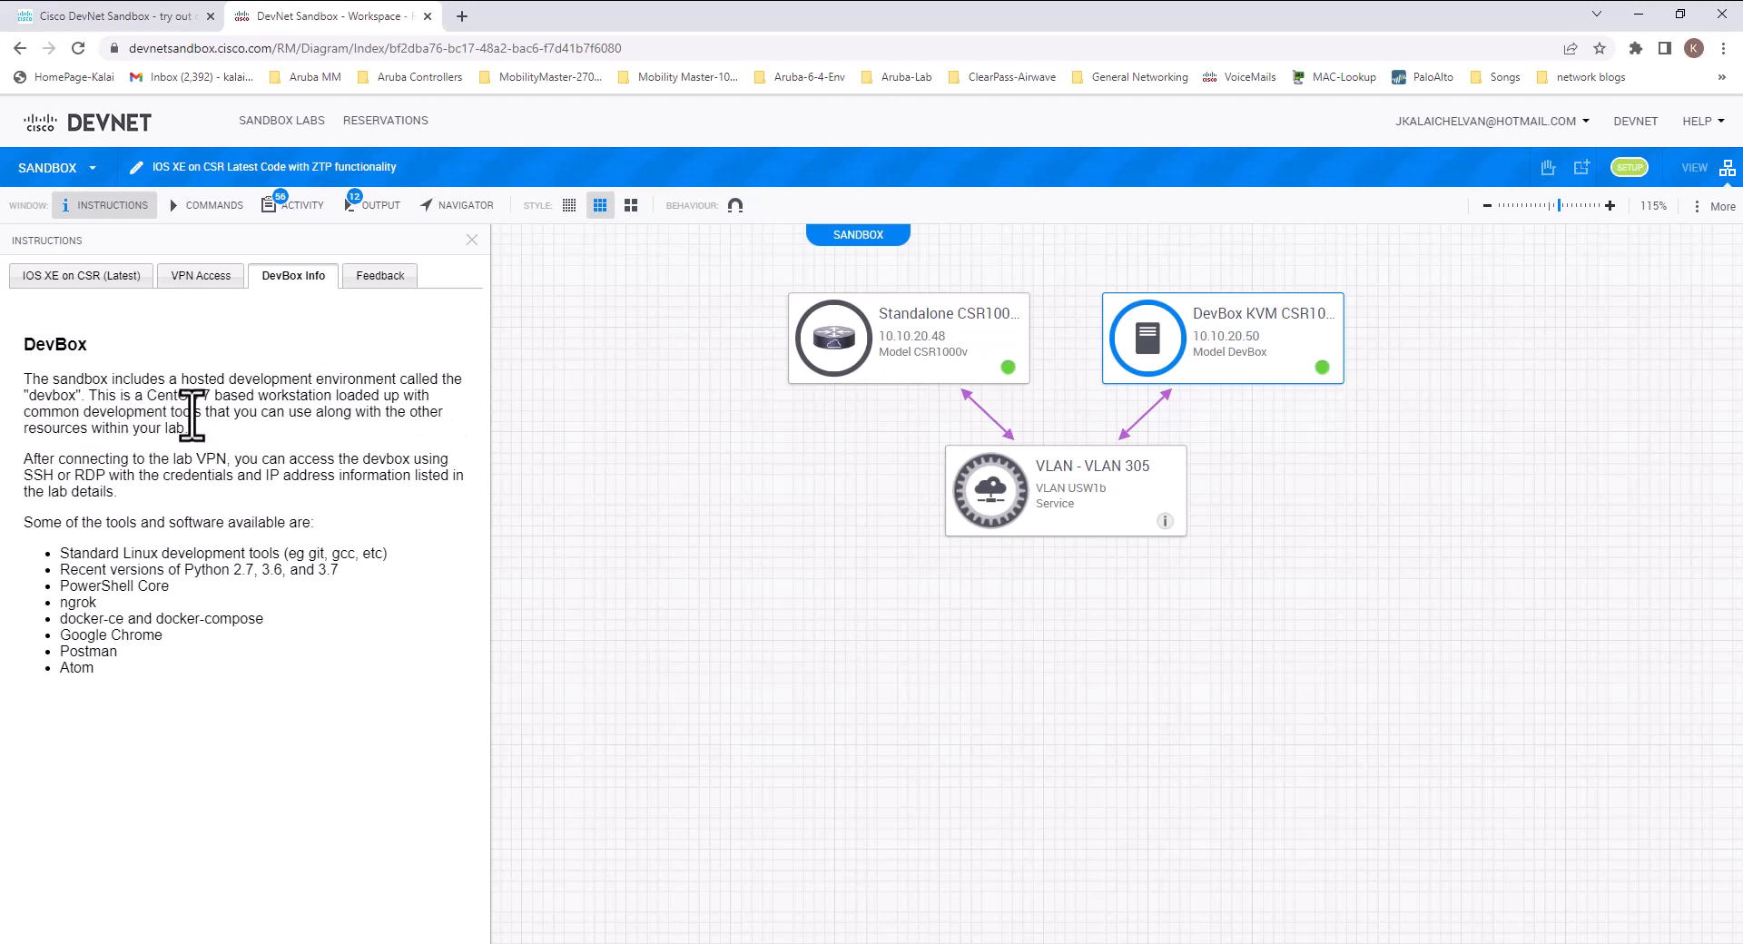
{"action": "mouse_move", "coordinate": [354, 456]}
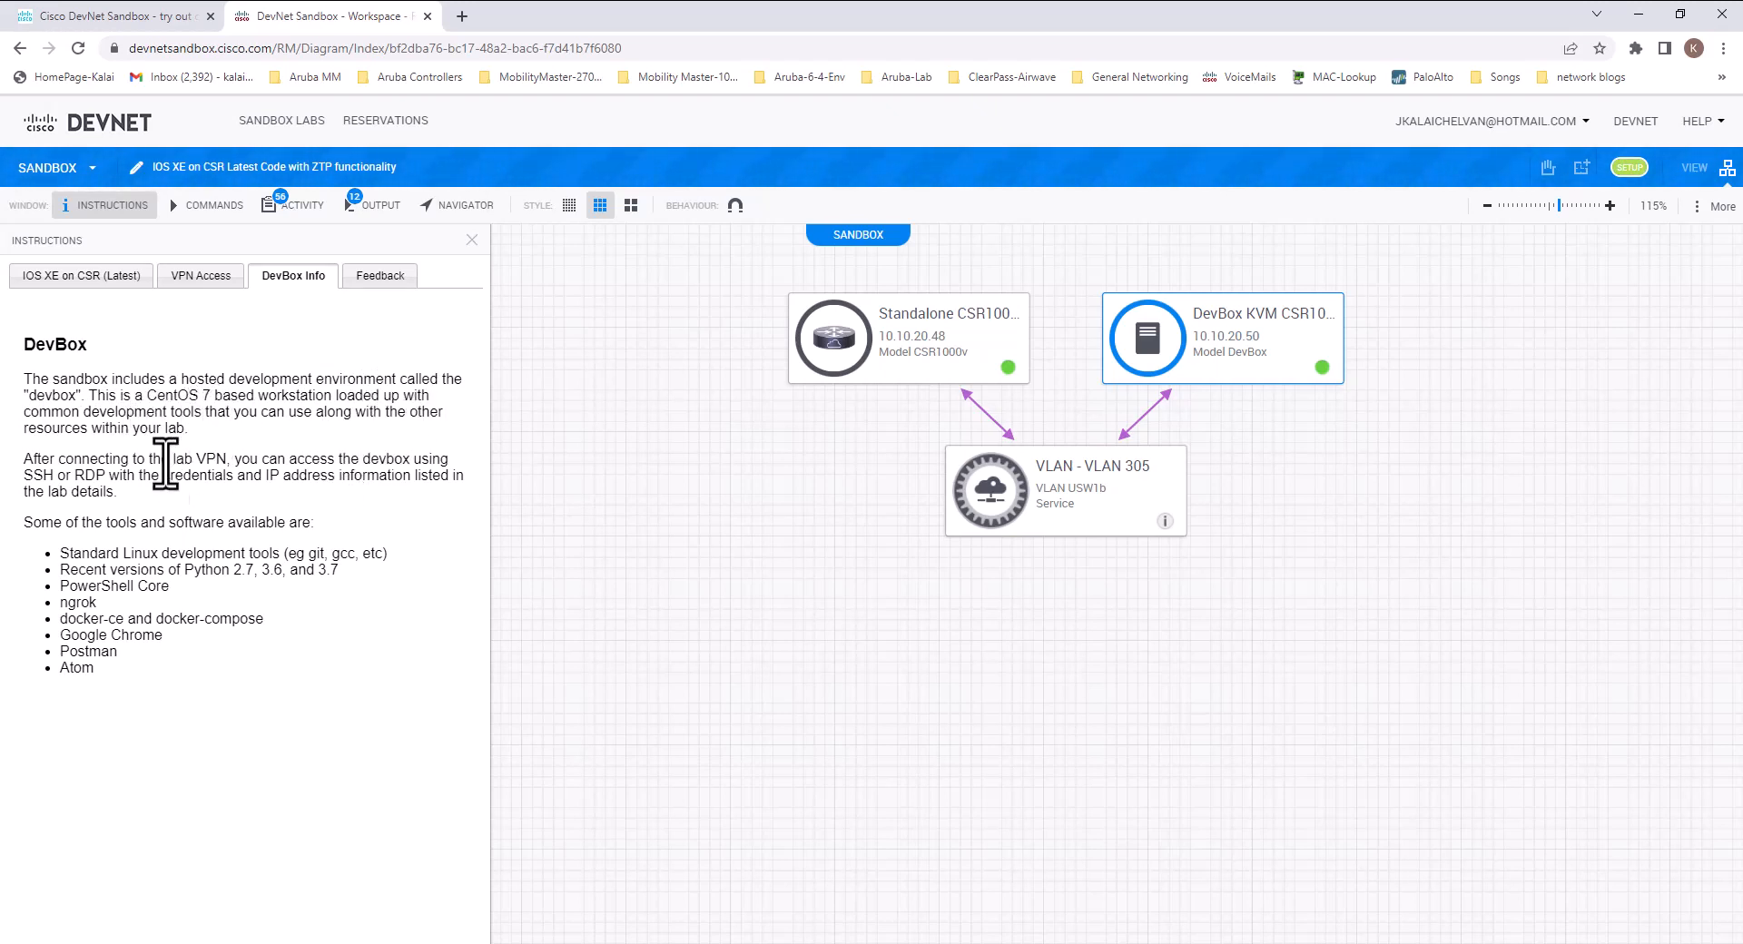
{"action": "mouse_move", "coordinate": [276, 455]}
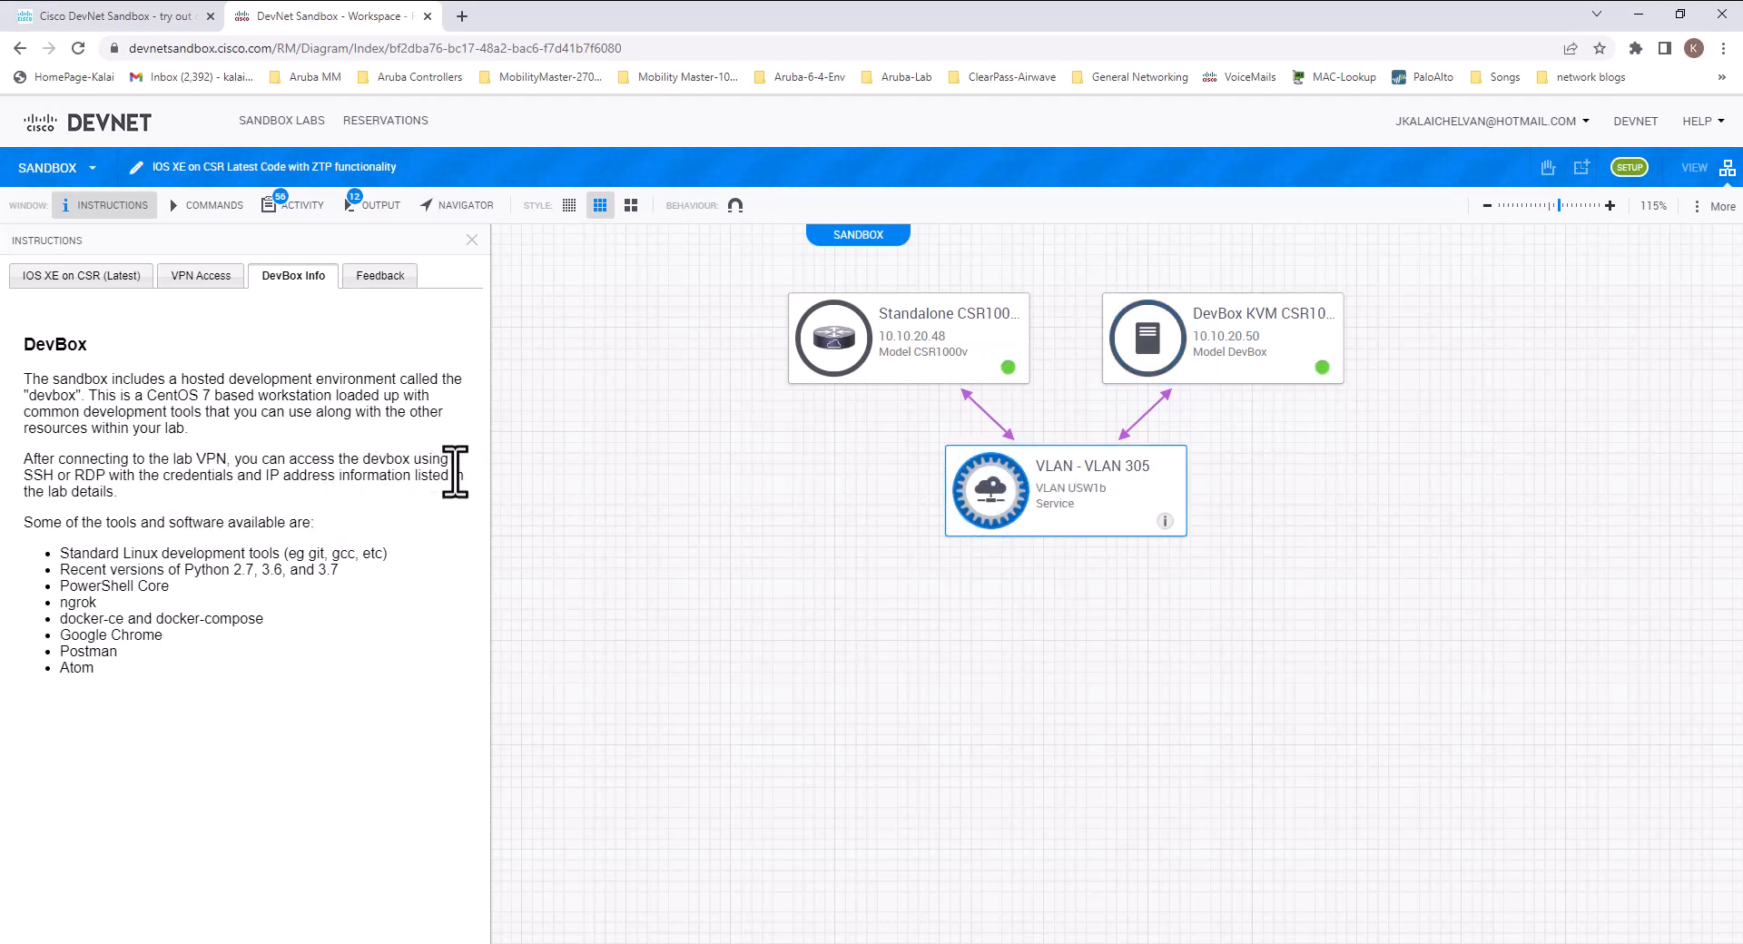
{"action": "mouse_move", "coordinate": [69, 493]}
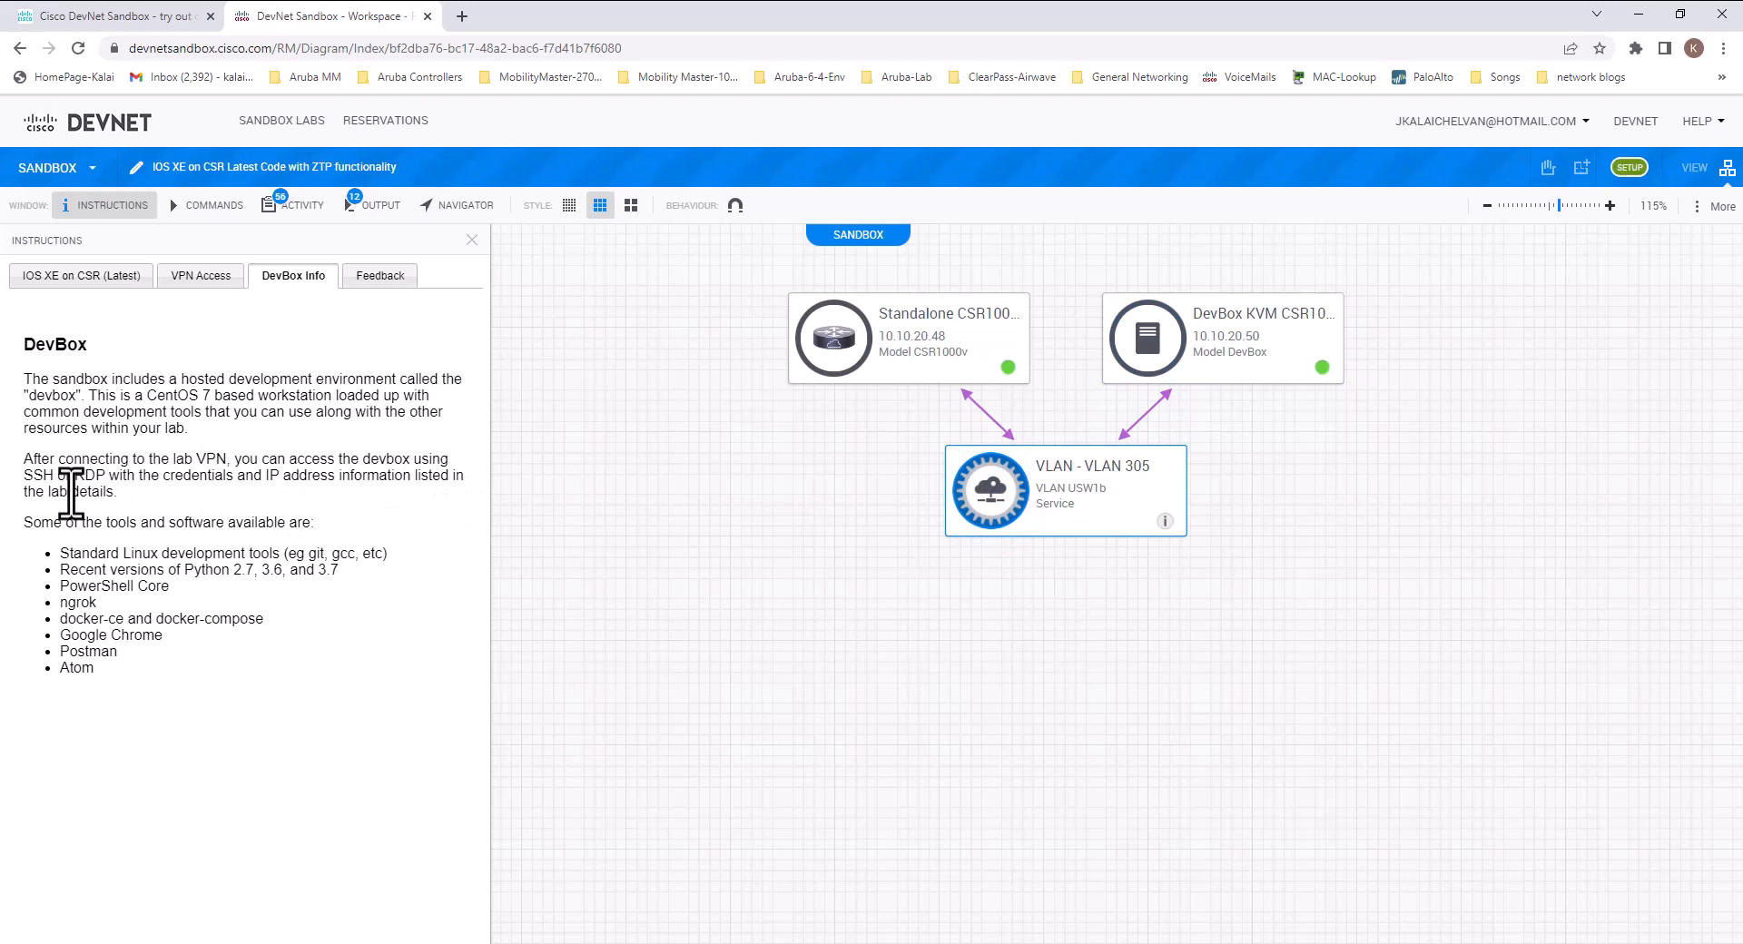
{"action": "mouse_move", "coordinate": [395, 532]}
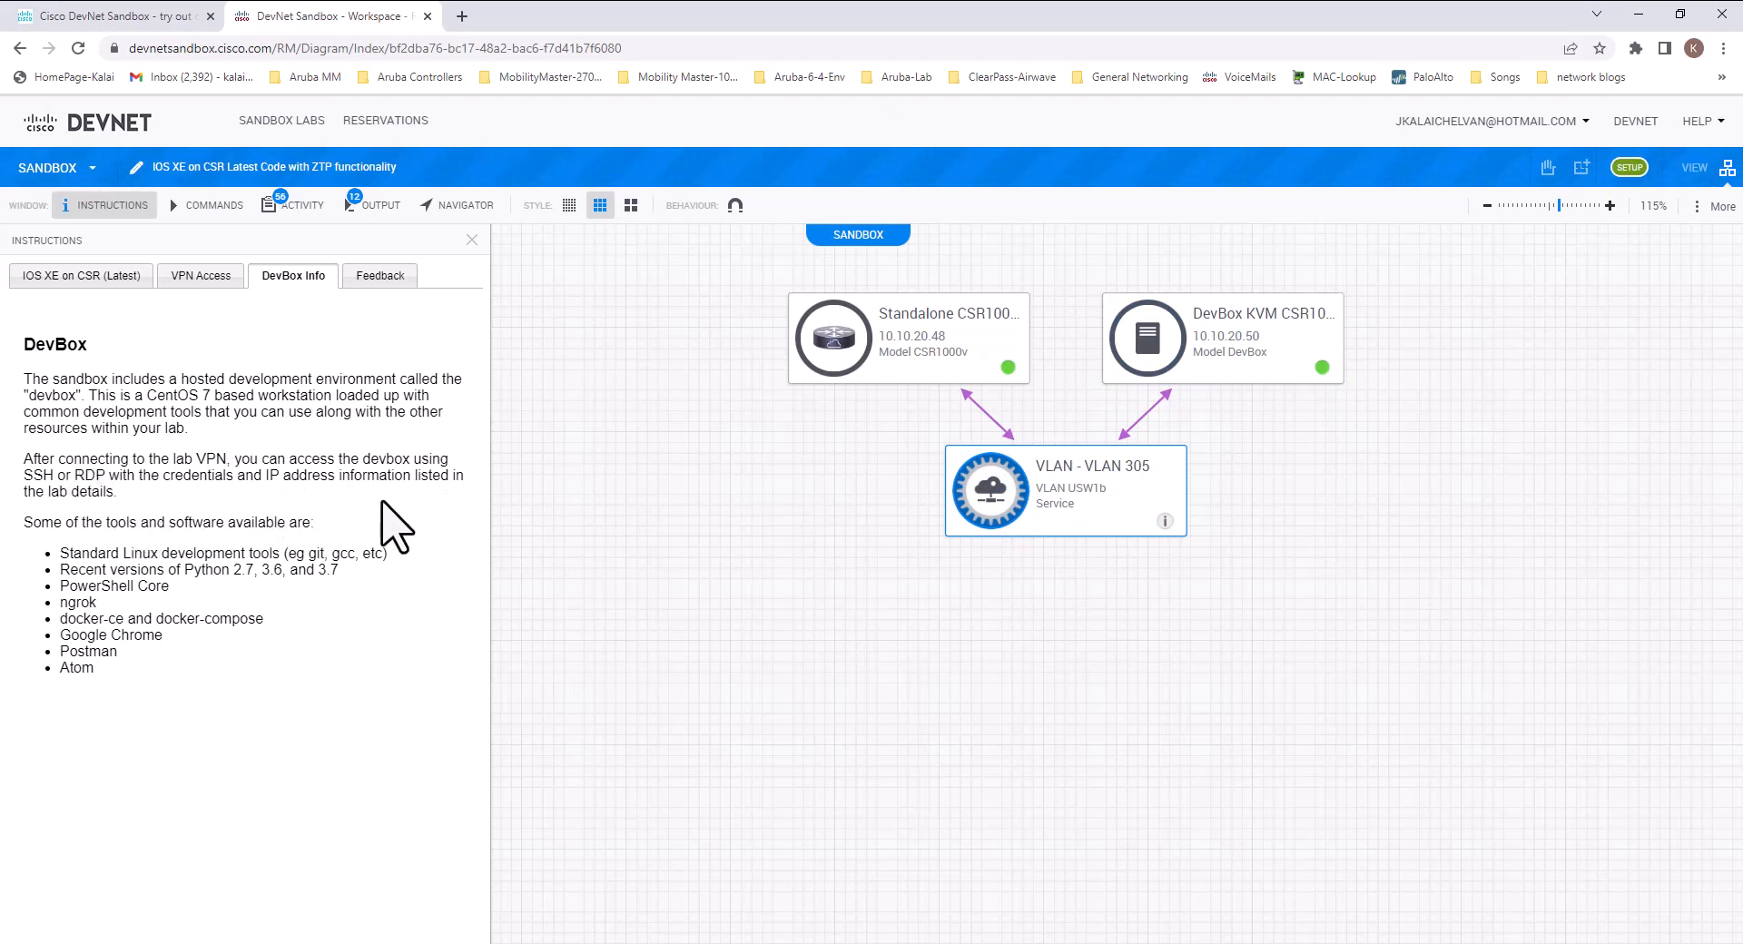
{"action": "mouse_move", "coordinate": [167, 587]}
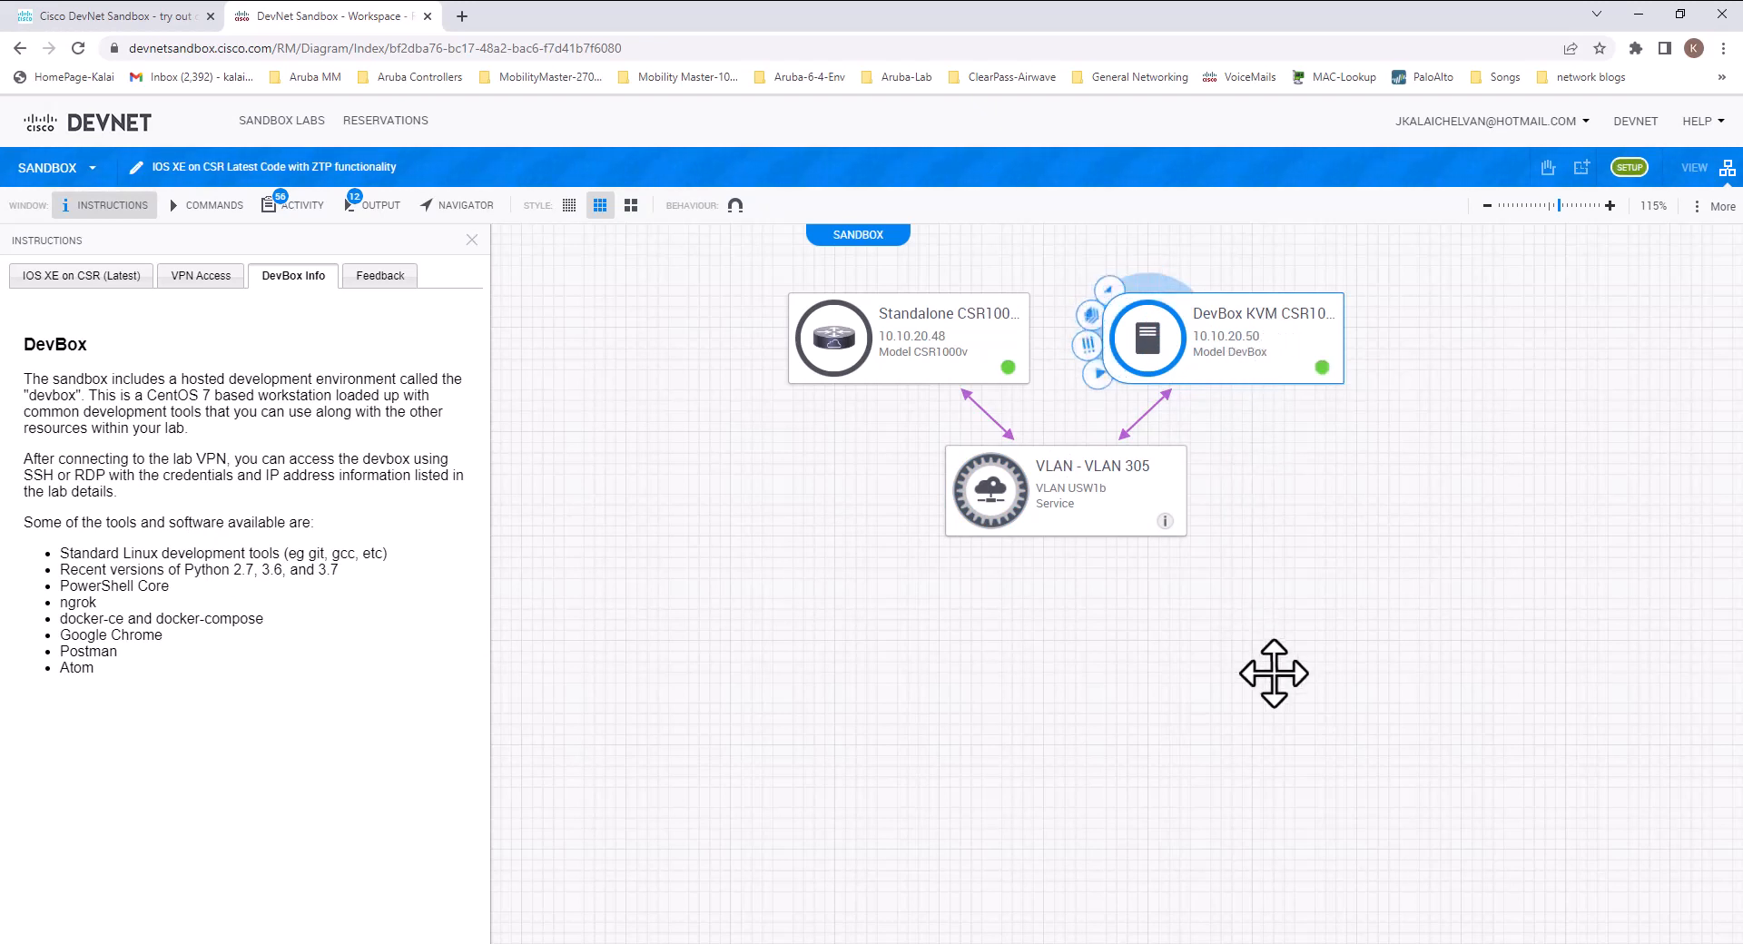
{"action": "mouse_move", "coordinate": [1222, 334]}
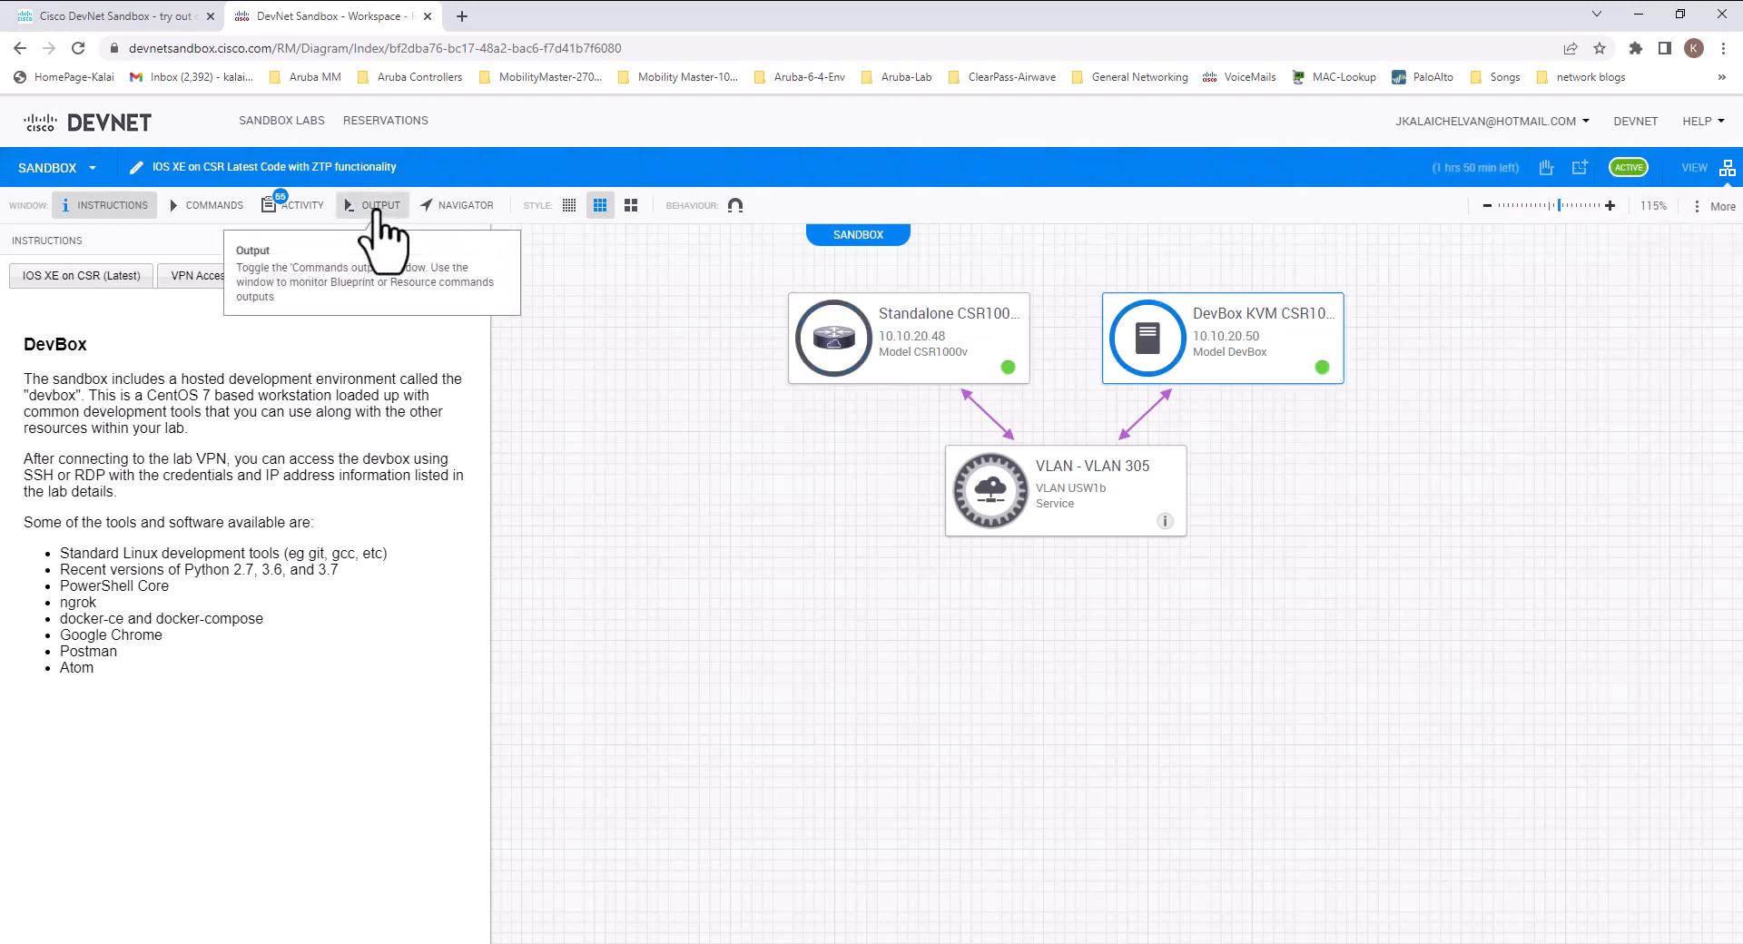
Review the lab's VPN info in the output log, then start an SSH session to the standalone CSR1000v
{"action": "left_click", "coordinate": [380, 205]}
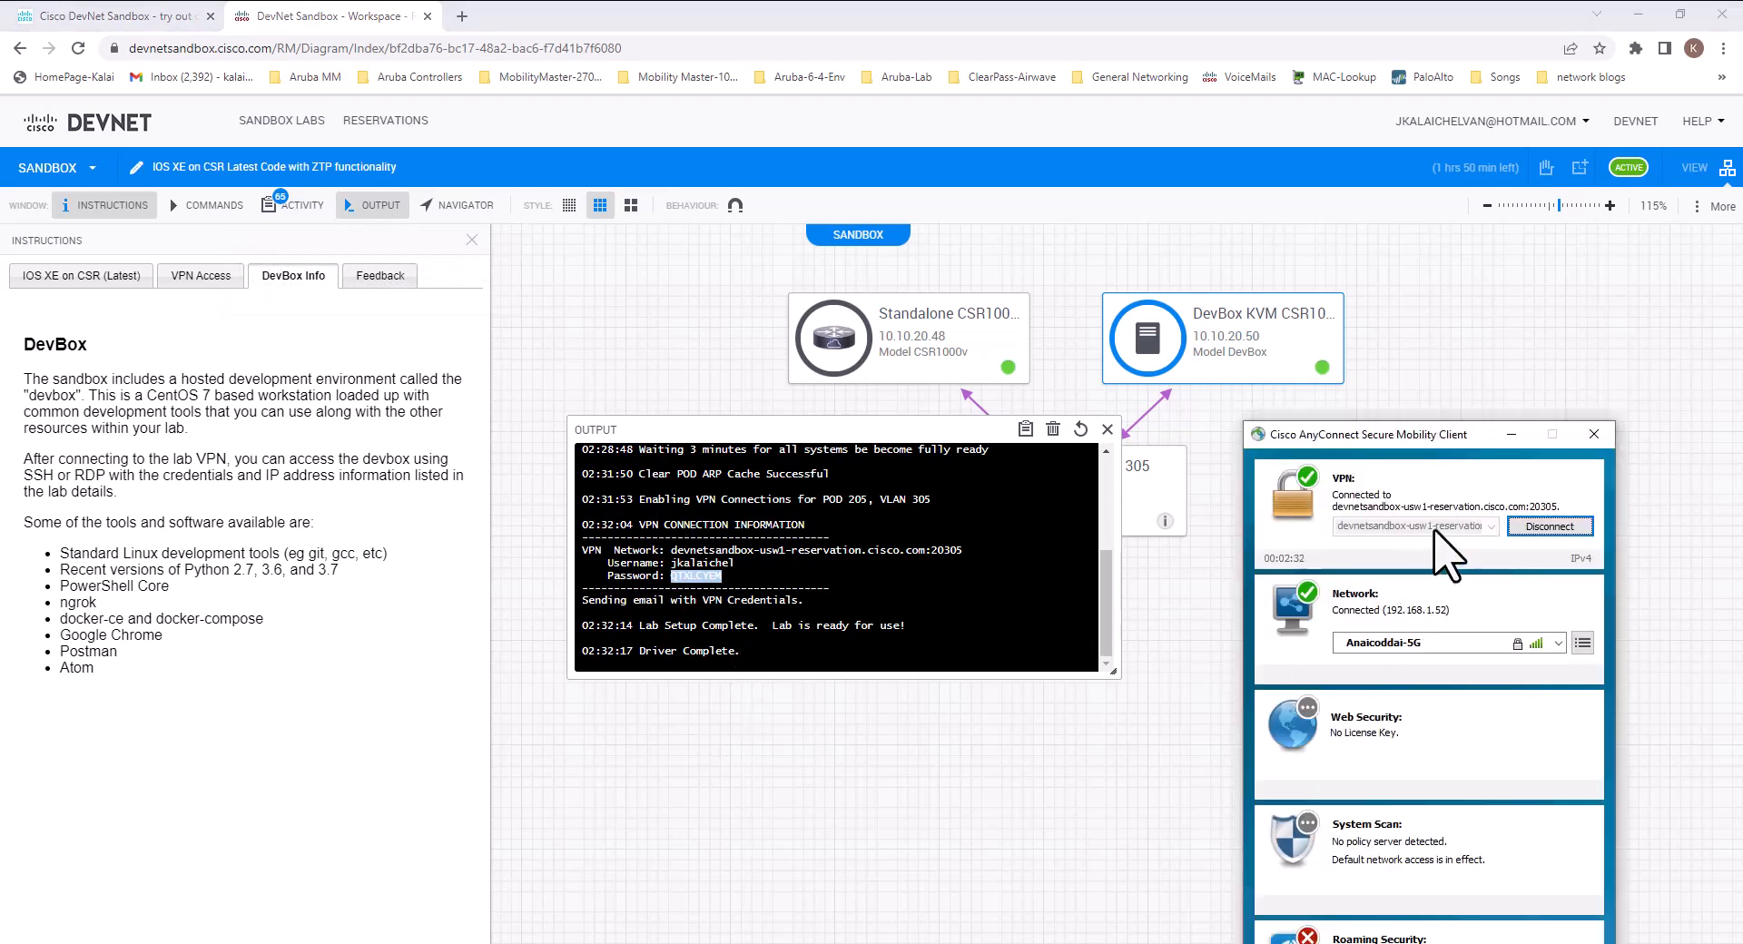
{"action": "mouse_move", "coordinate": [1507, 556]}
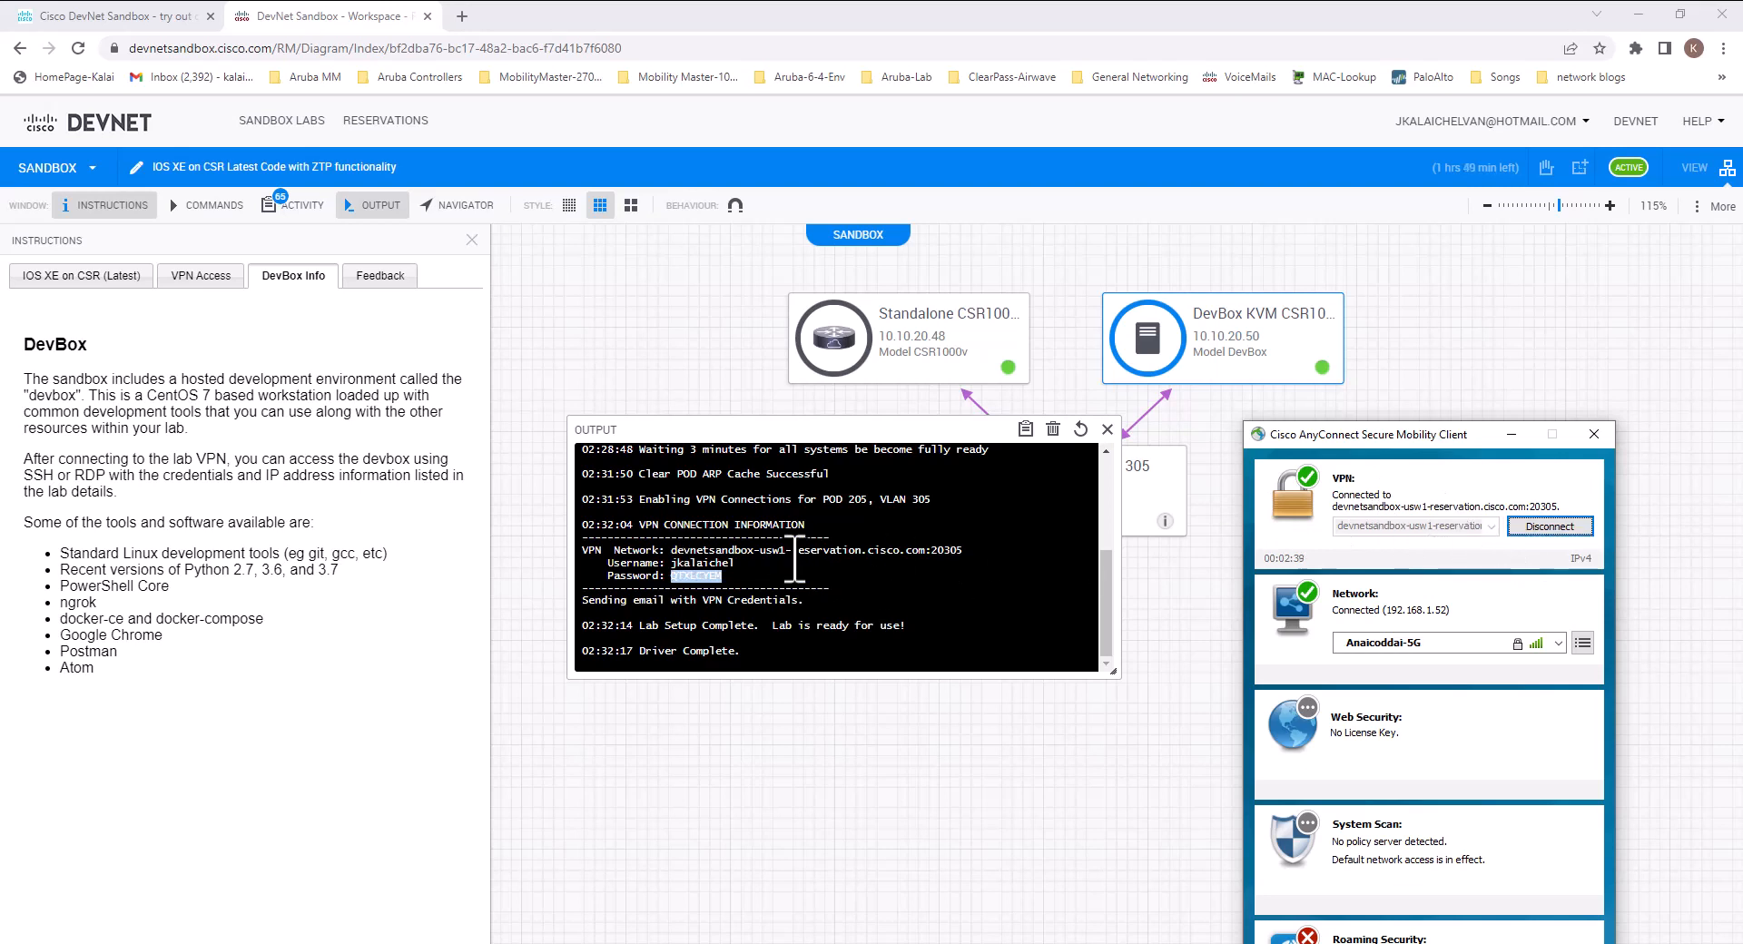
{"action": "left_click", "coordinate": [202, 275]}
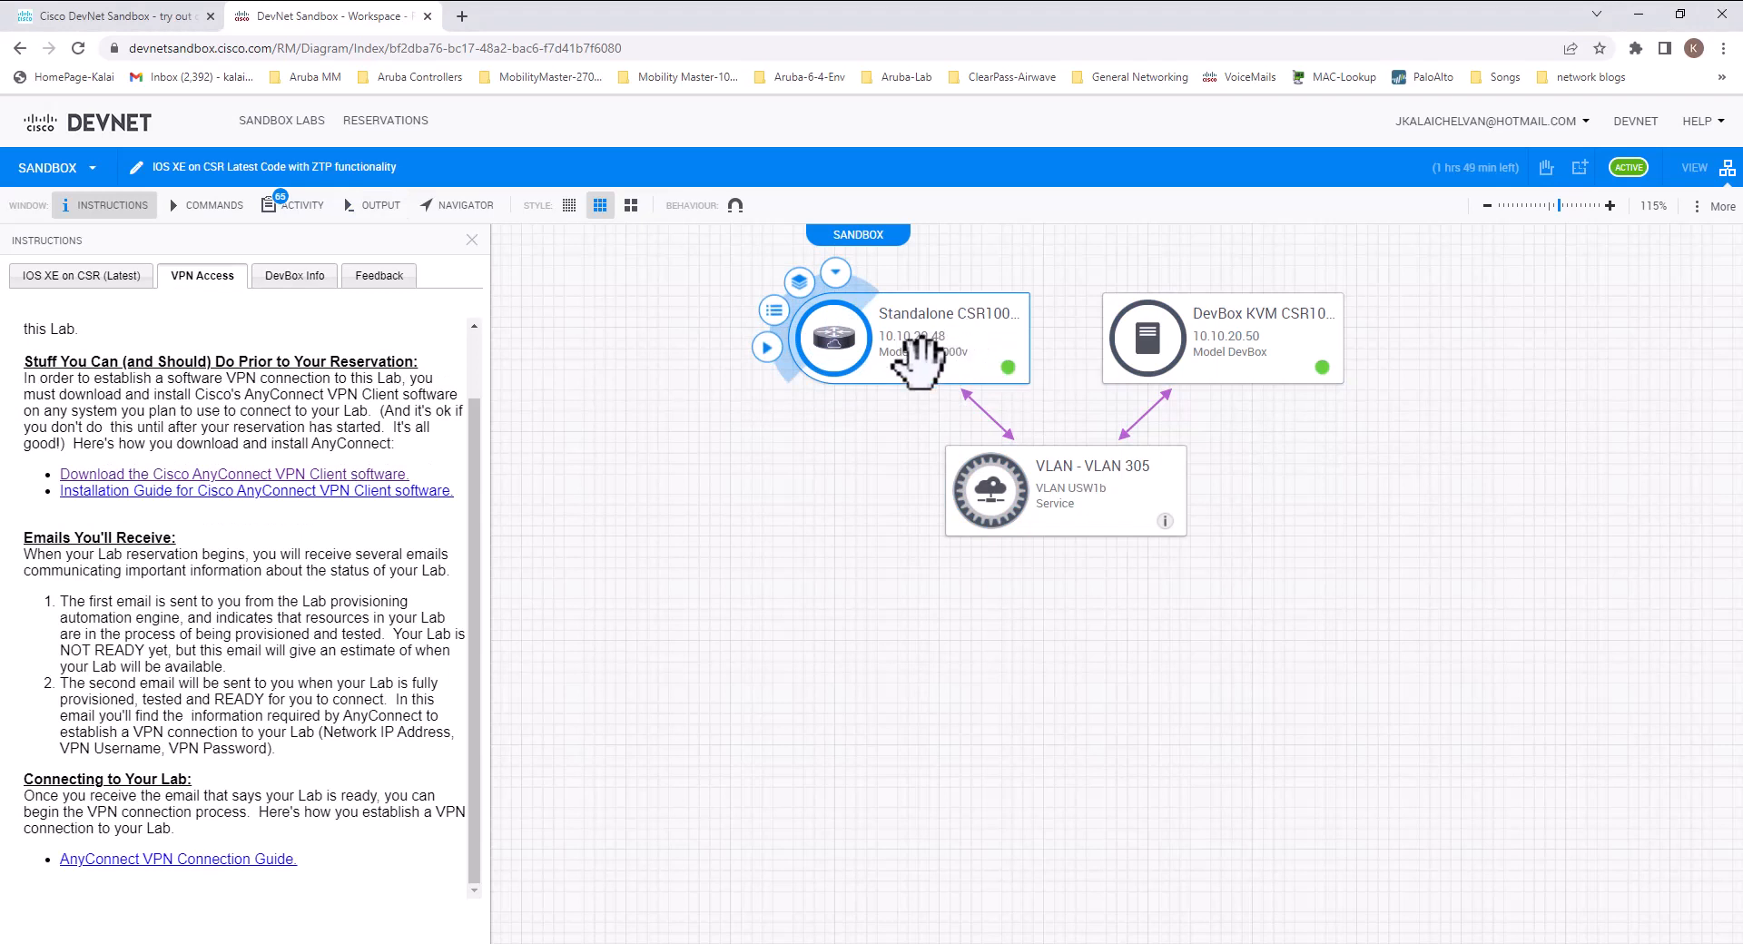
{"action": "left_click", "coordinate": [835, 272]}
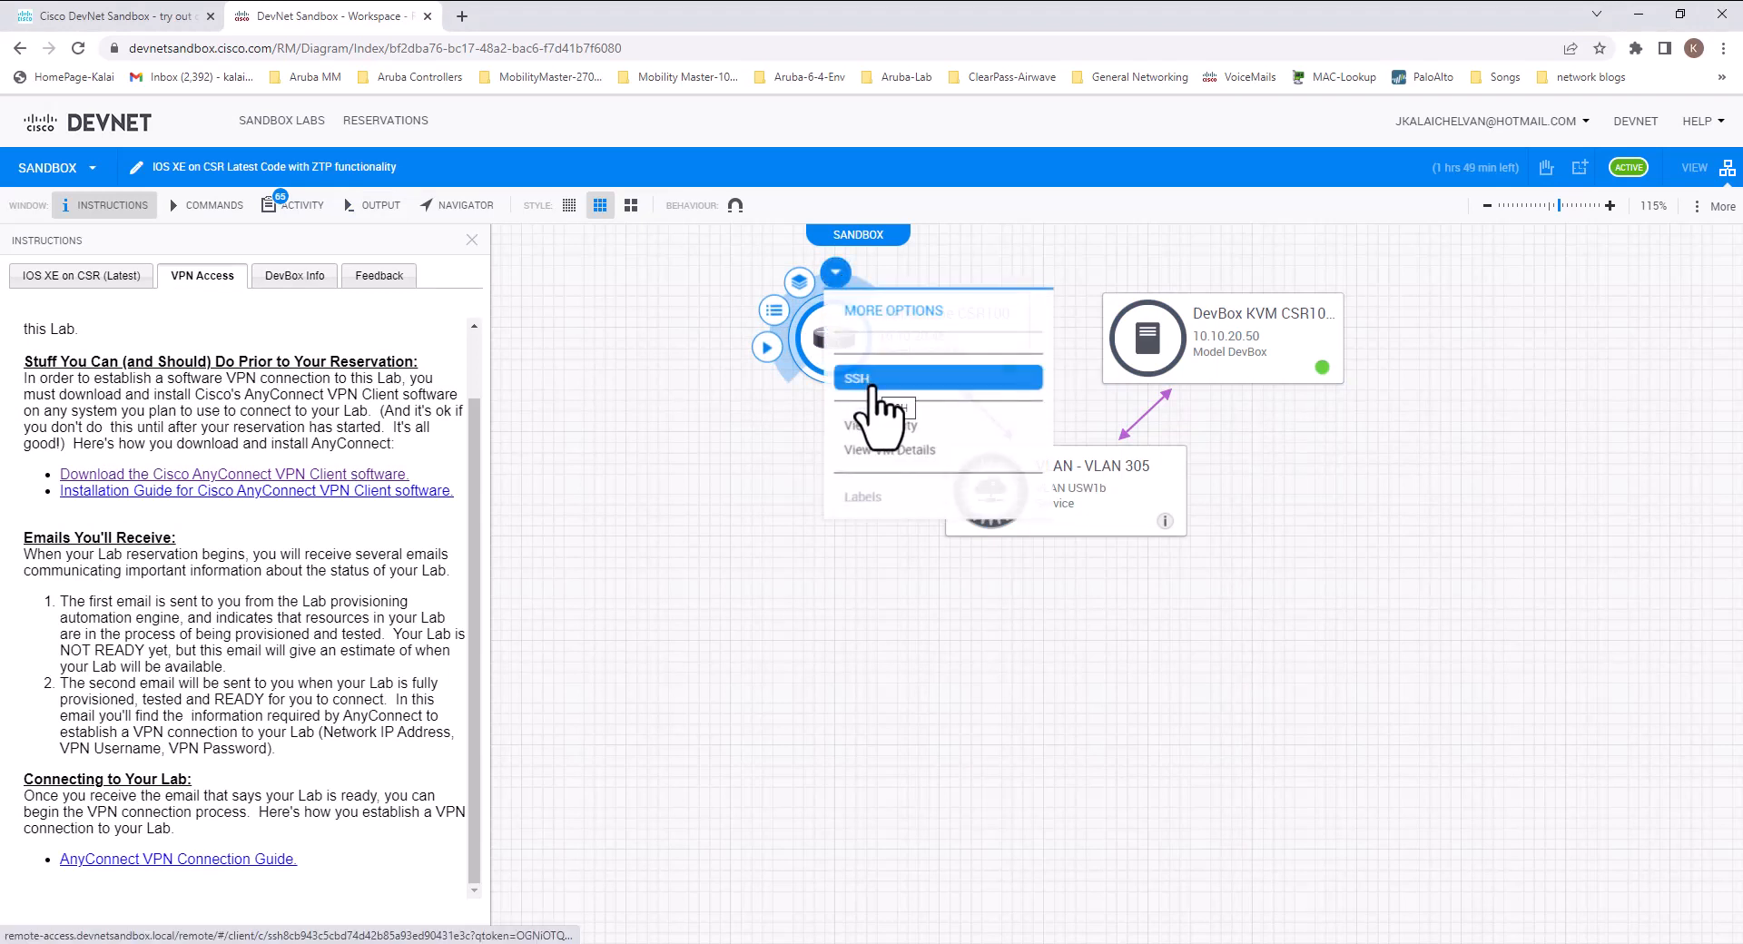
{"action": "left_click", "coordinate": [856, 377]}
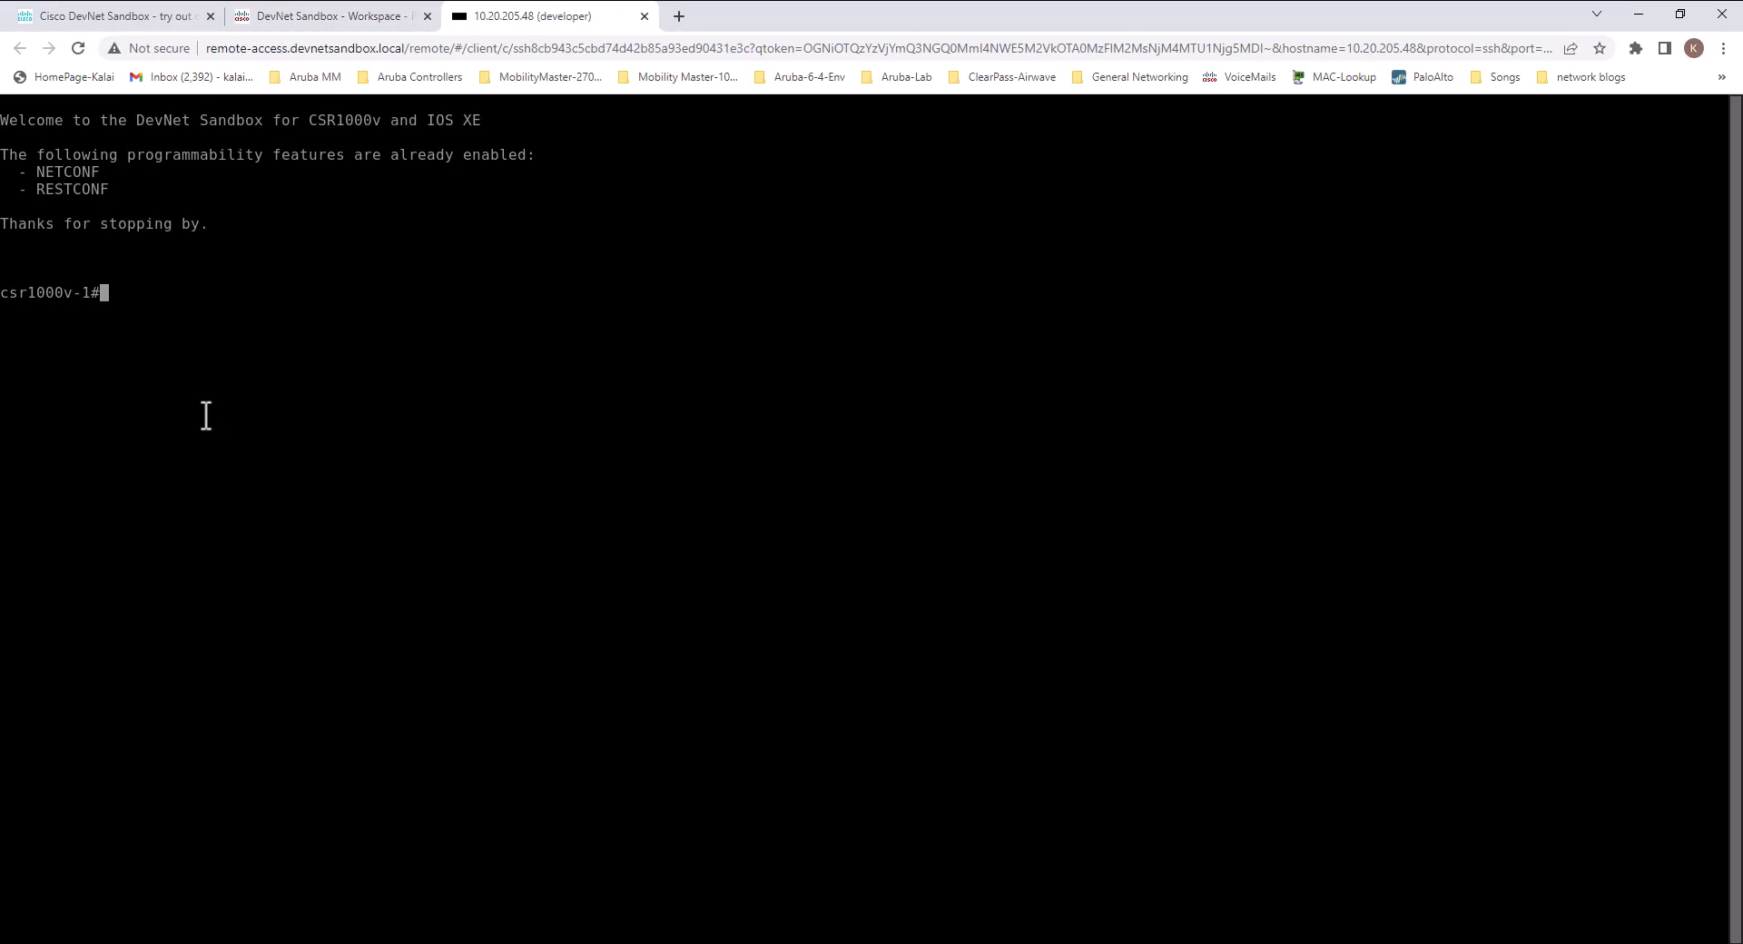
Display the router's running config and IOS XE 17.03.01a version, then return to the sandbox workspace
{"action": "type", "text": "sh run"}
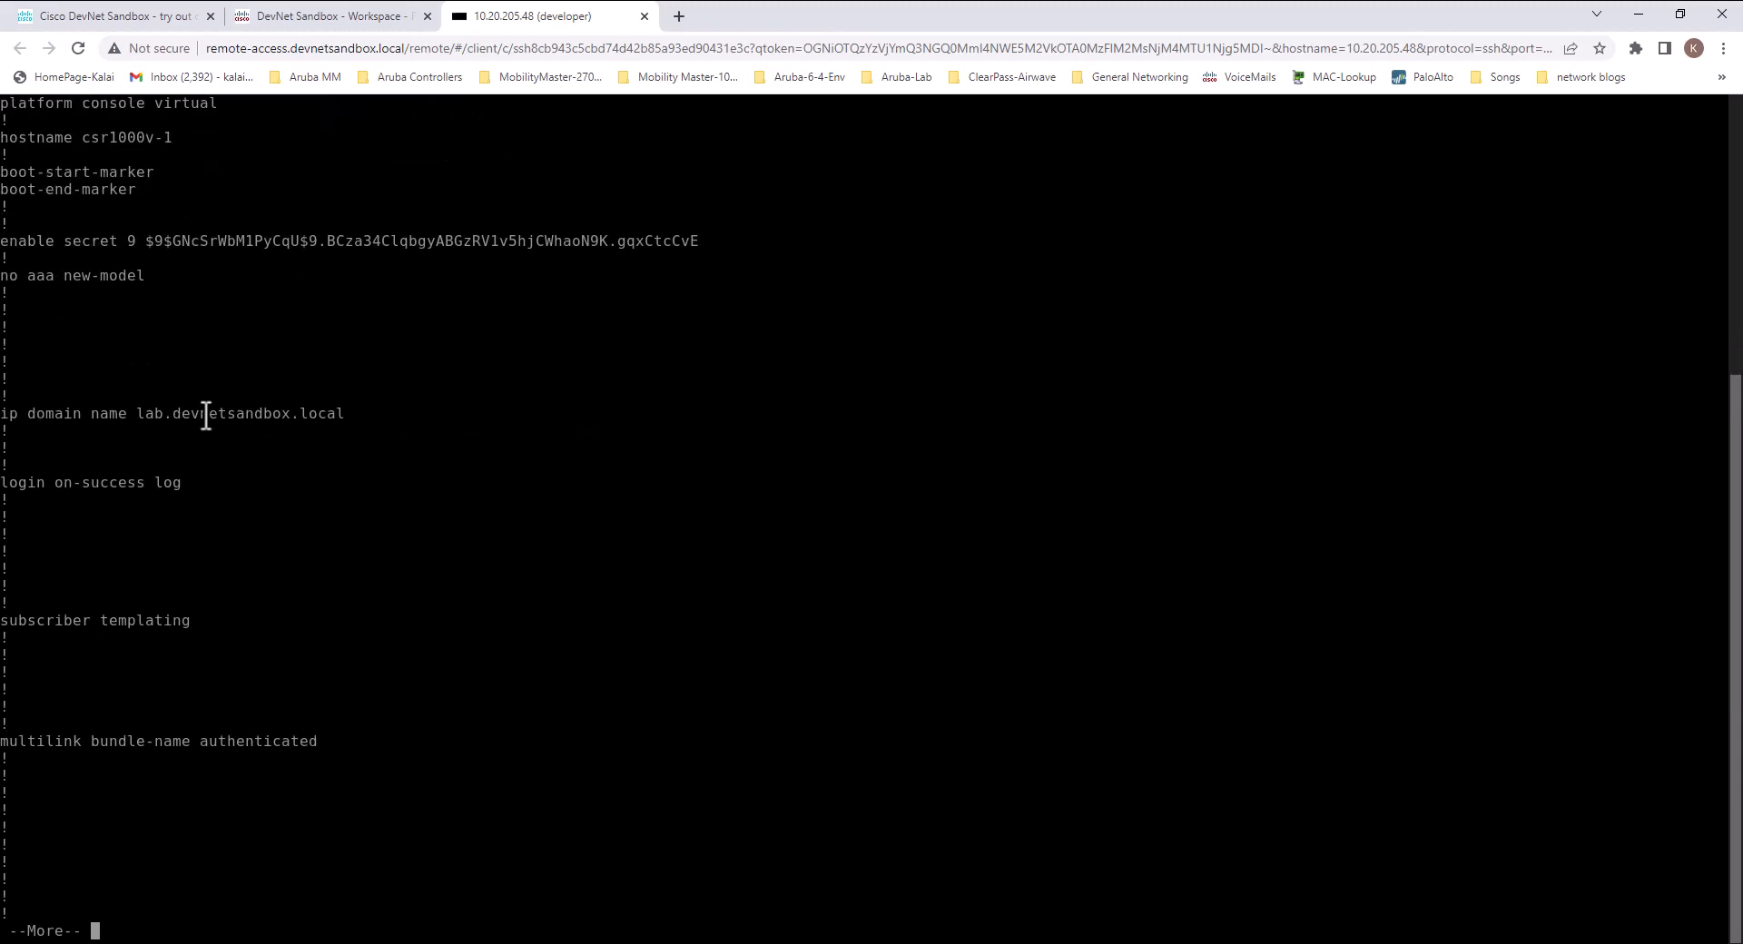
{"action": "key", "text": "space"}
{"action": "type", "text": "sh ver"}
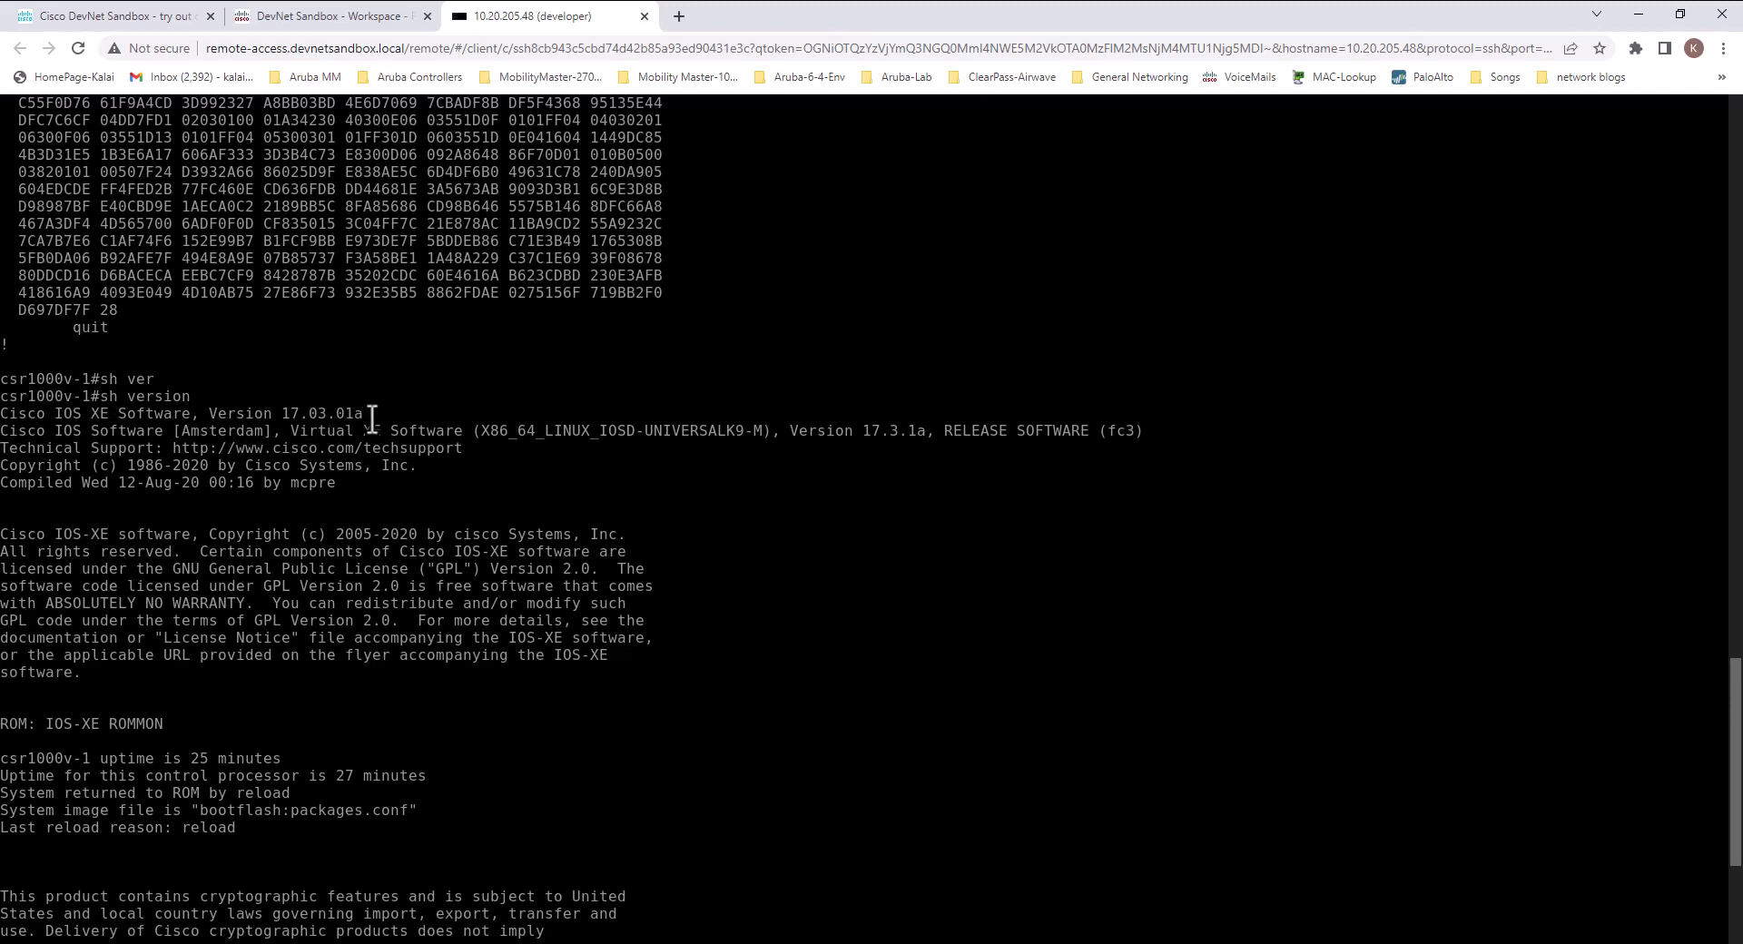
{"action": "scroll", "scroll_direction": "down", "scroll_amount": 3}
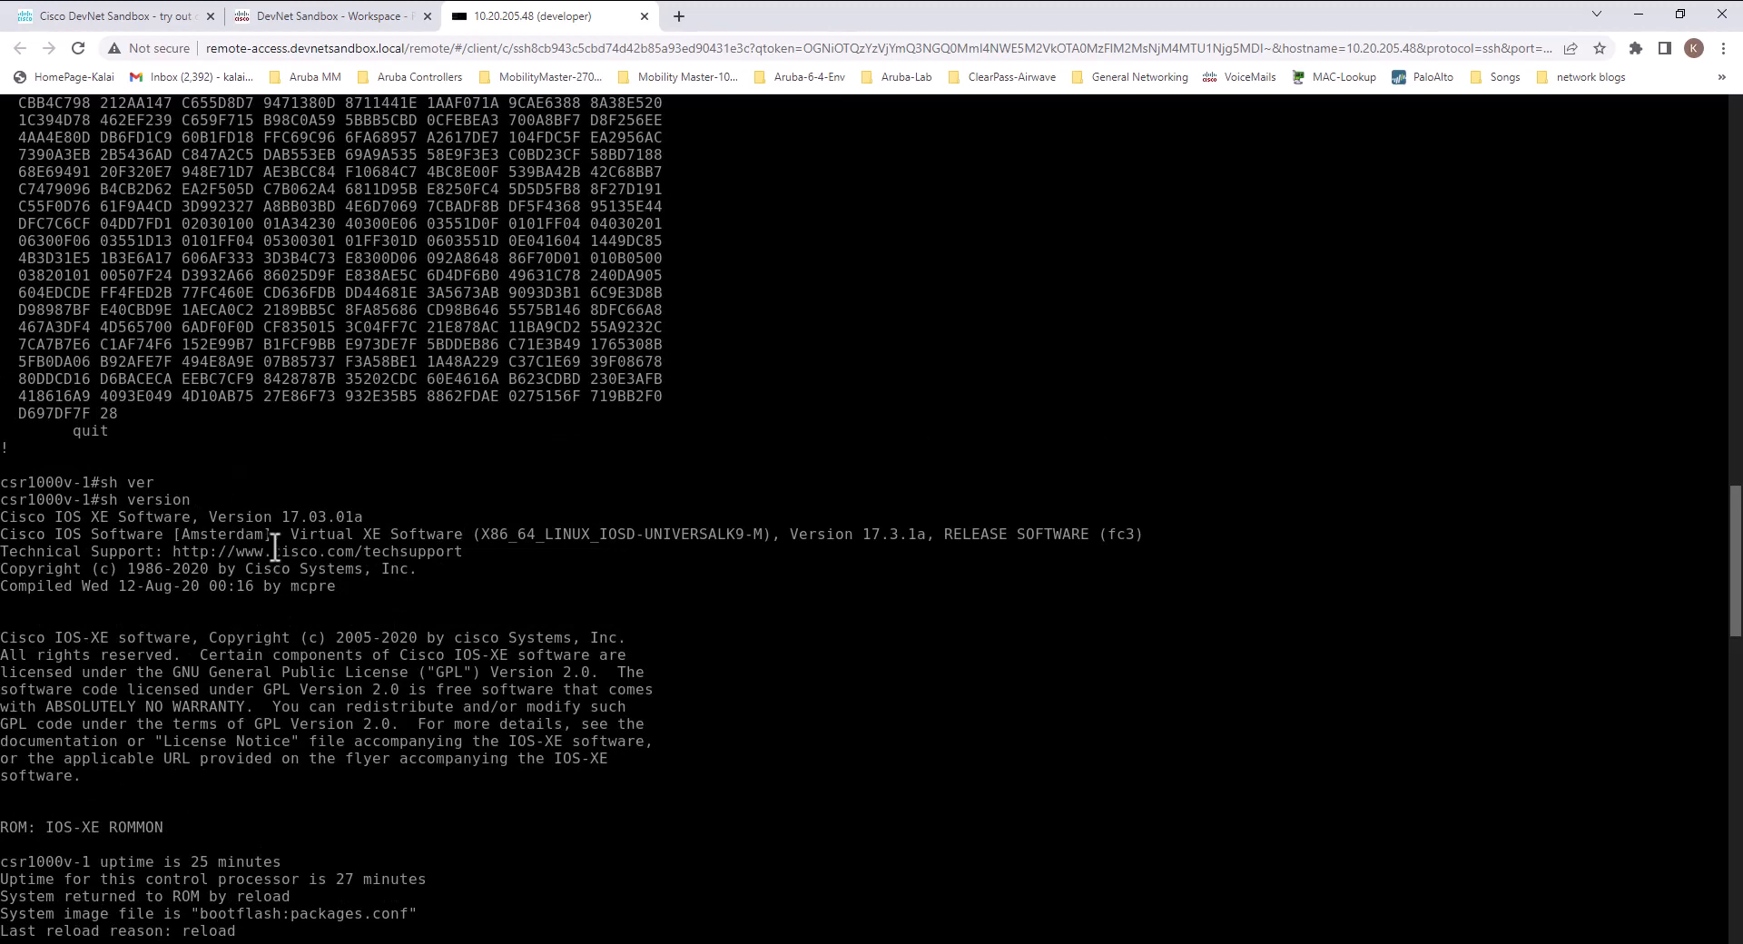
{"action": "left_click", "coordinate": [328, 17]}
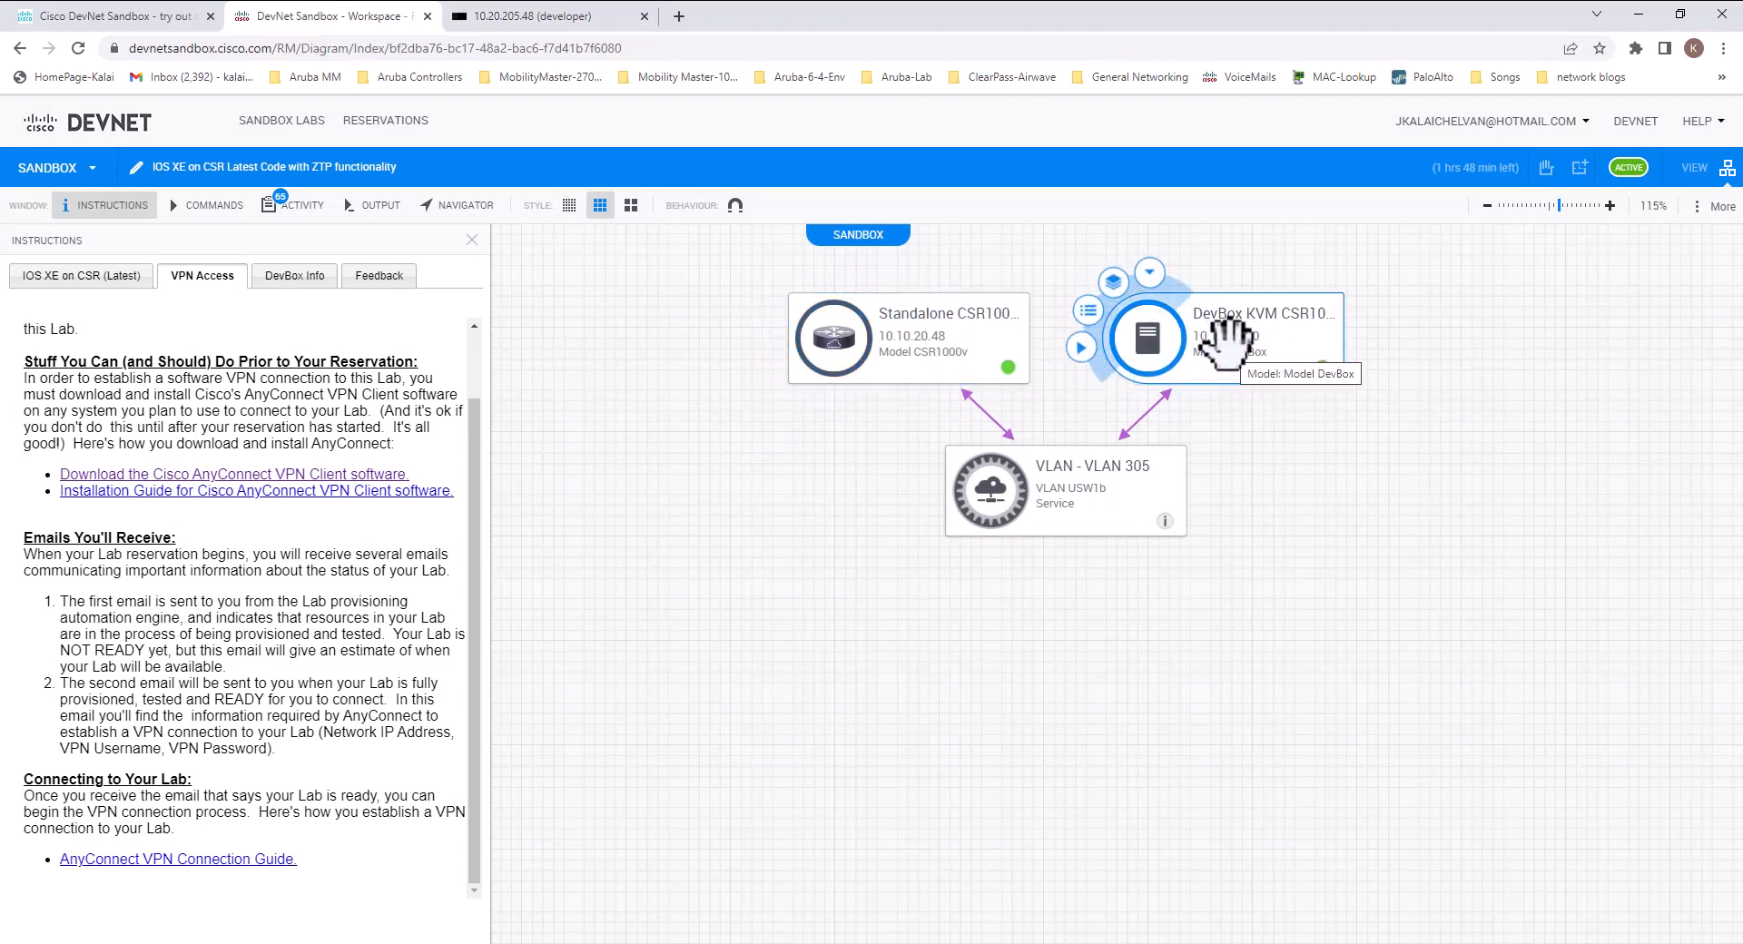
Start an RDP session to the DevBox KVM workstation
{"action": "left_click", "coordinate": [1151, 272]}
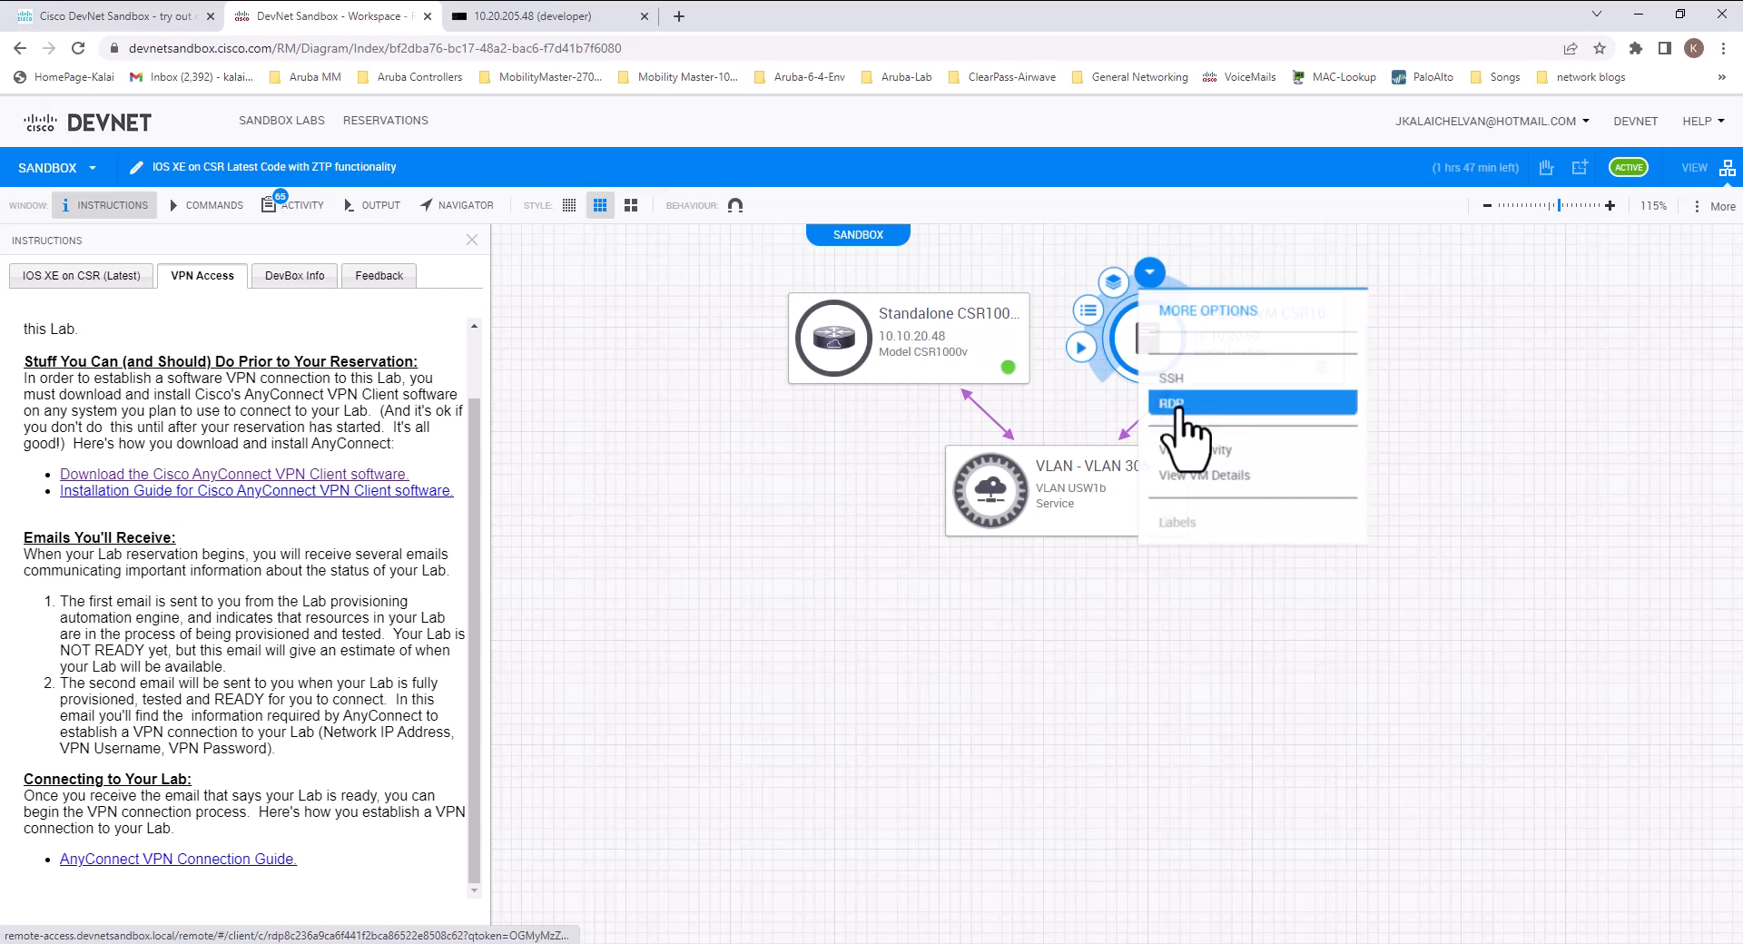
{"action": "left_click", "coordinate": [1175, 403]}
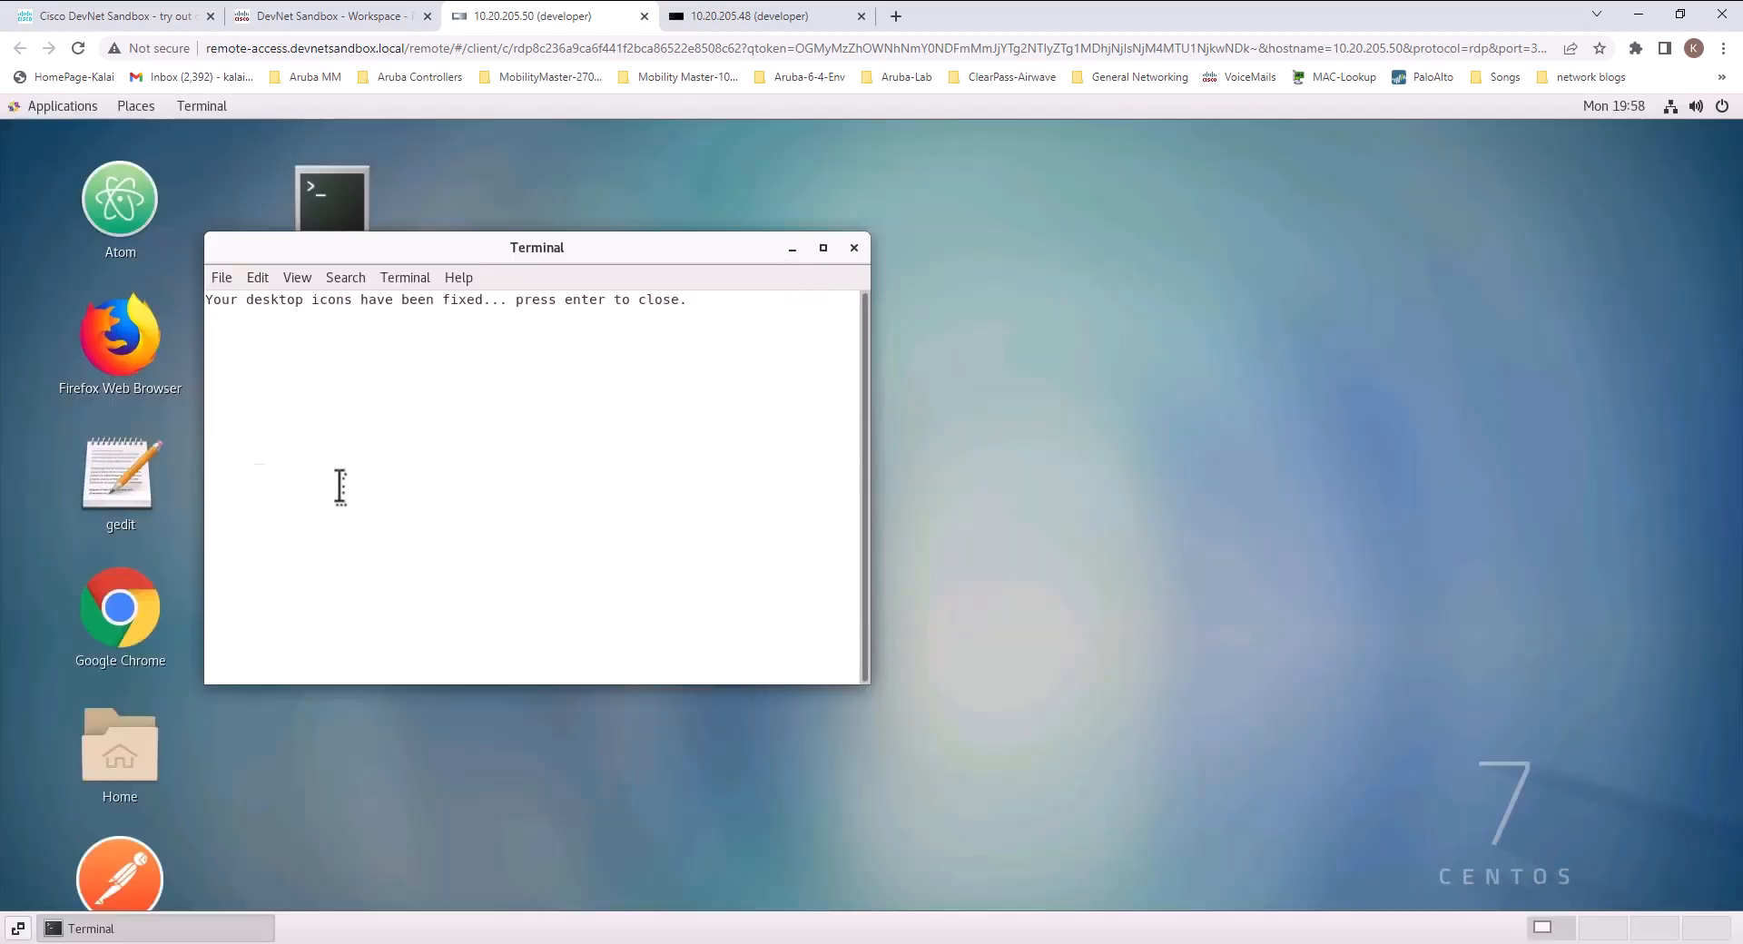
Run uname to see kernel 3.10.0-1127.19.1.el7.x86_64, then show the sandbox's DevBox Info
{"action": "key", "text": "enter"}
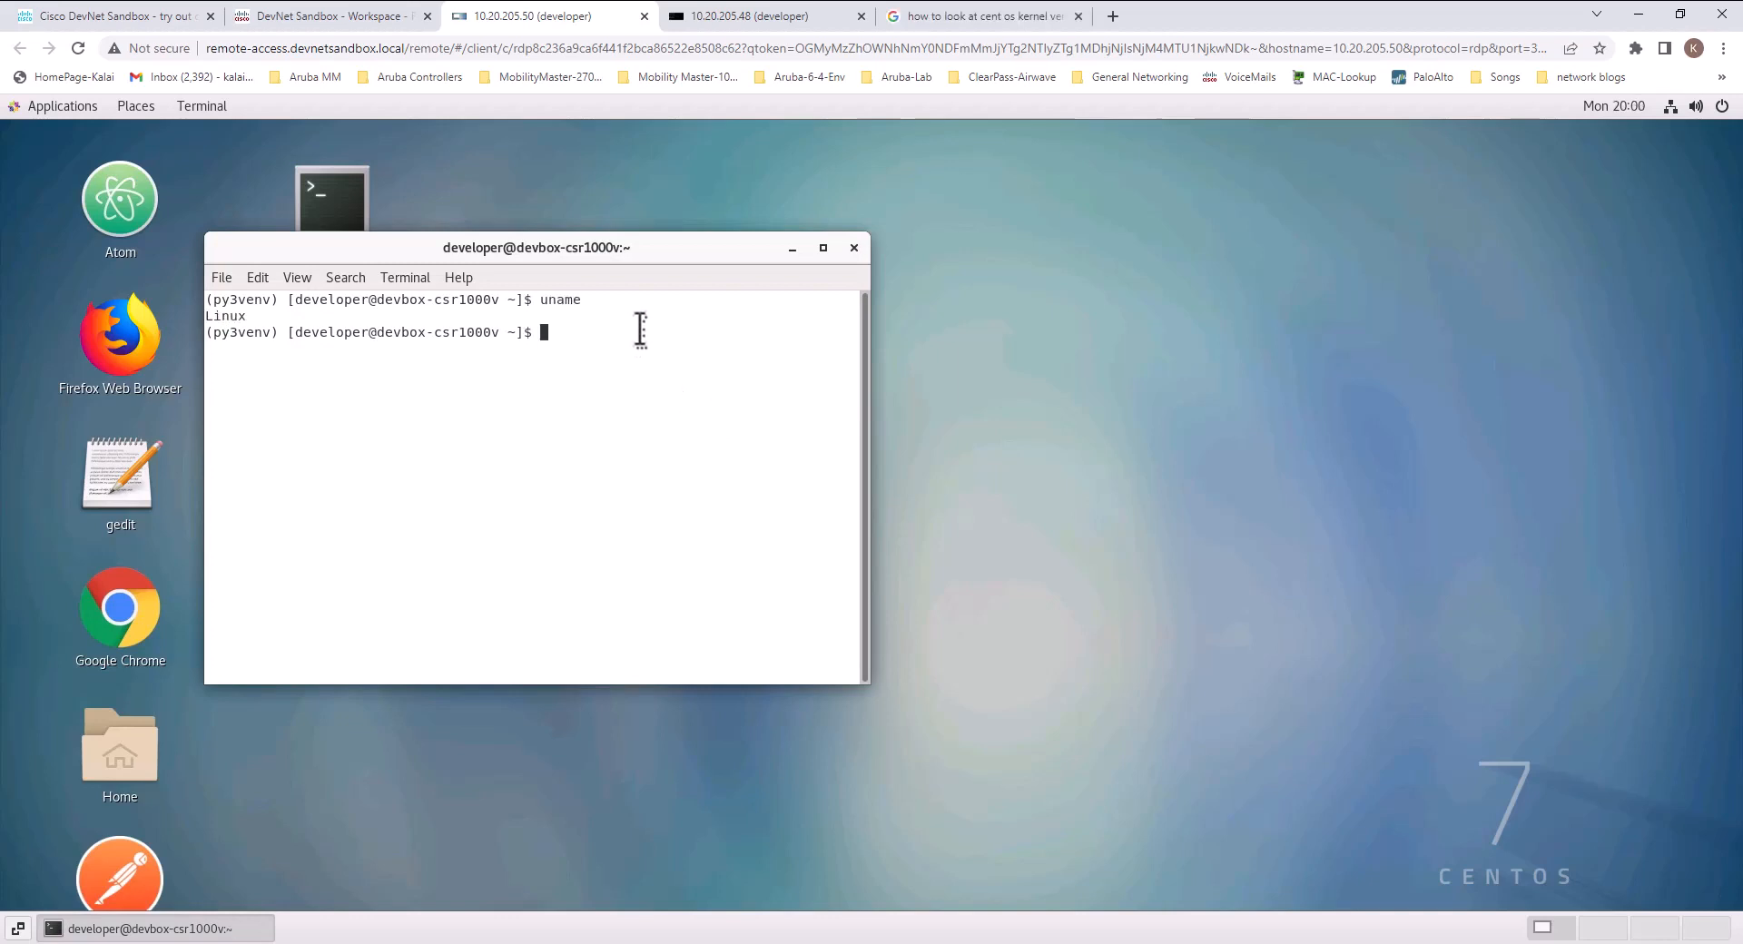
{"action": "type", "text": "uname -r"}
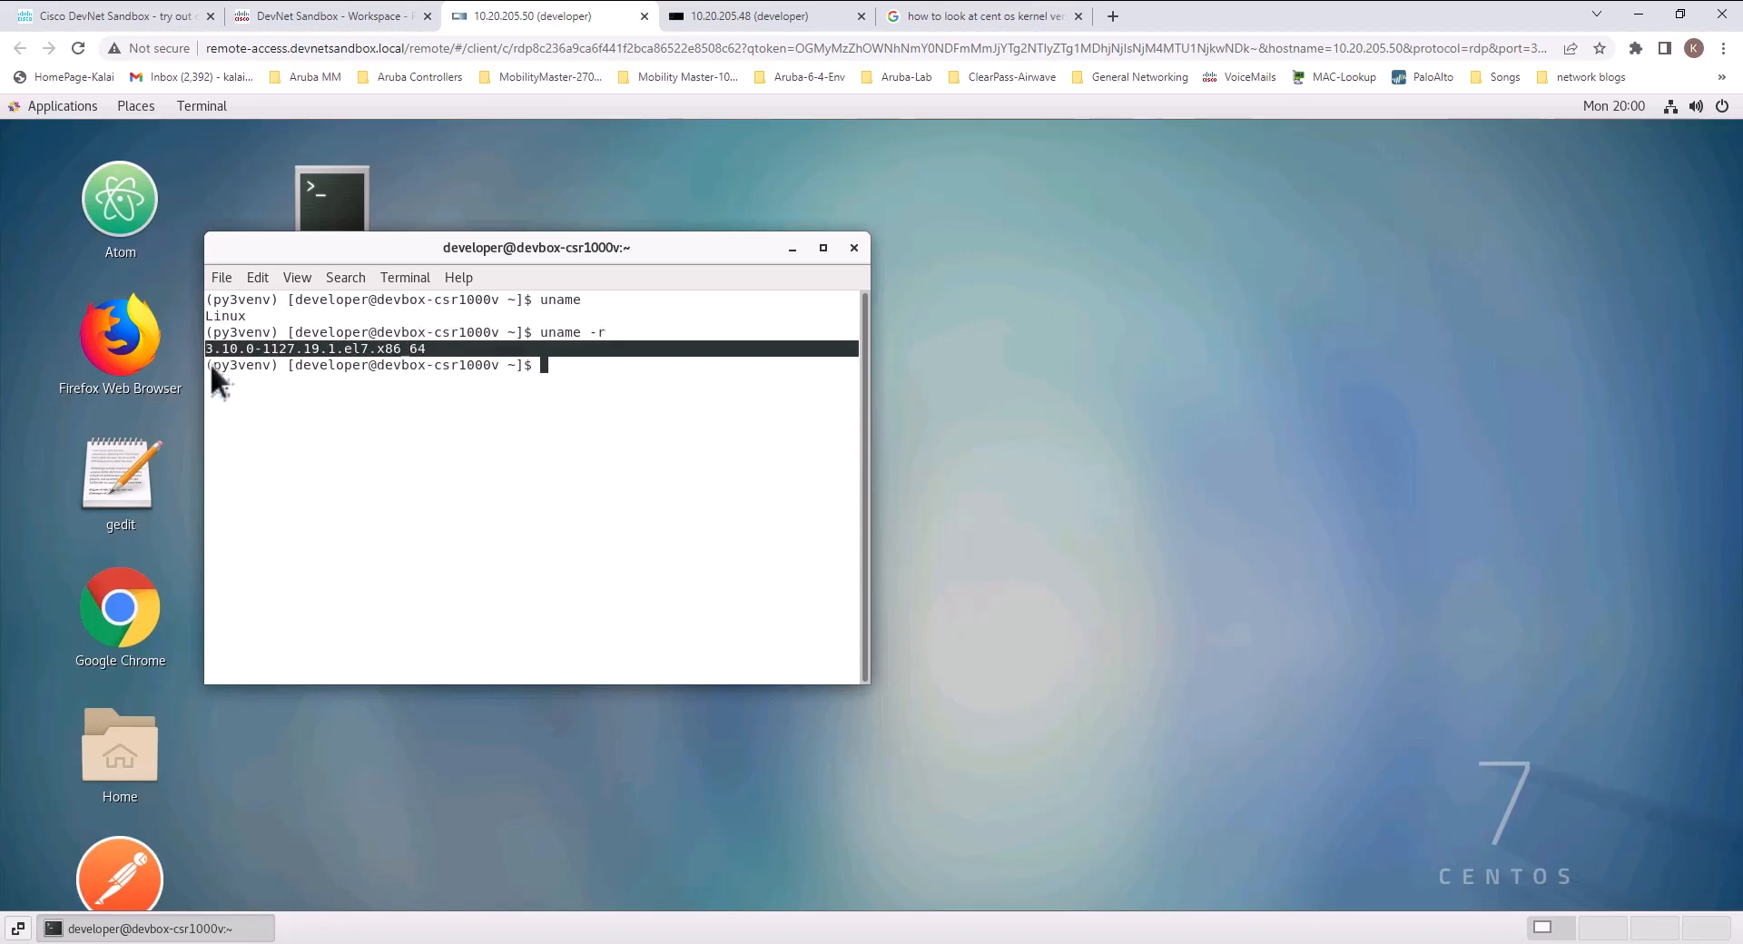
{"action": "mouse_move", "coordinate": [487, 432]}
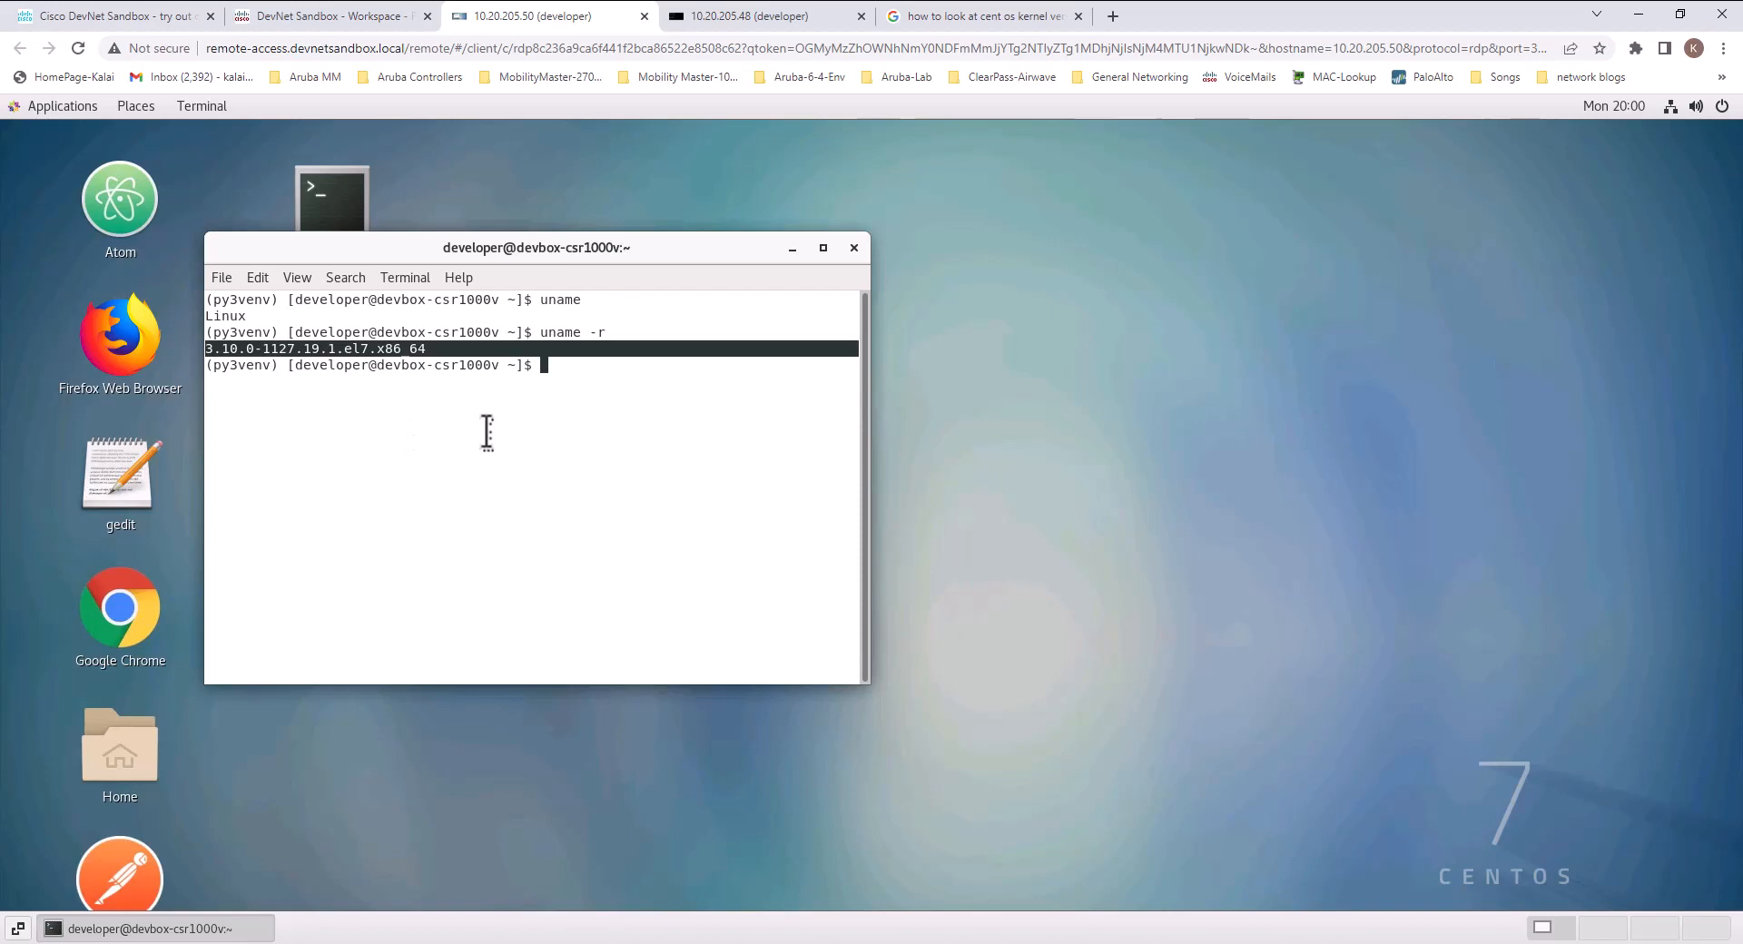
{"action": "left_click", "coordinate": [323, 16]}
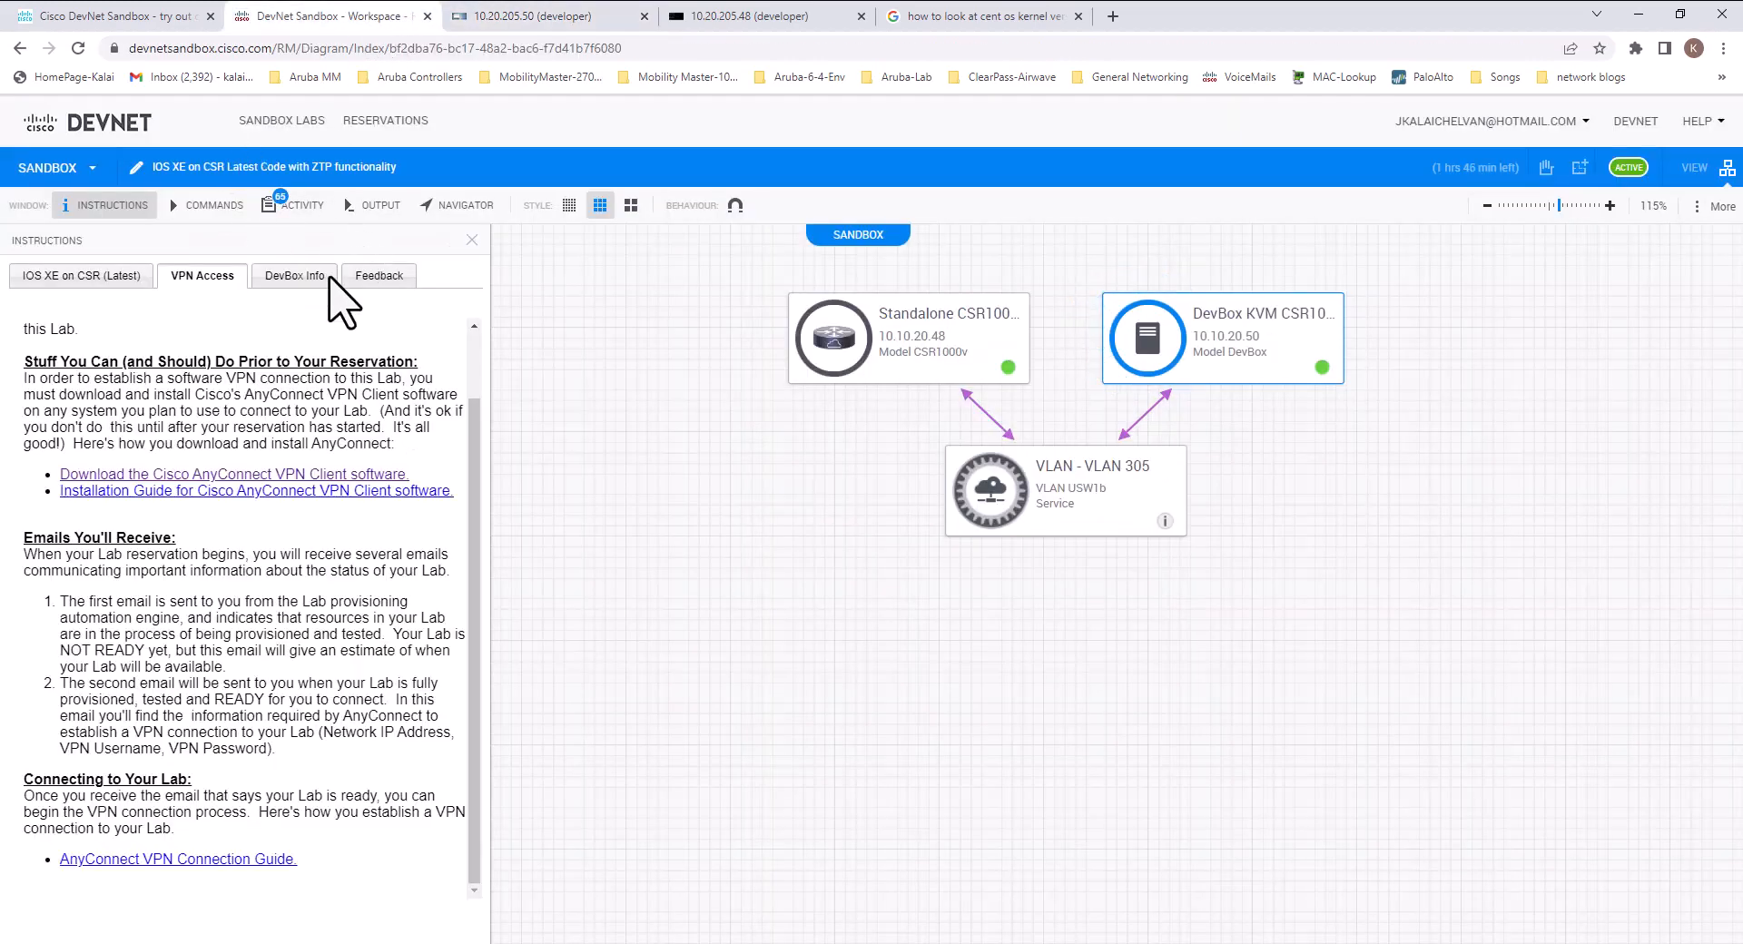
{"action": "left_click", "coordinate": [292, 276]}
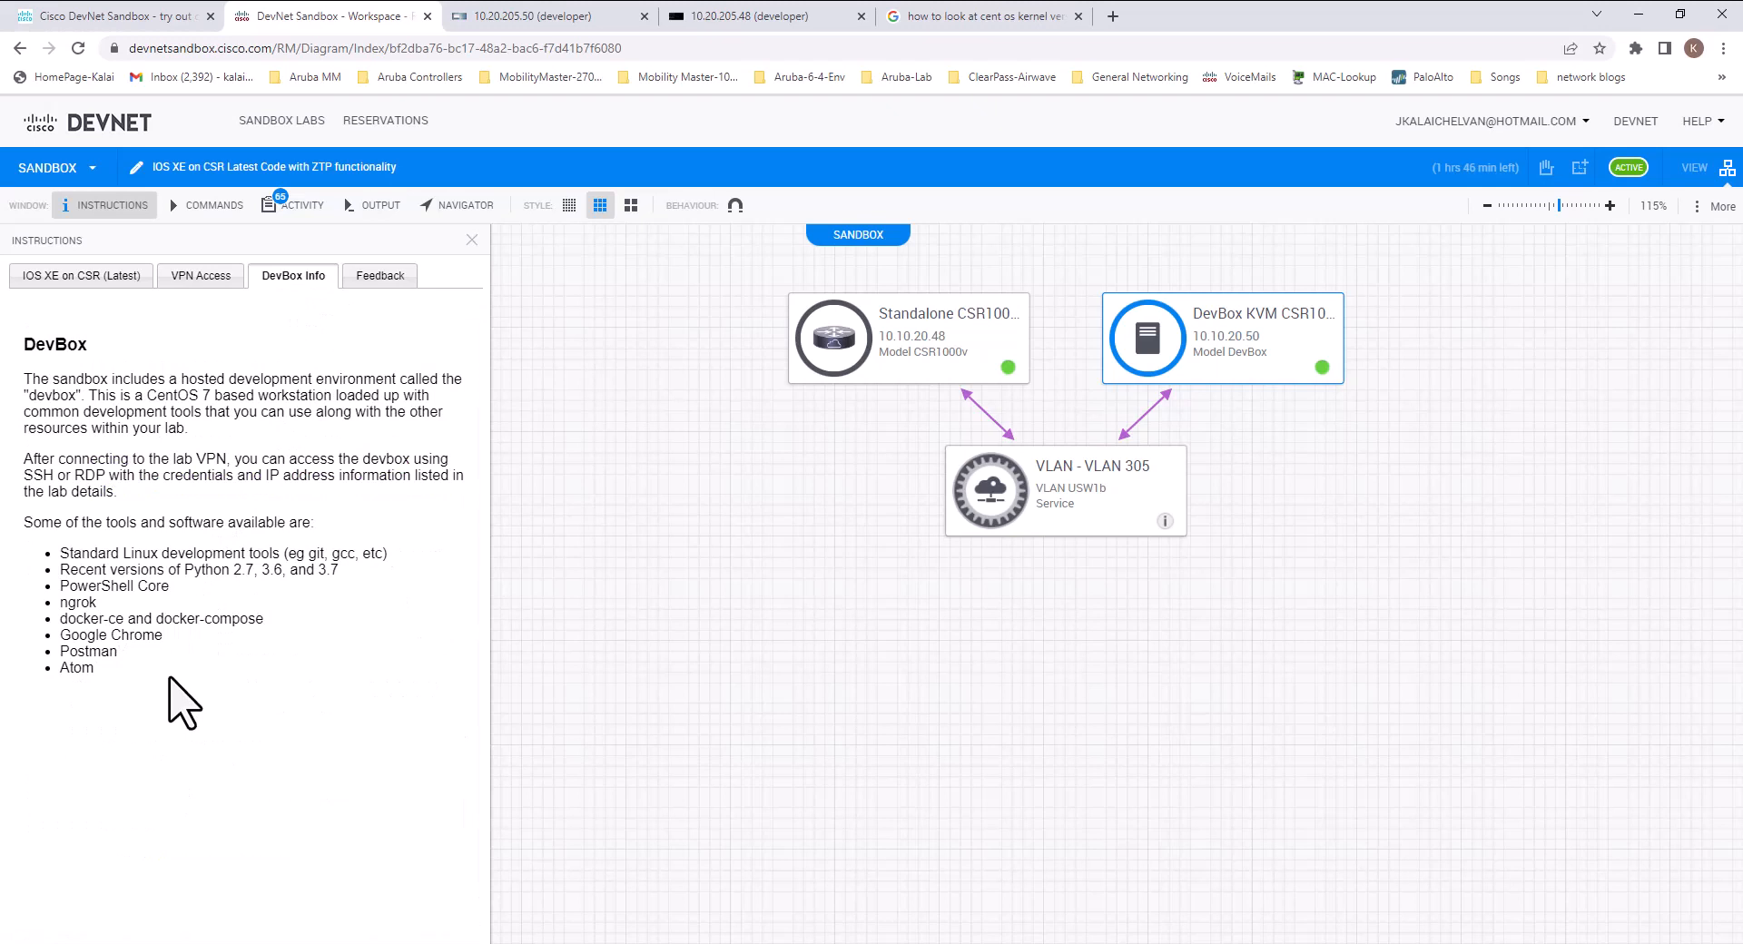